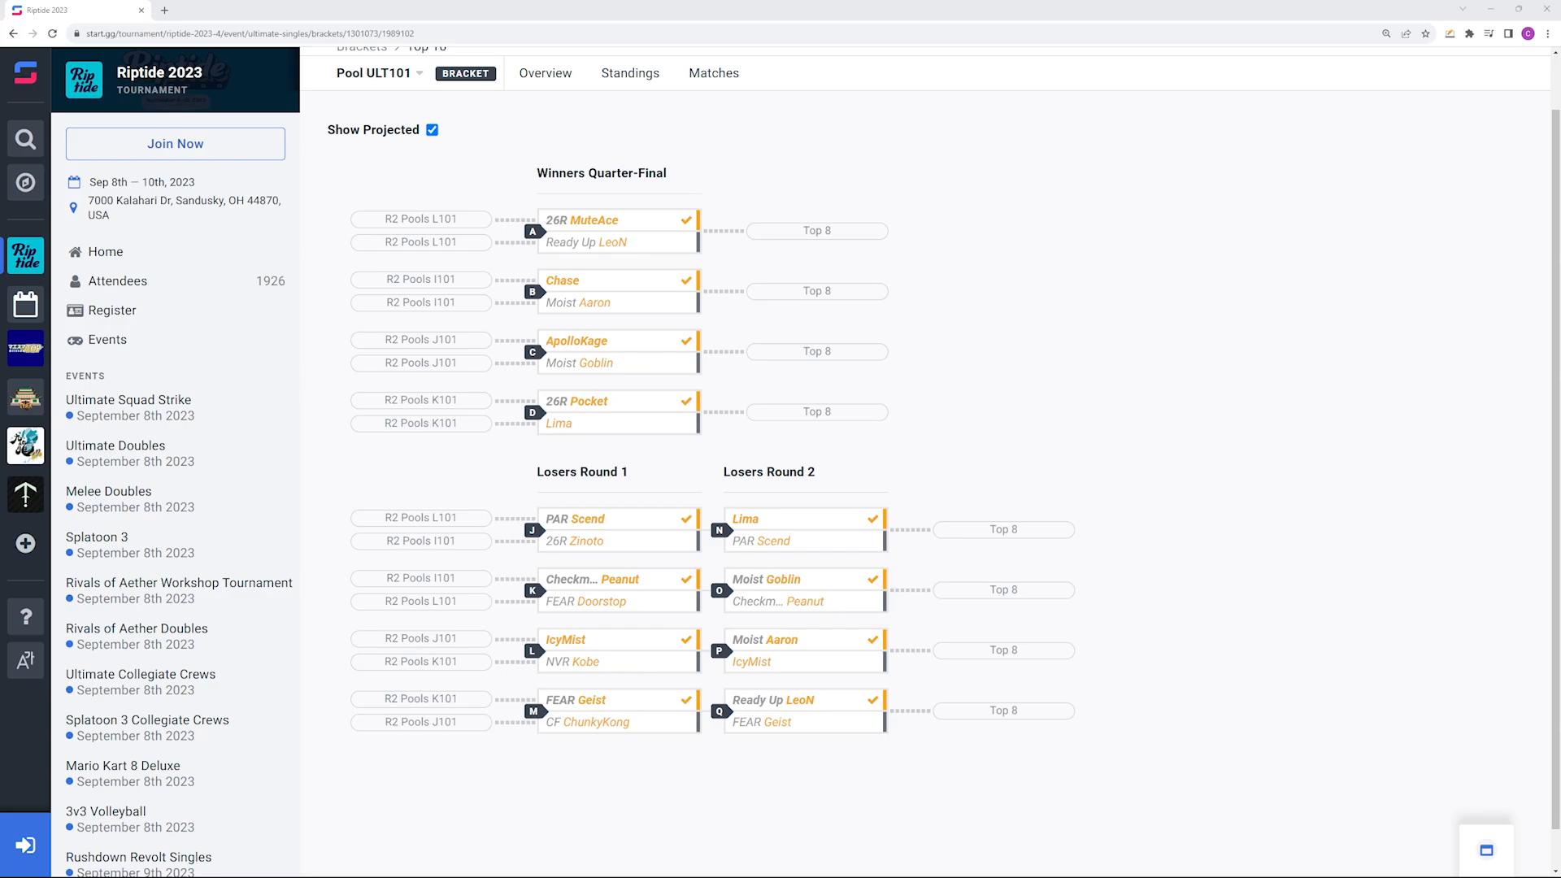
mouse_move(769, 454)
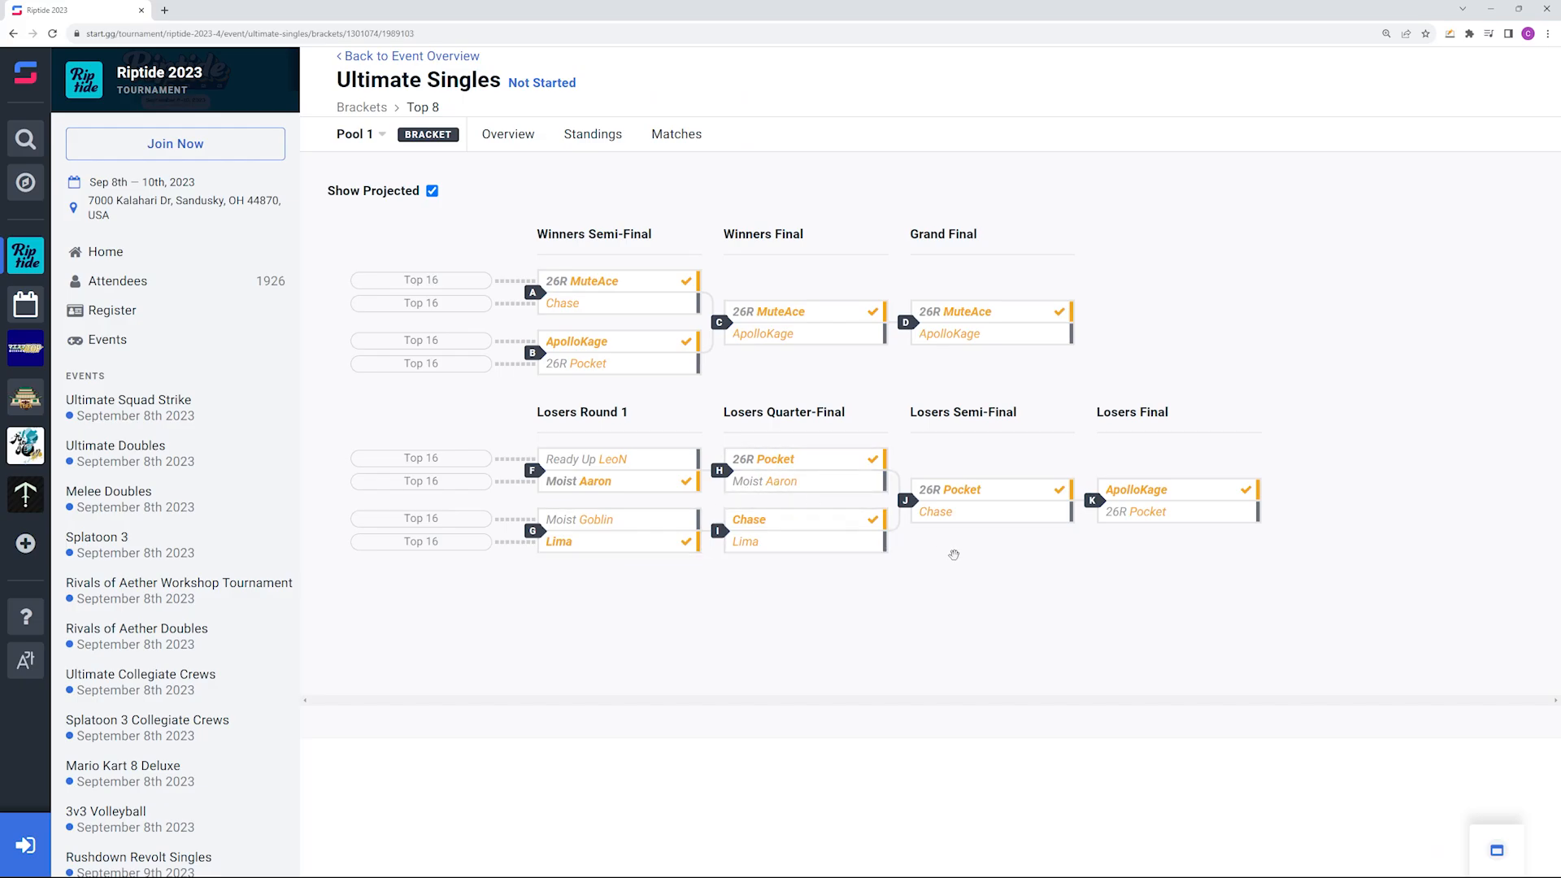
mouse_move(1050, 582)
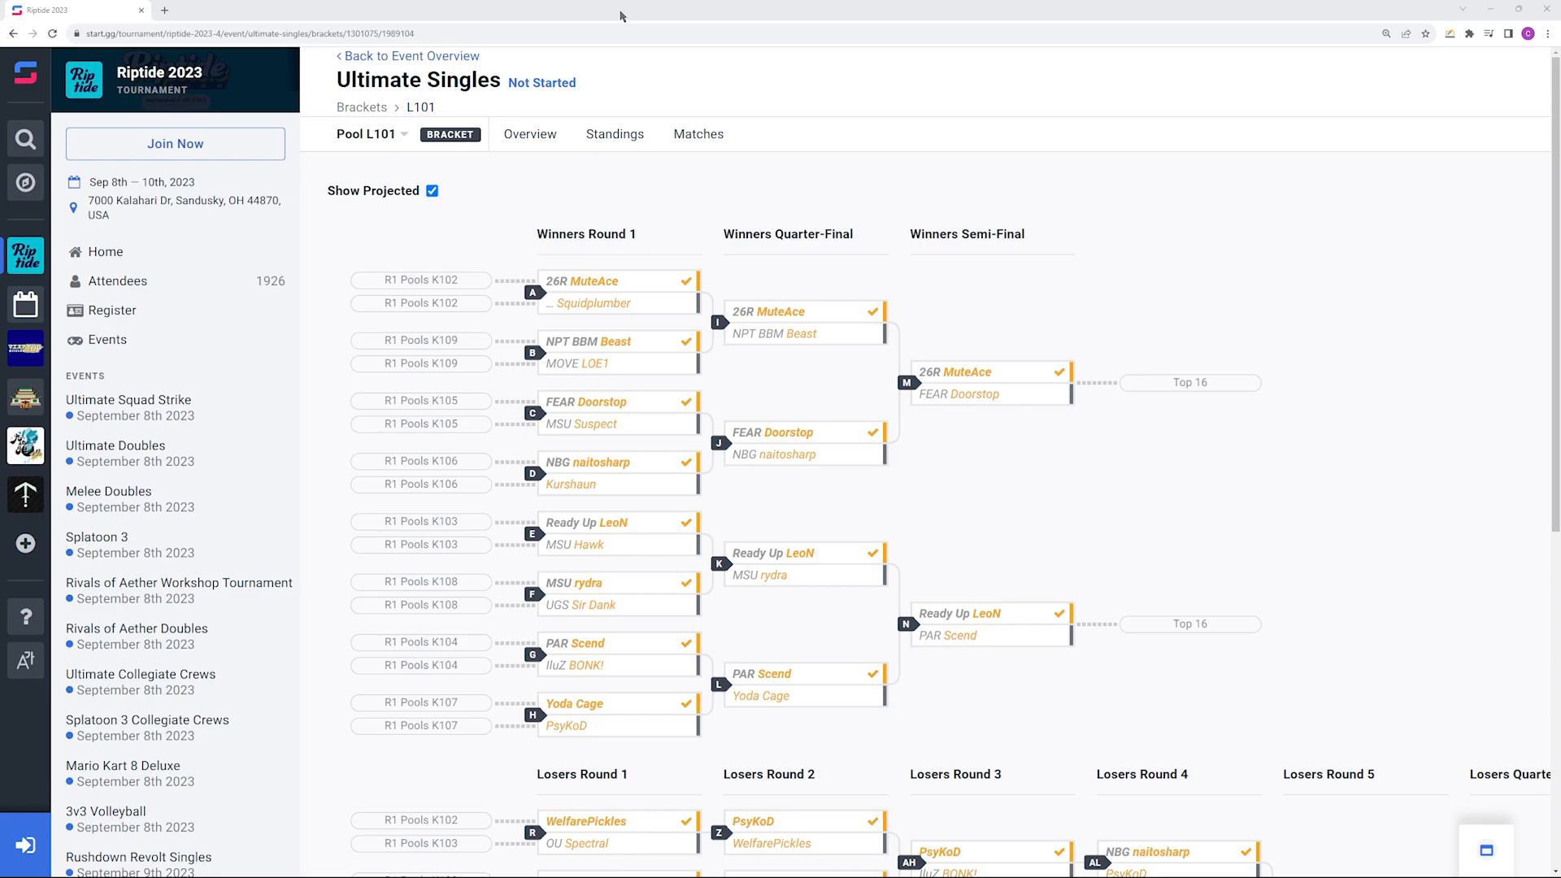
mouse_move(648, 117)
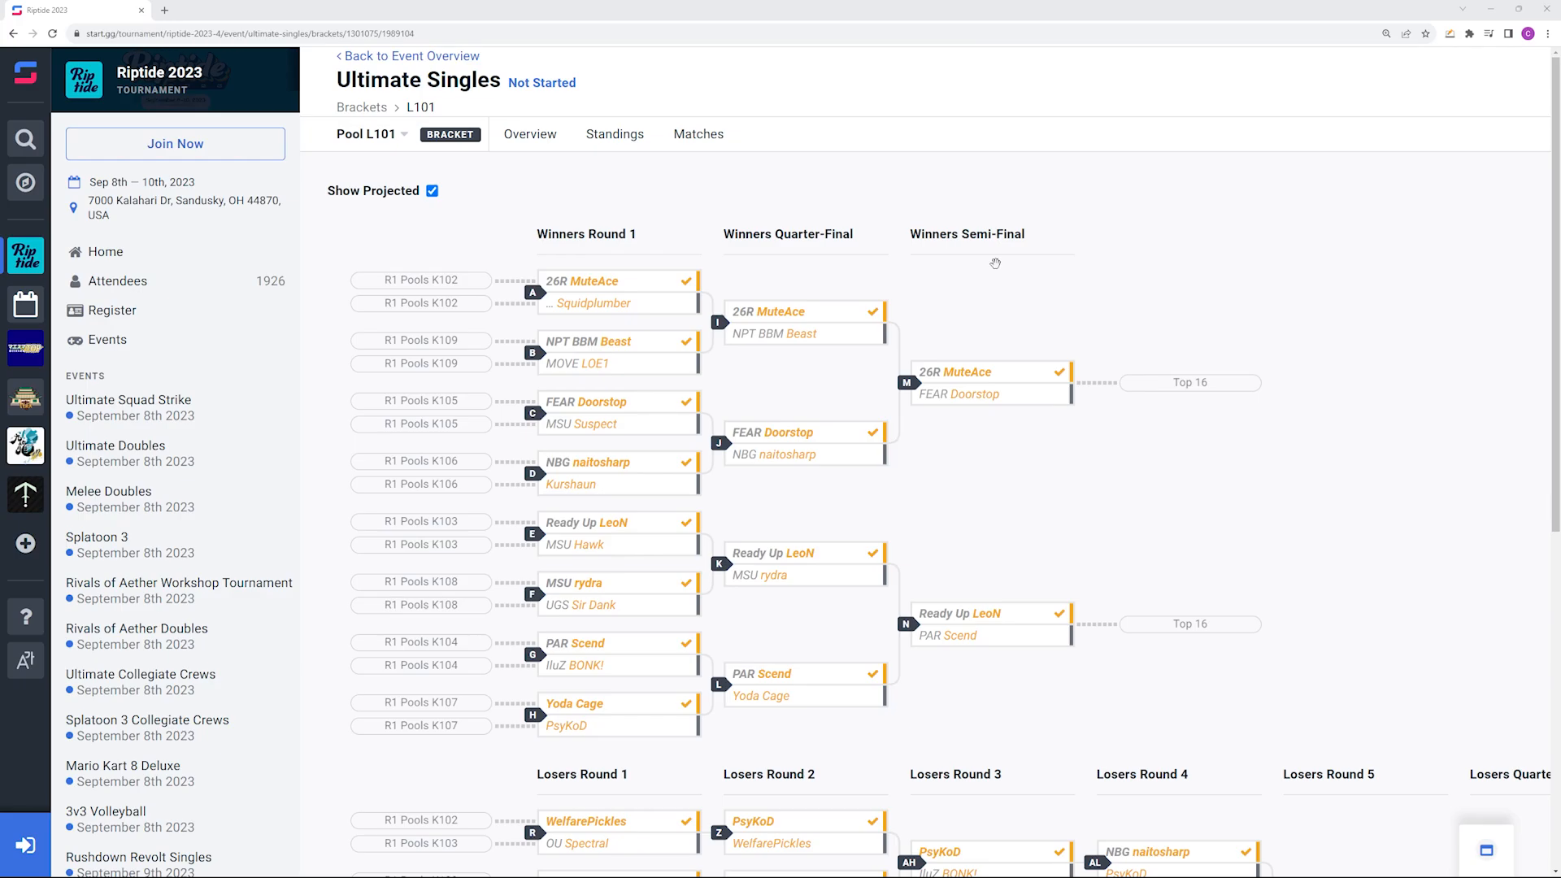
mouse_move(1132, 702)
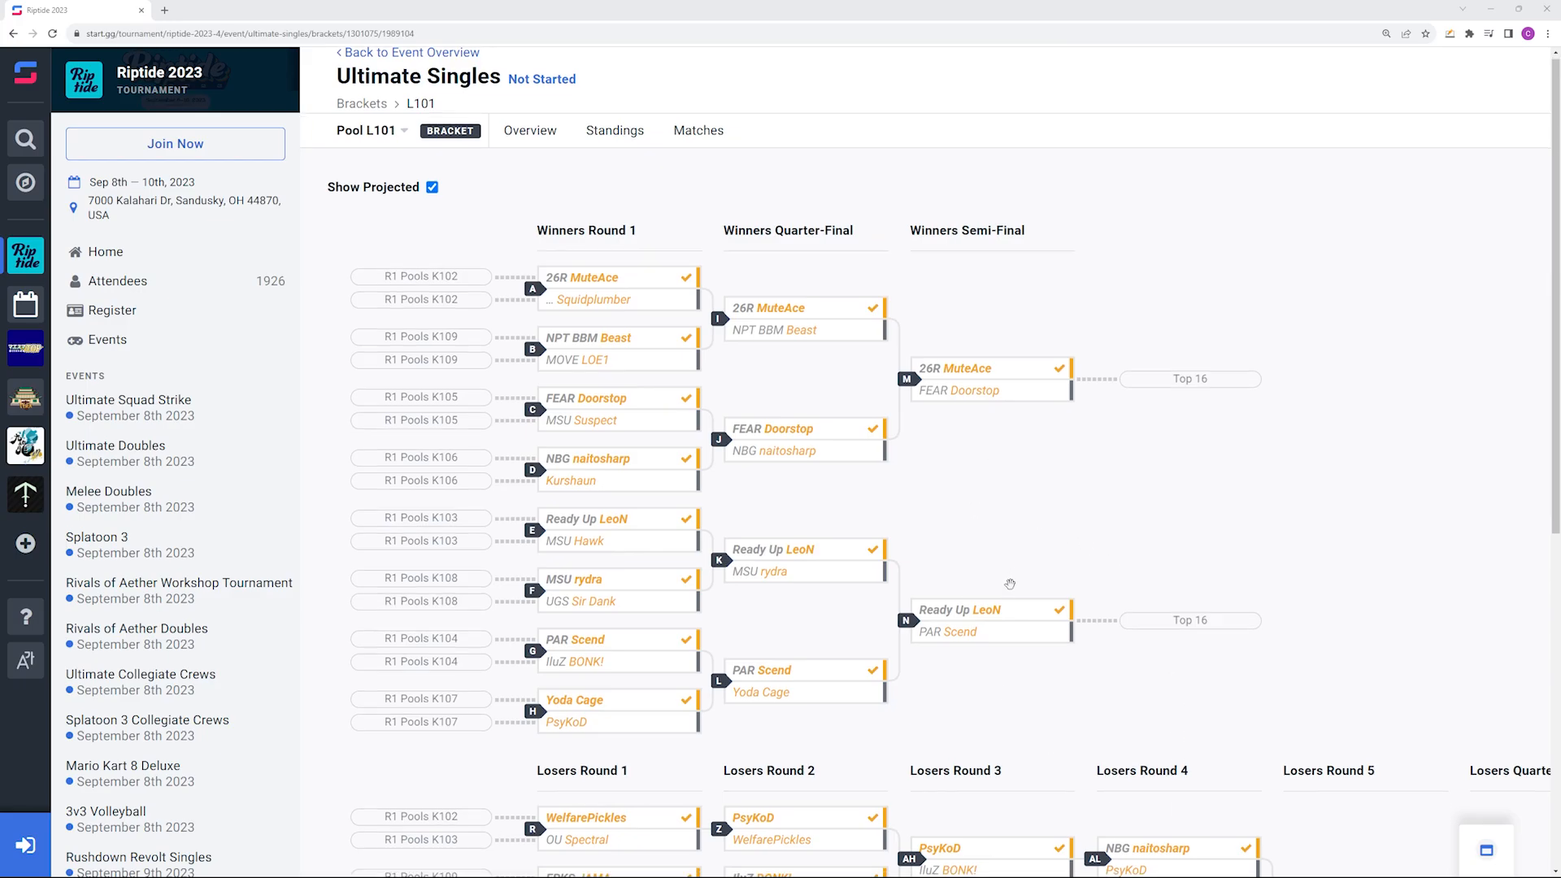
Step: Scroll down through the Ultimate Singles pool bracket
scroll(down, 3)
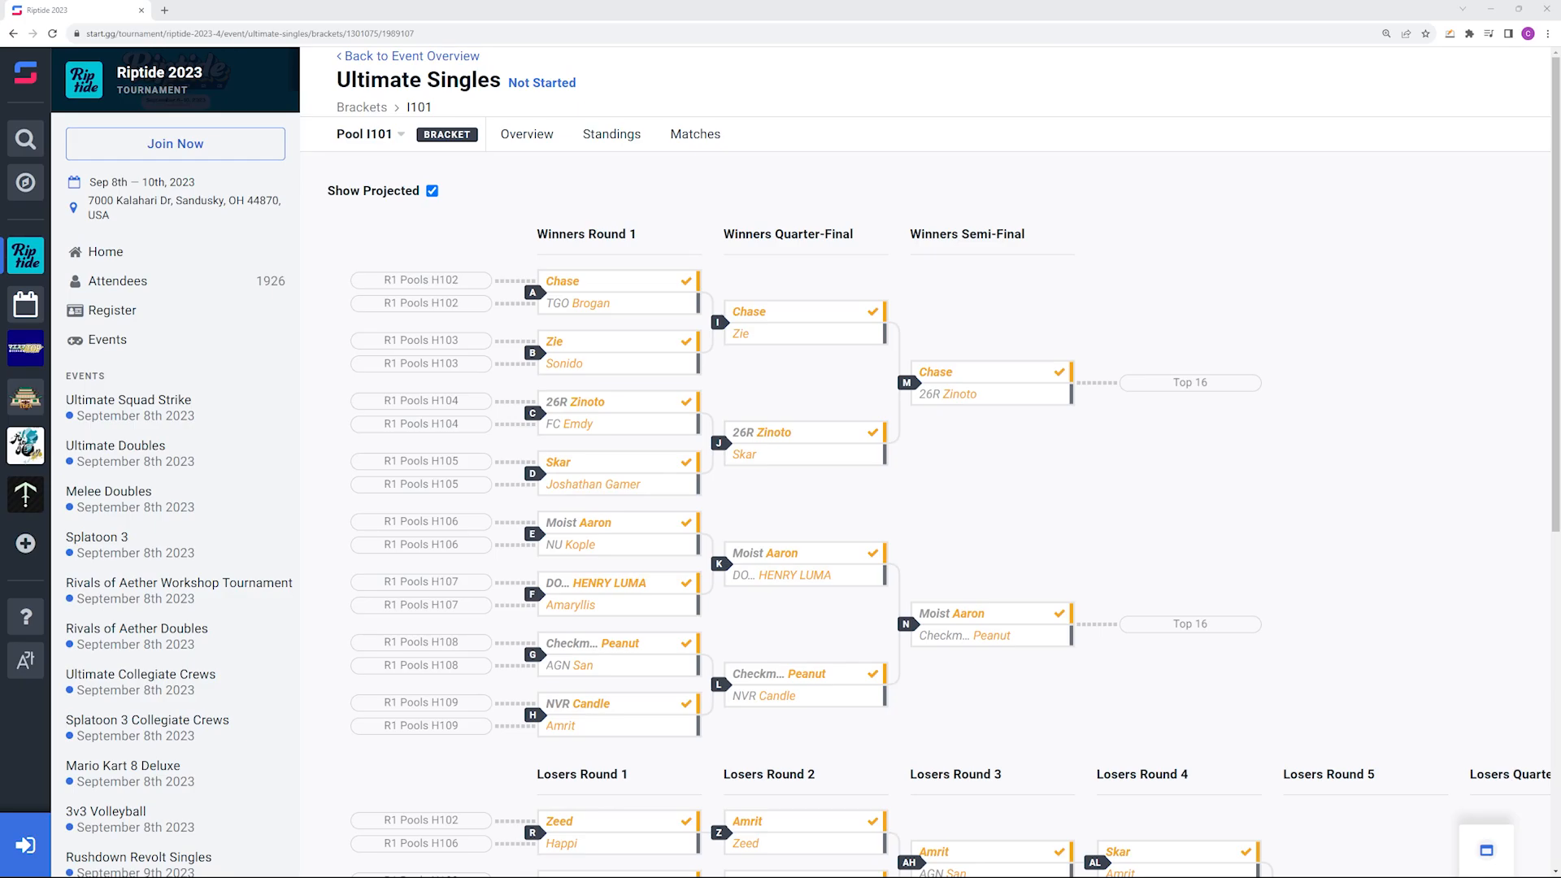
mouse_move(685, 291)
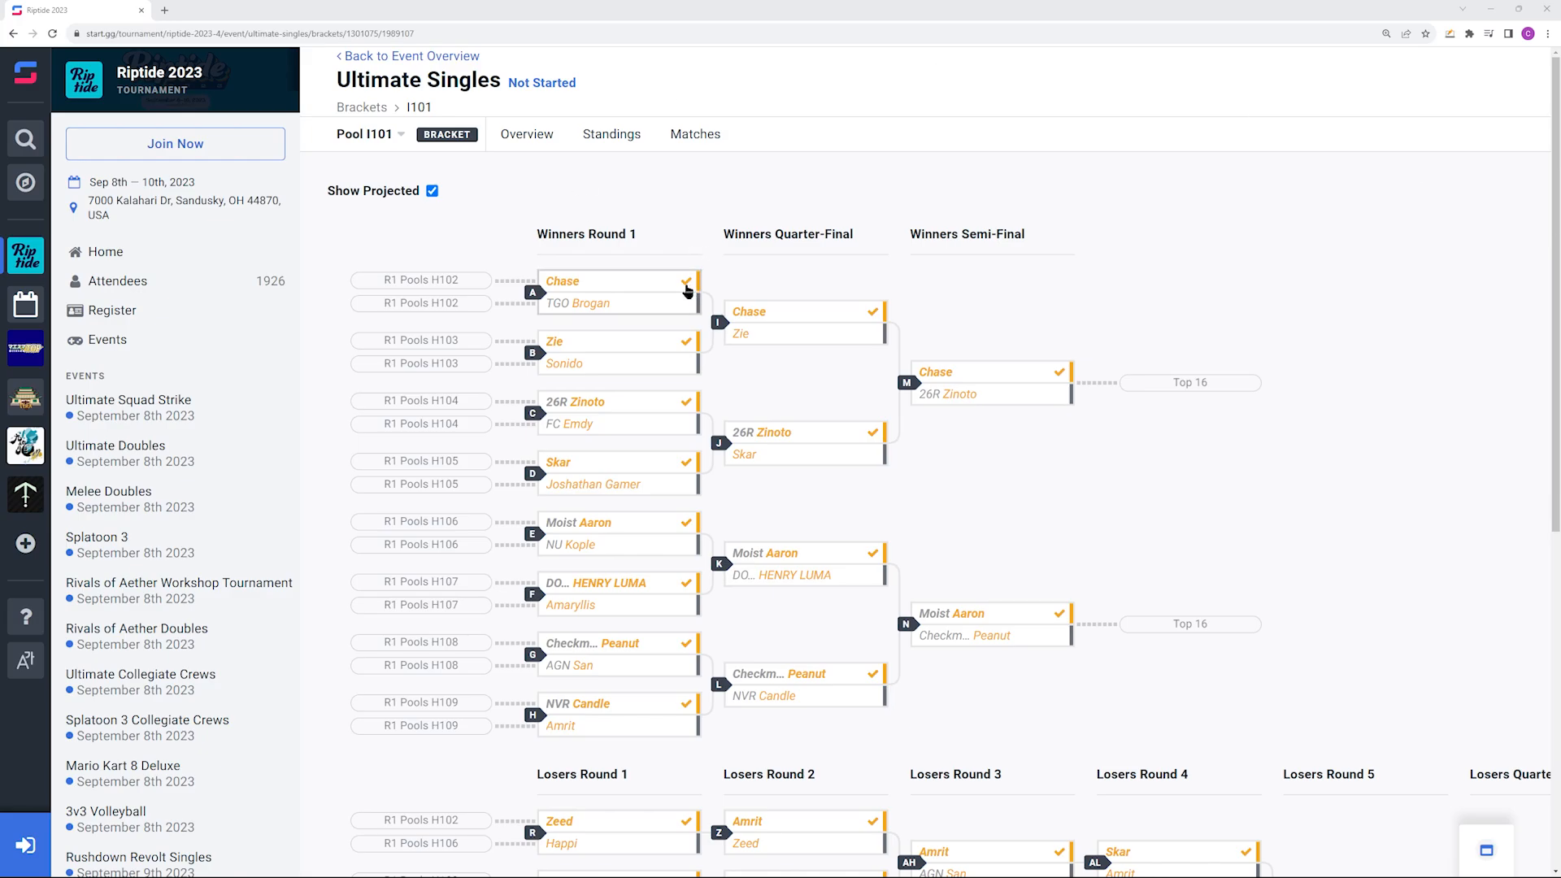
mouse_move(778, 215)
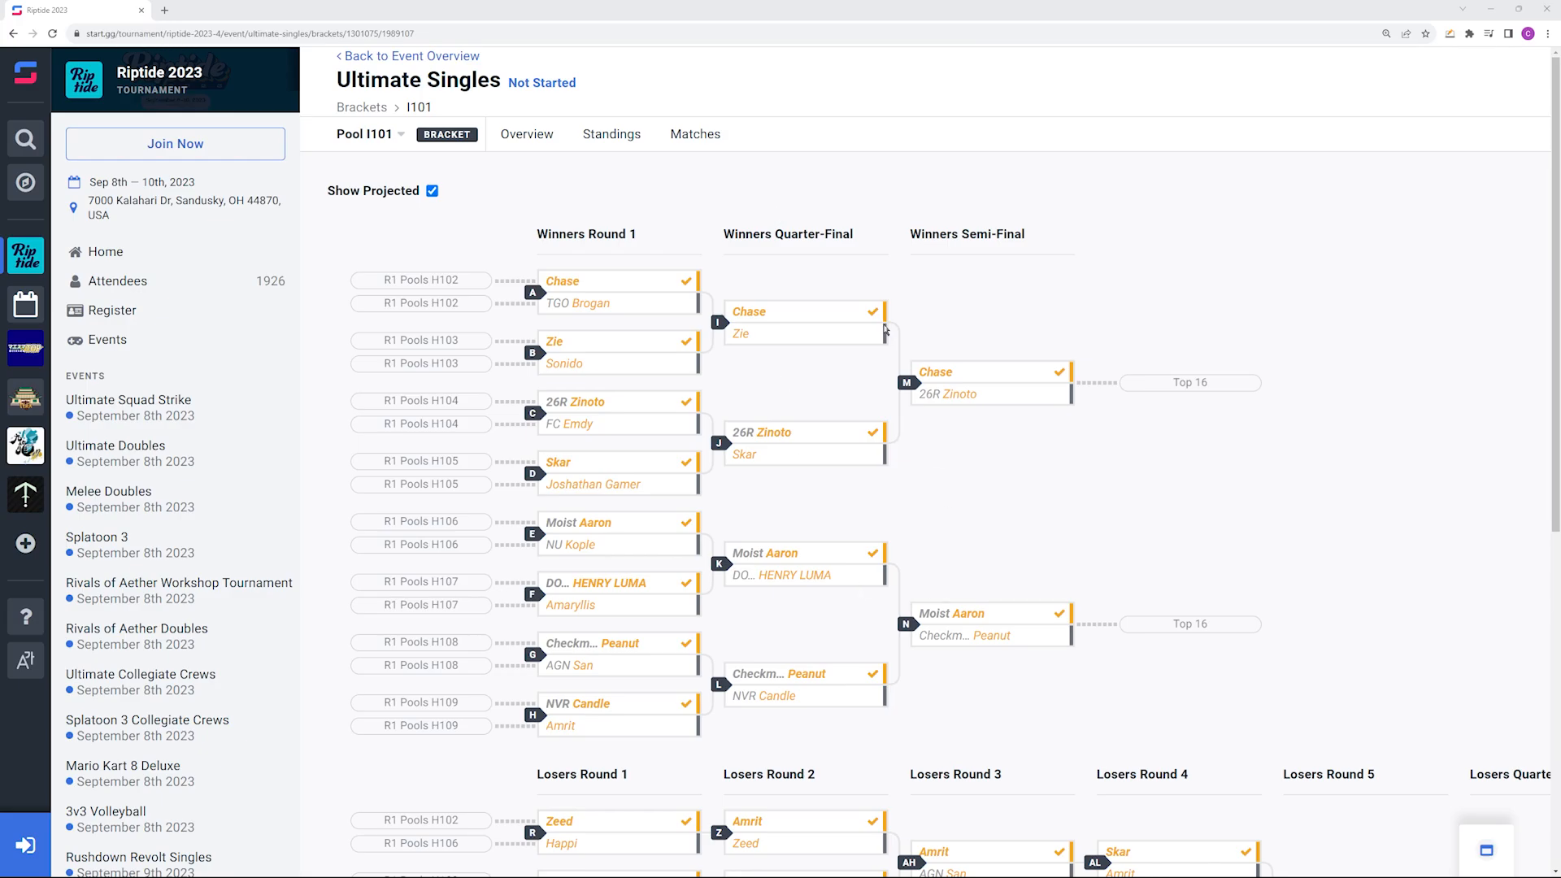
mouse_move(992, 244)
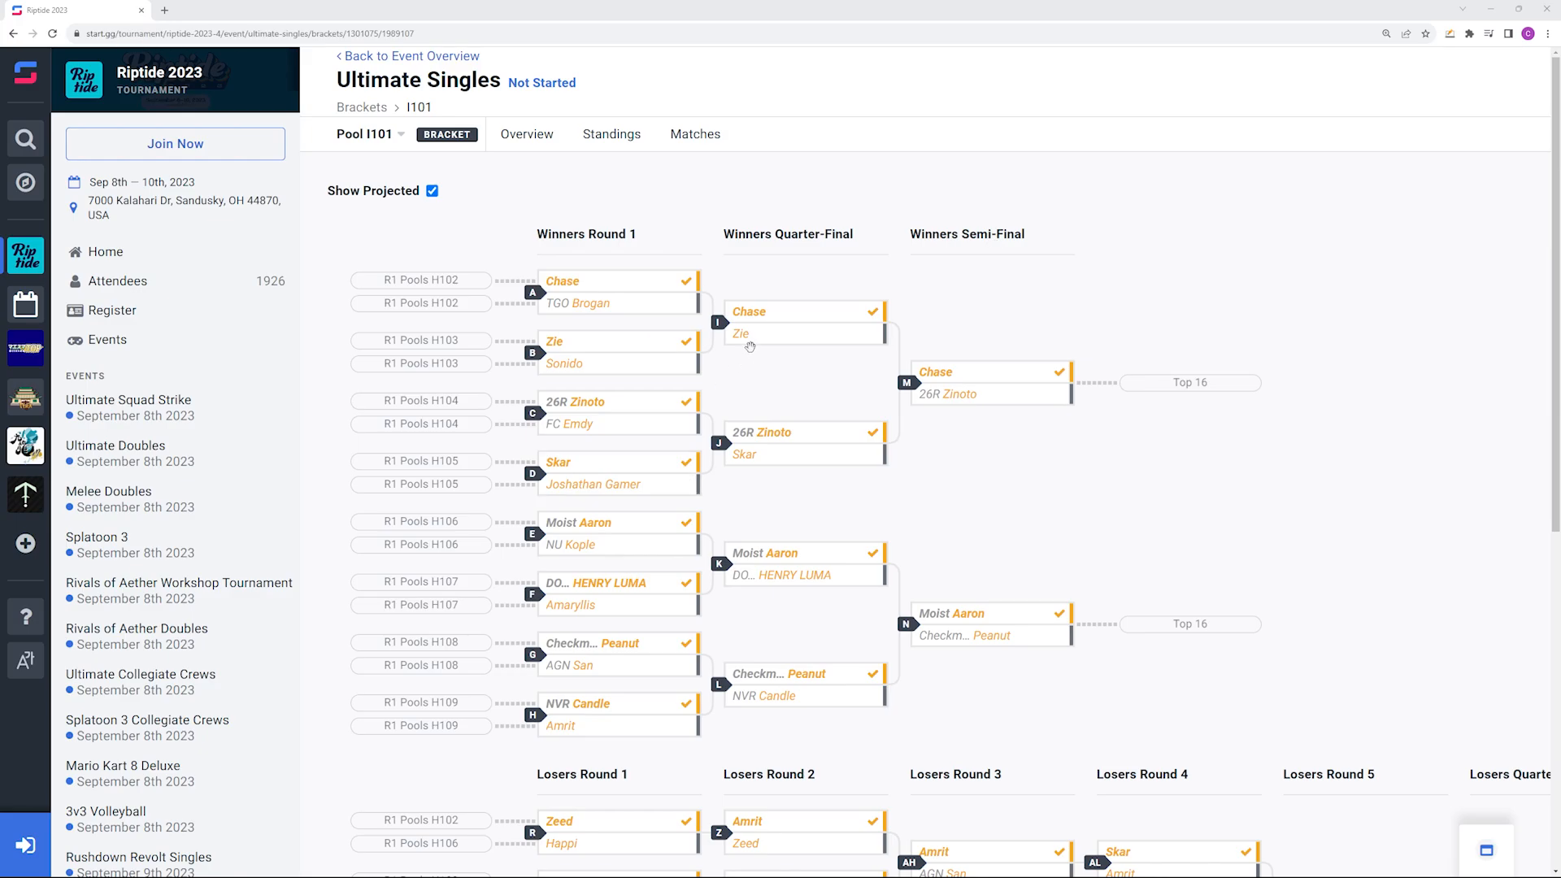
mouse_move(1000, 464)
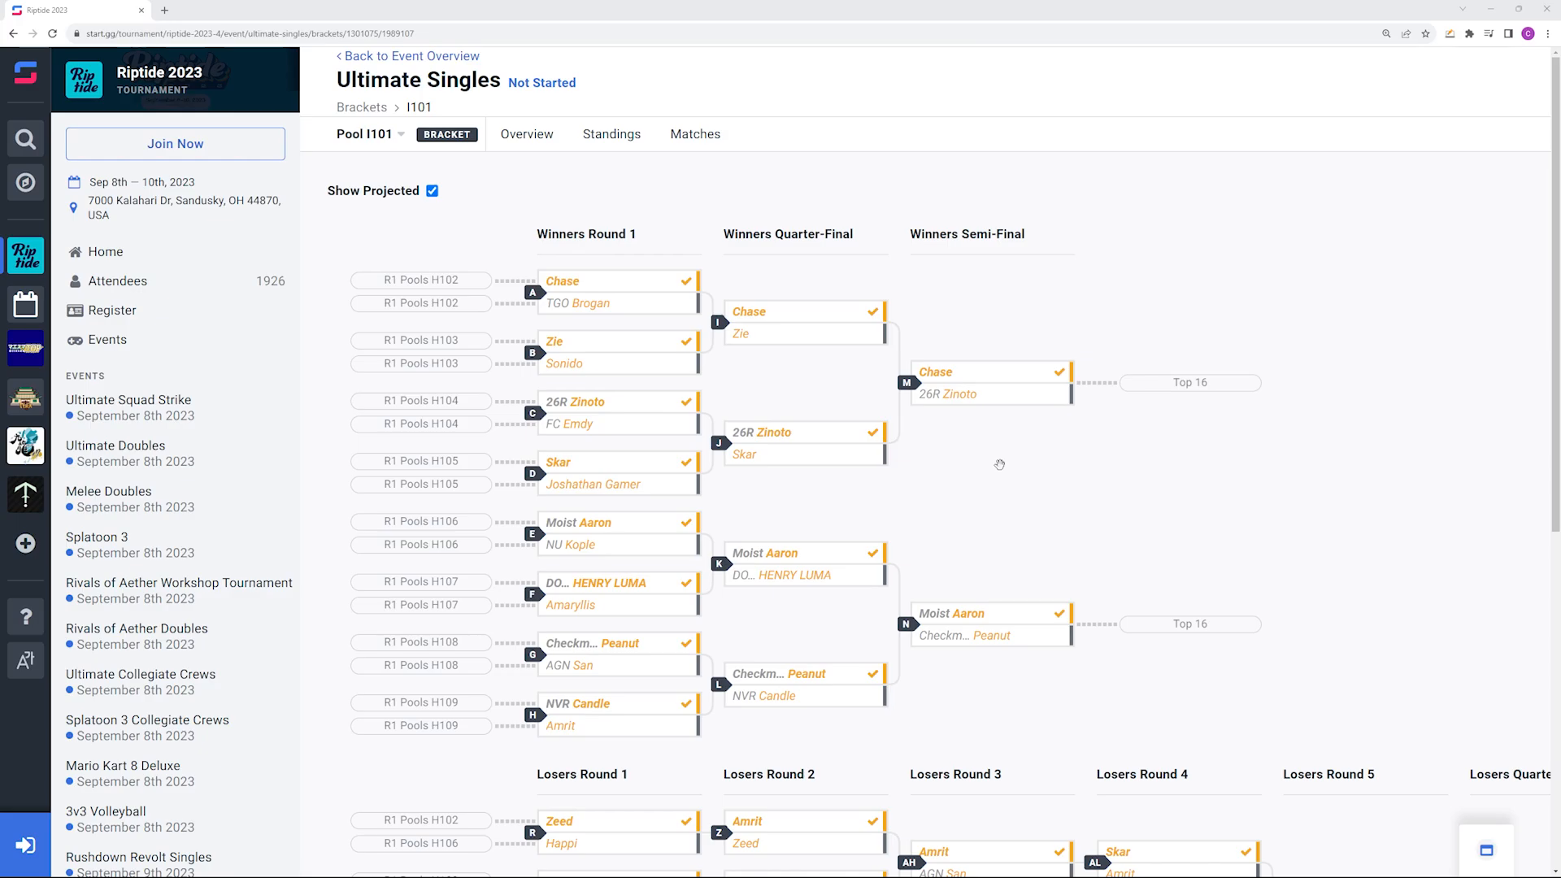
mouse_move(1100, 547)
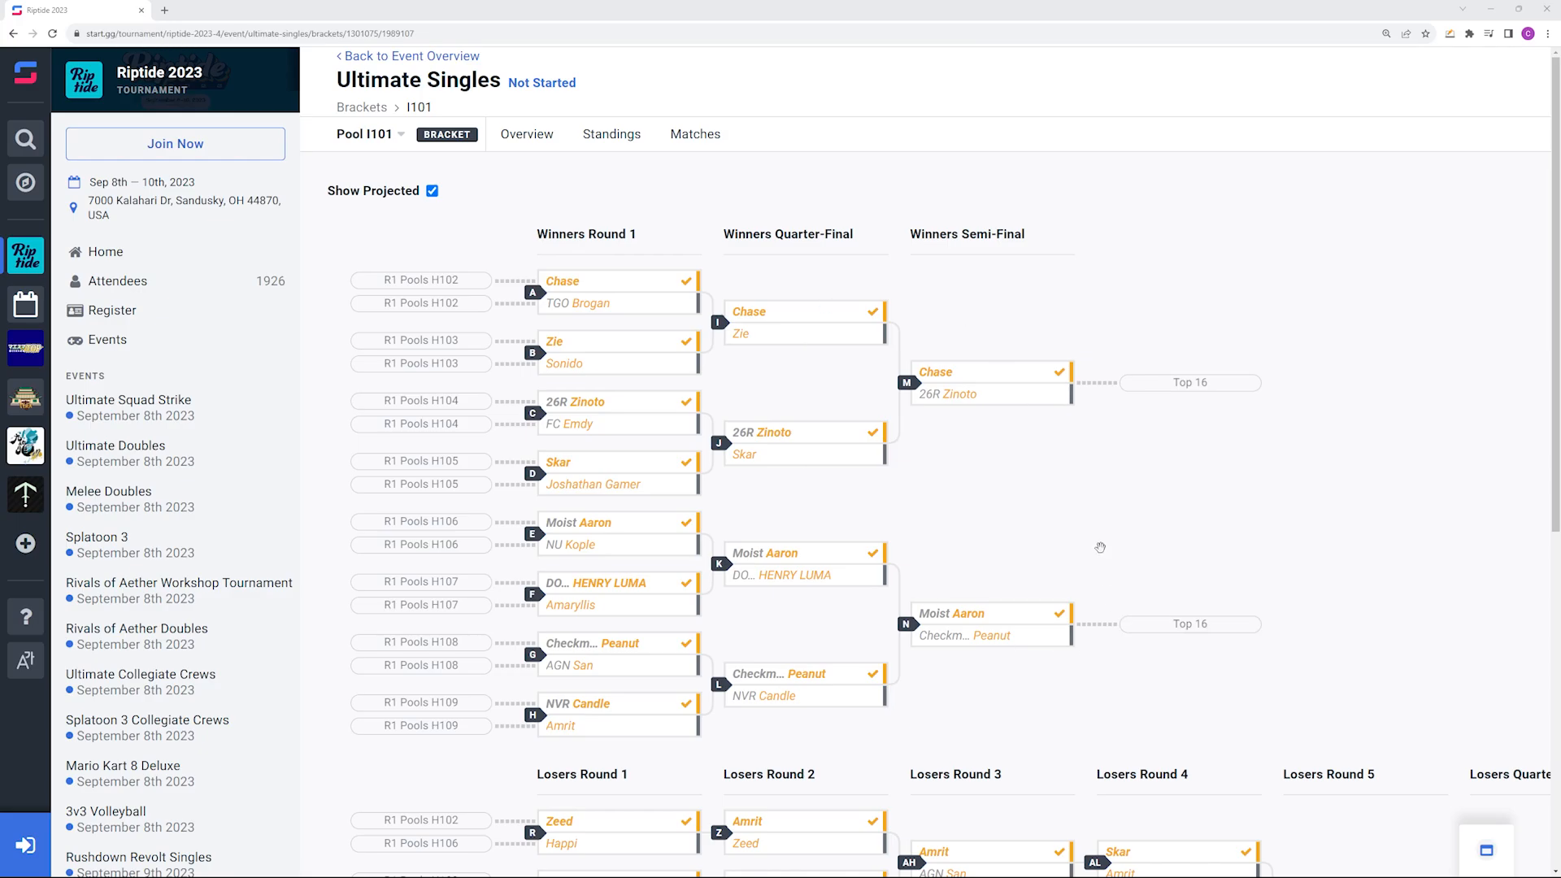
mouse_move(1084, 517)
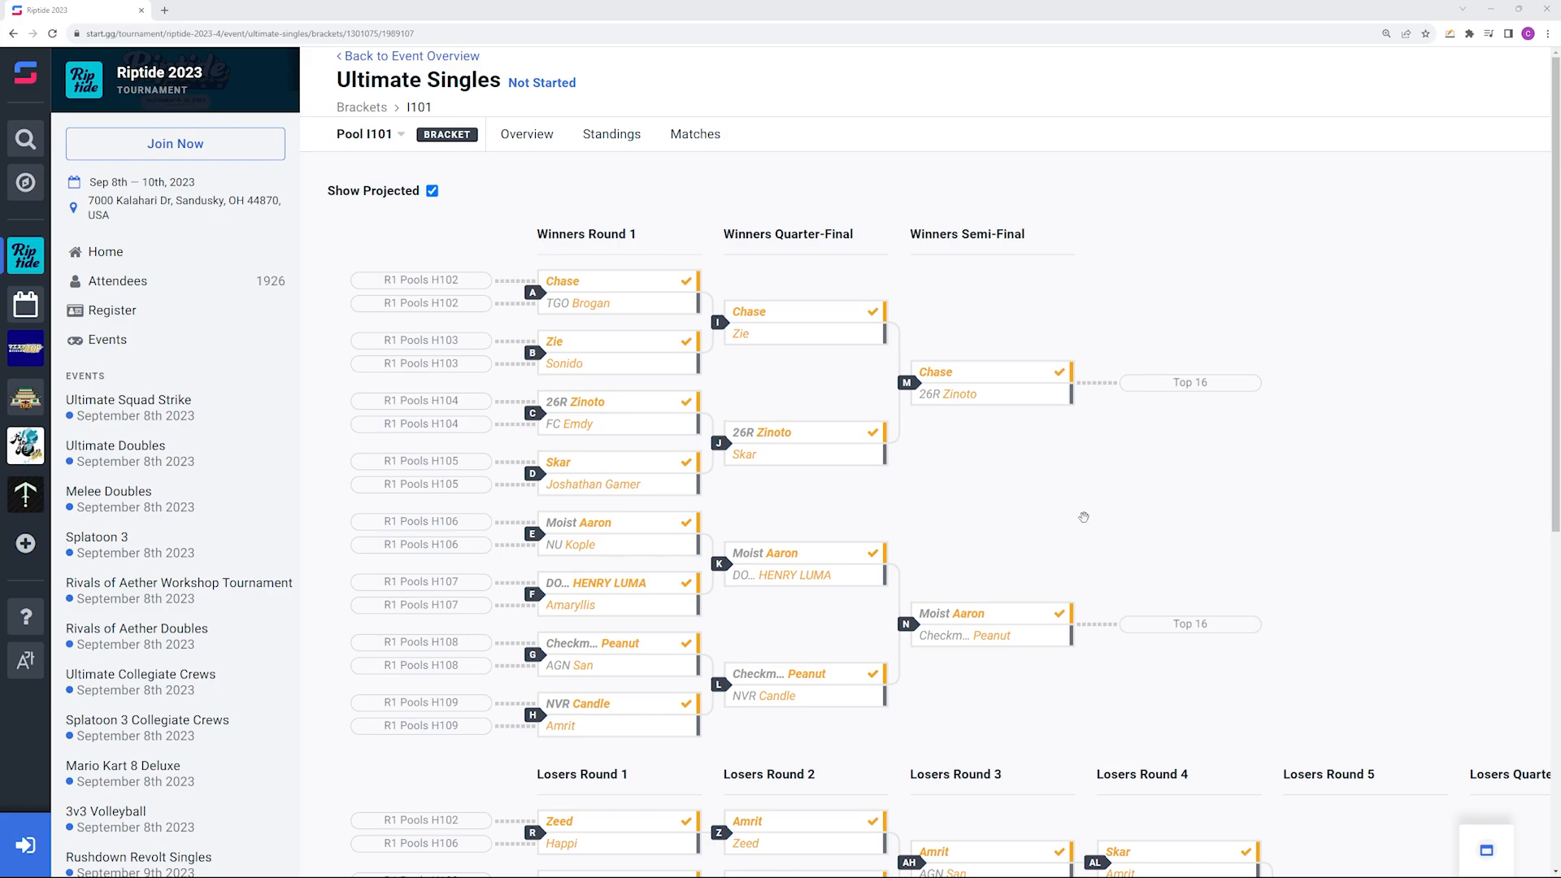
mouse_move(847, 560)
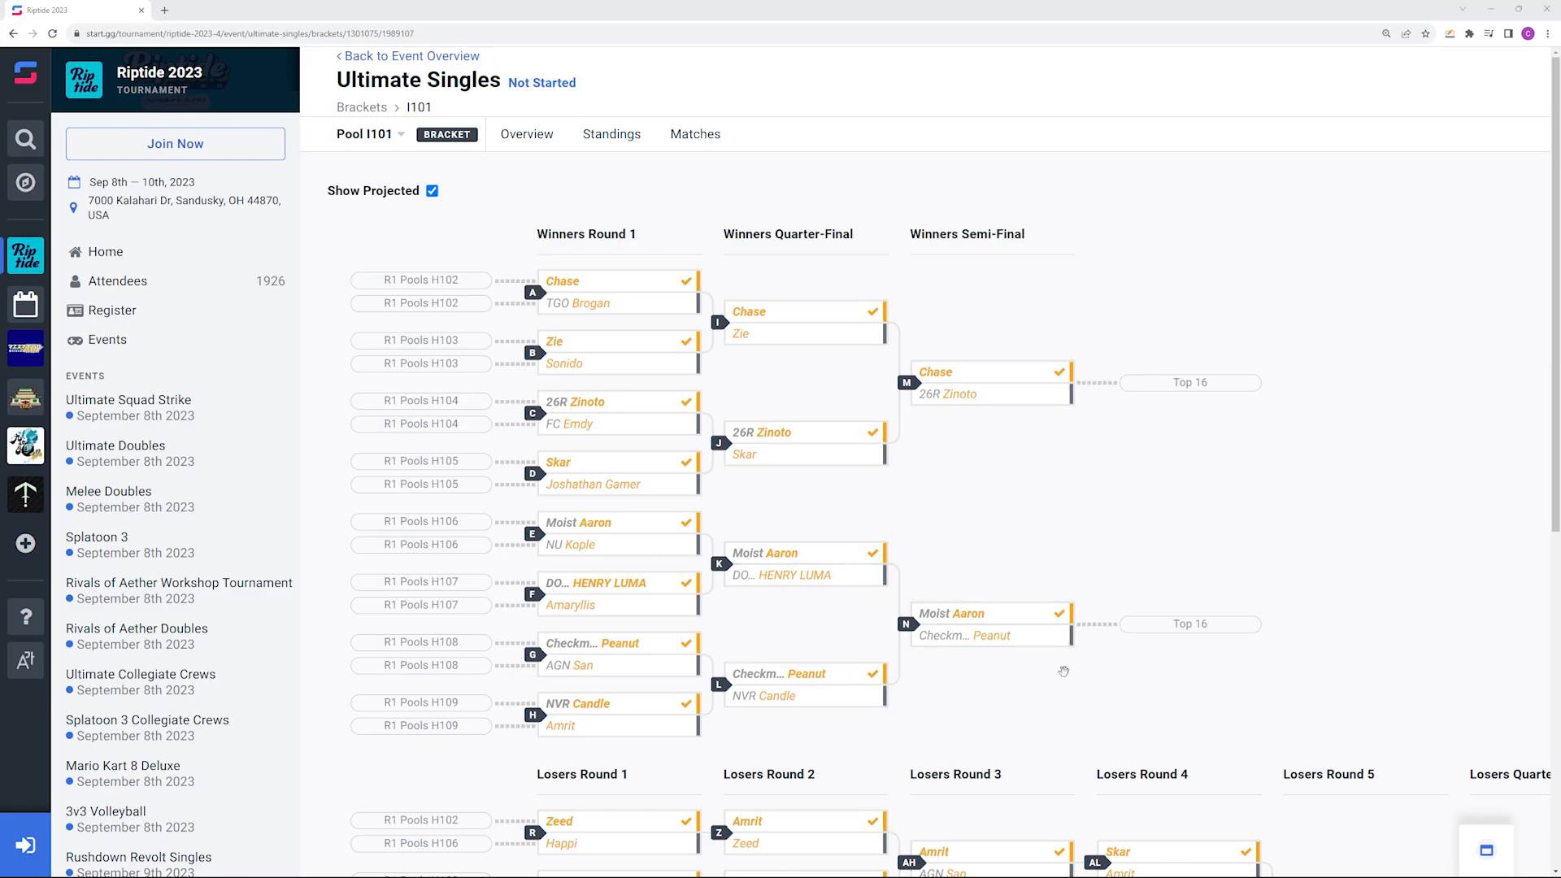
mouse_move(1007, 648)
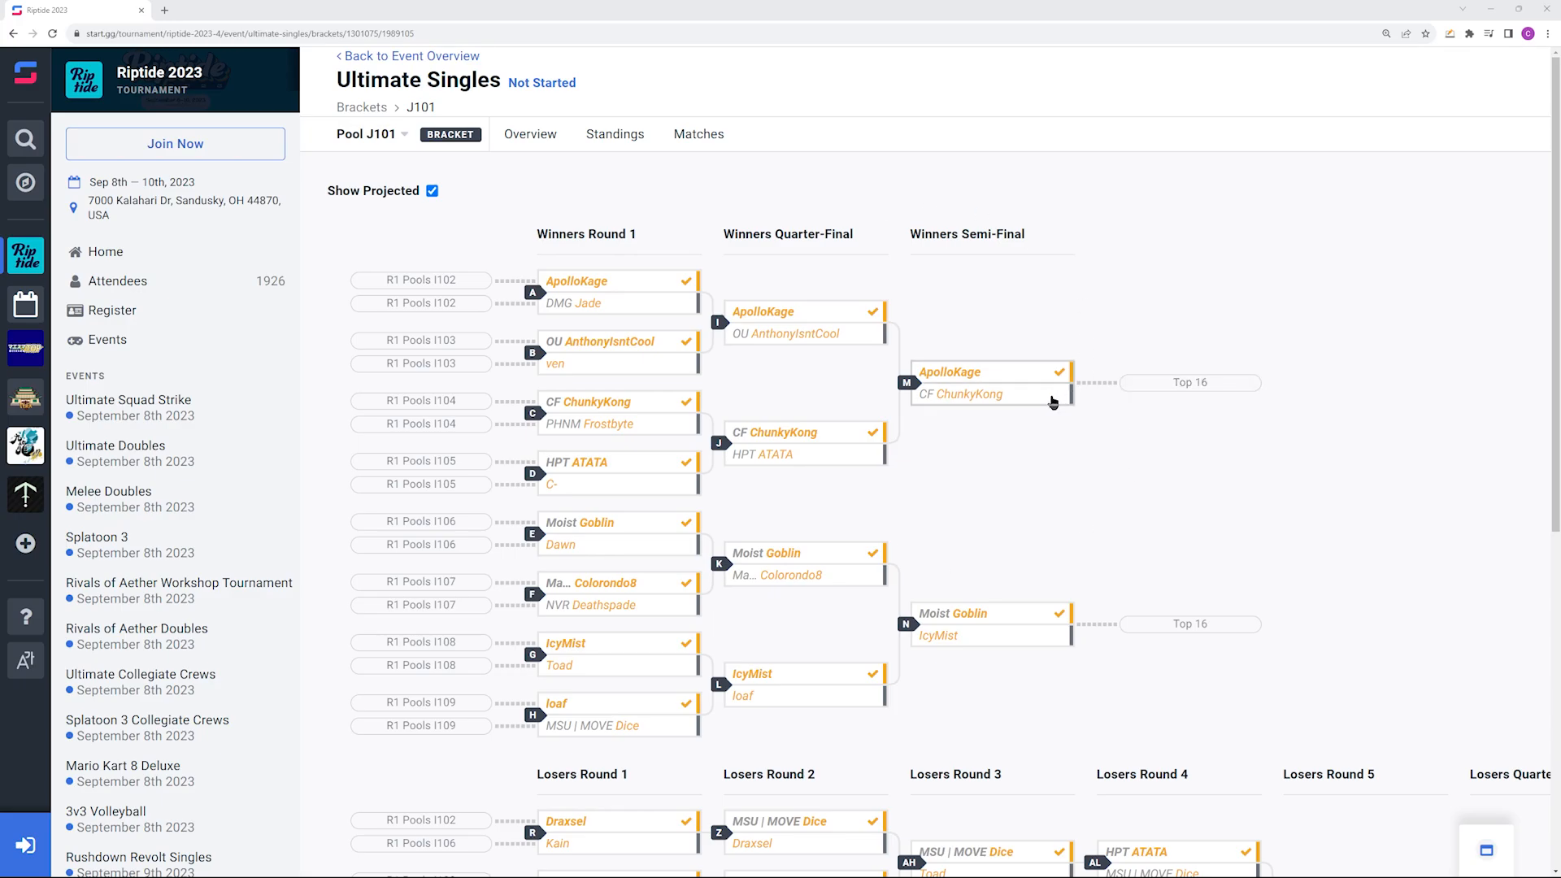
mouse_move(1091, 332)
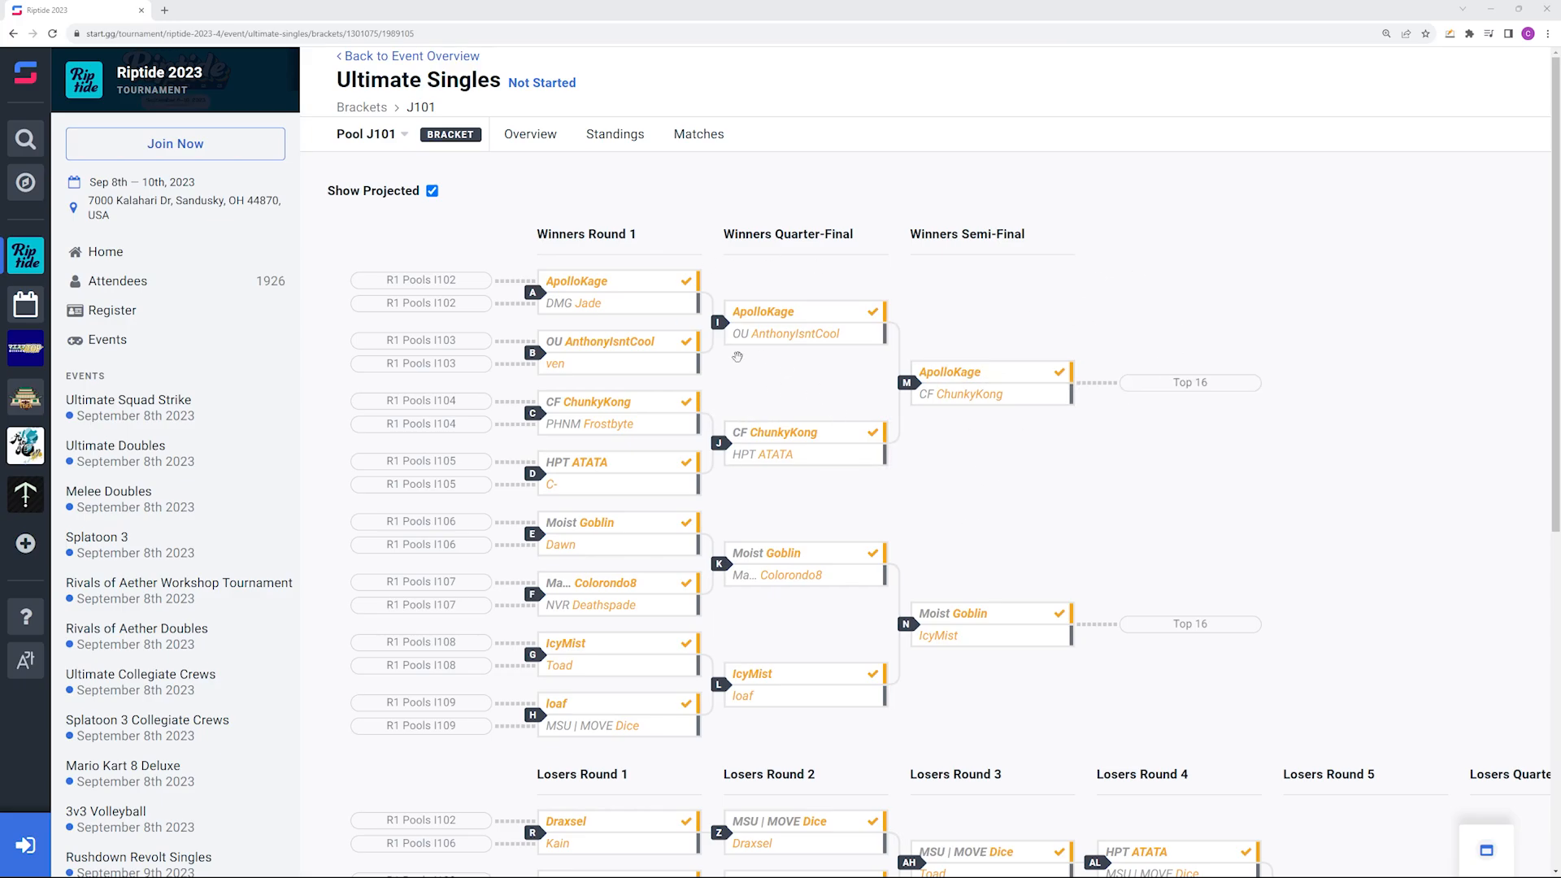
mouse_move(1139, 456)
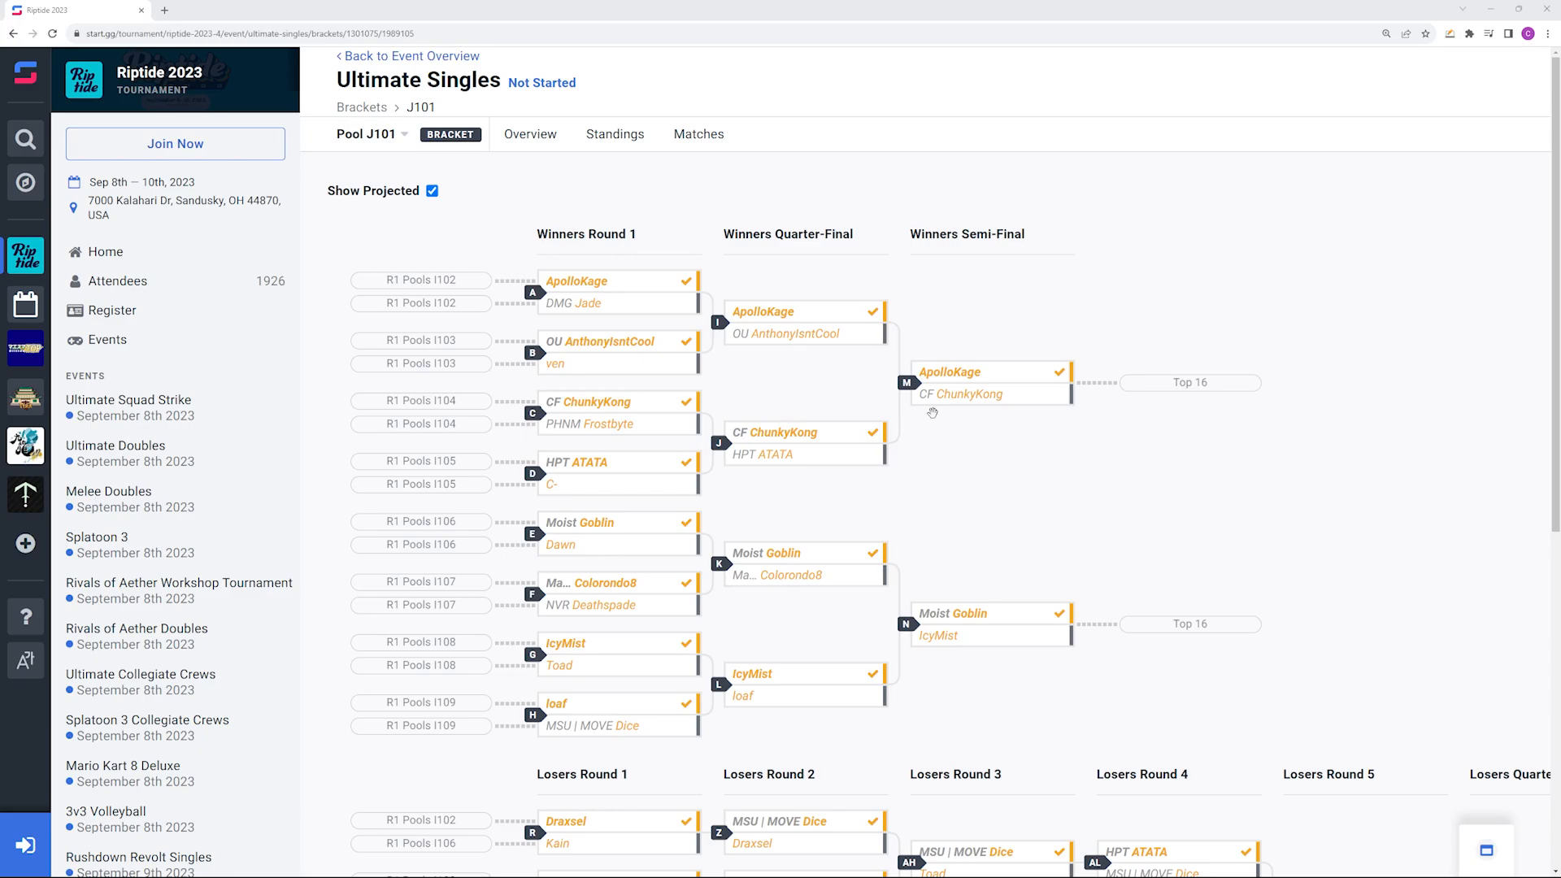
mouse_move(733, 566)
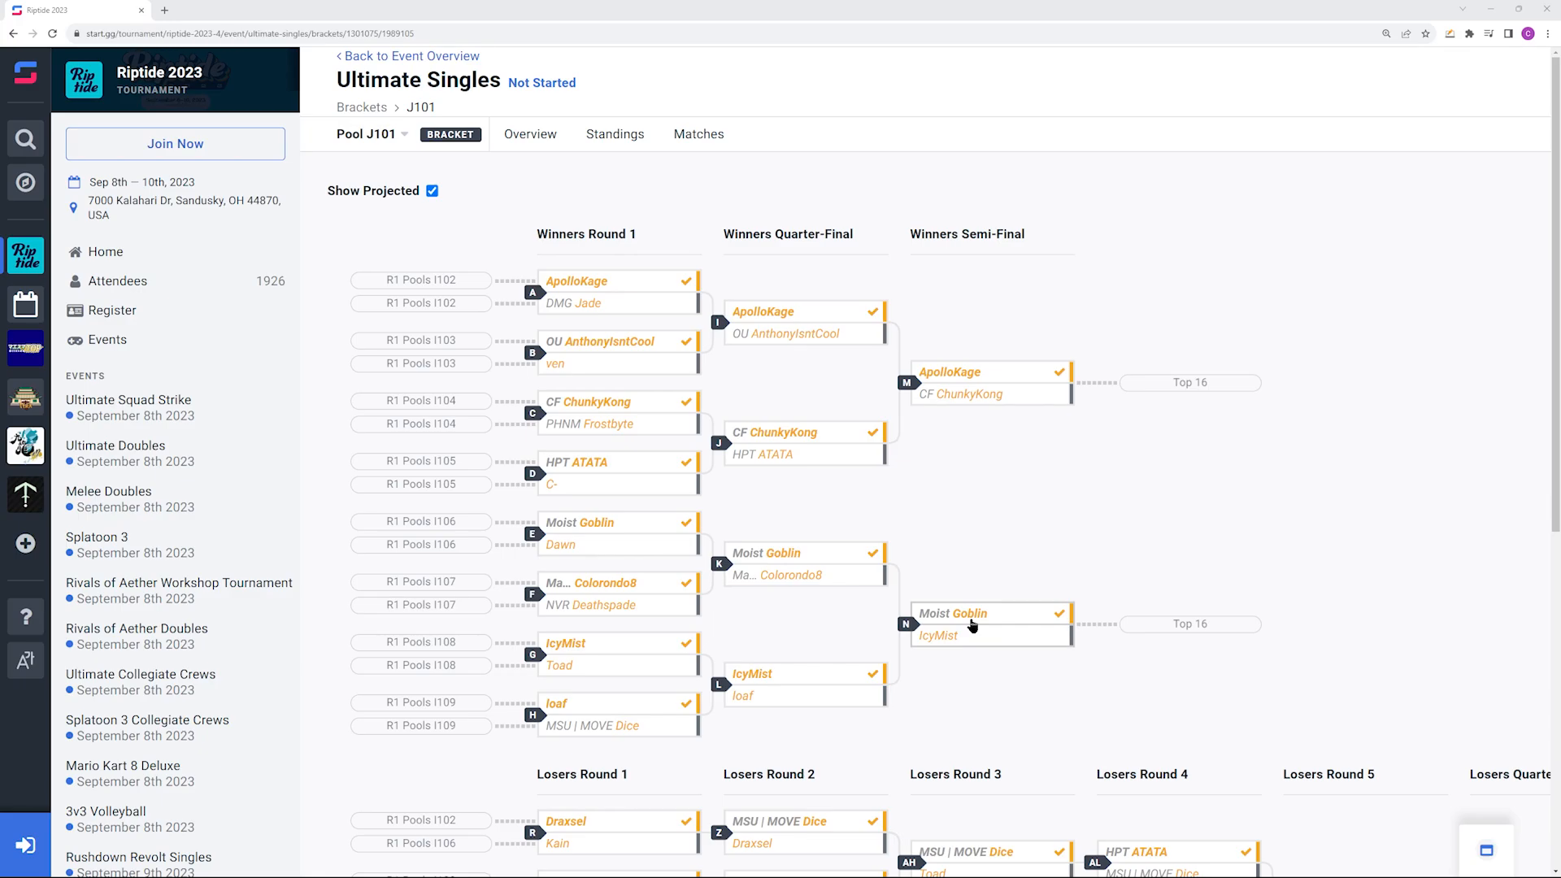
mouse_move(923, 675)
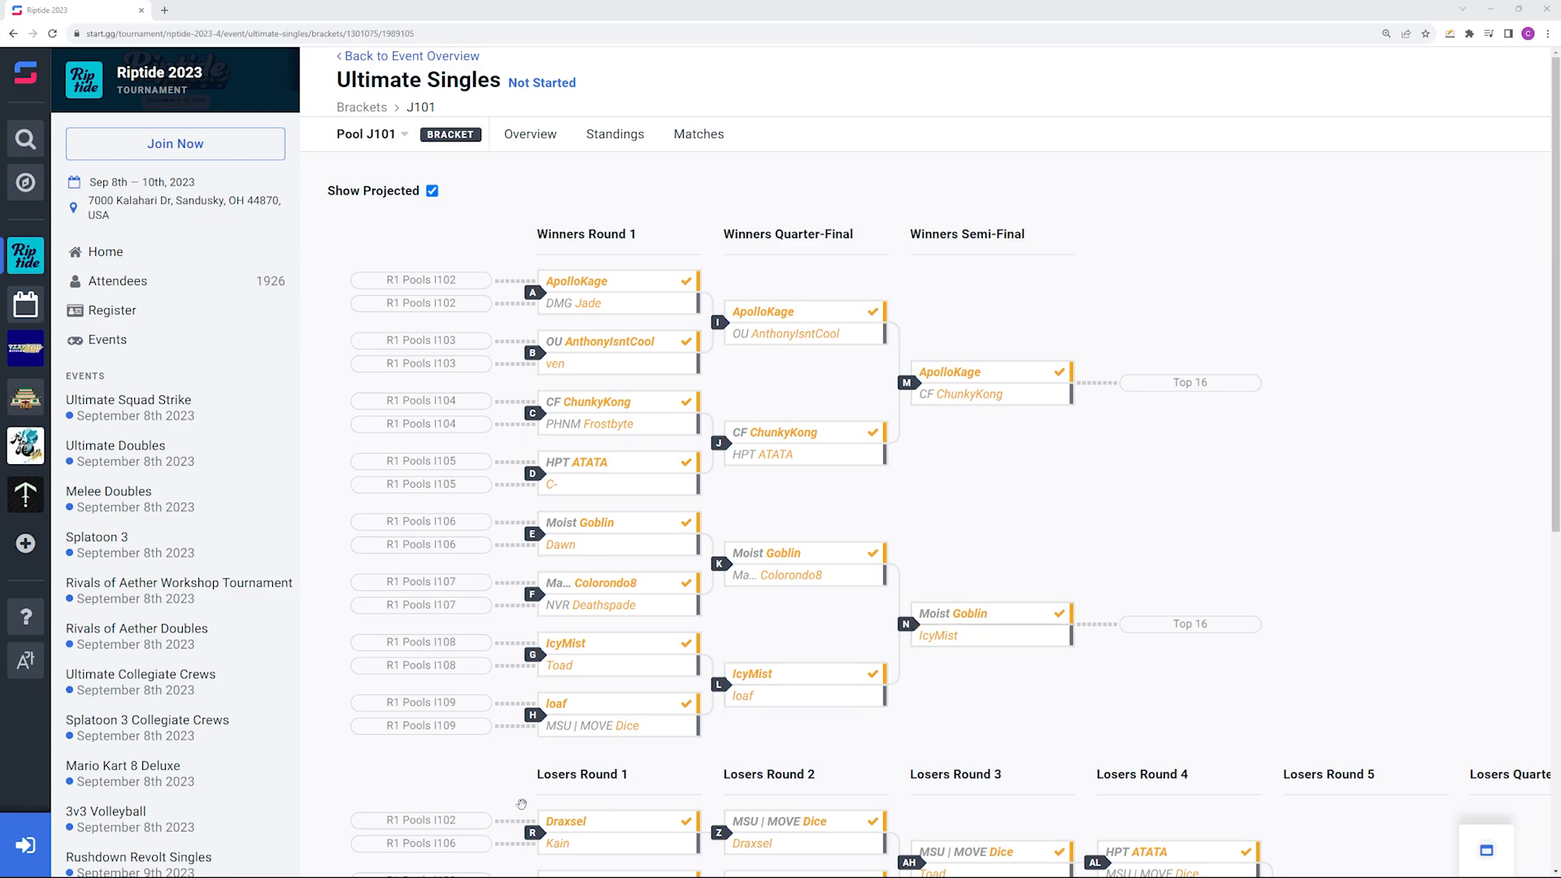
mouse_move(1190, 482)
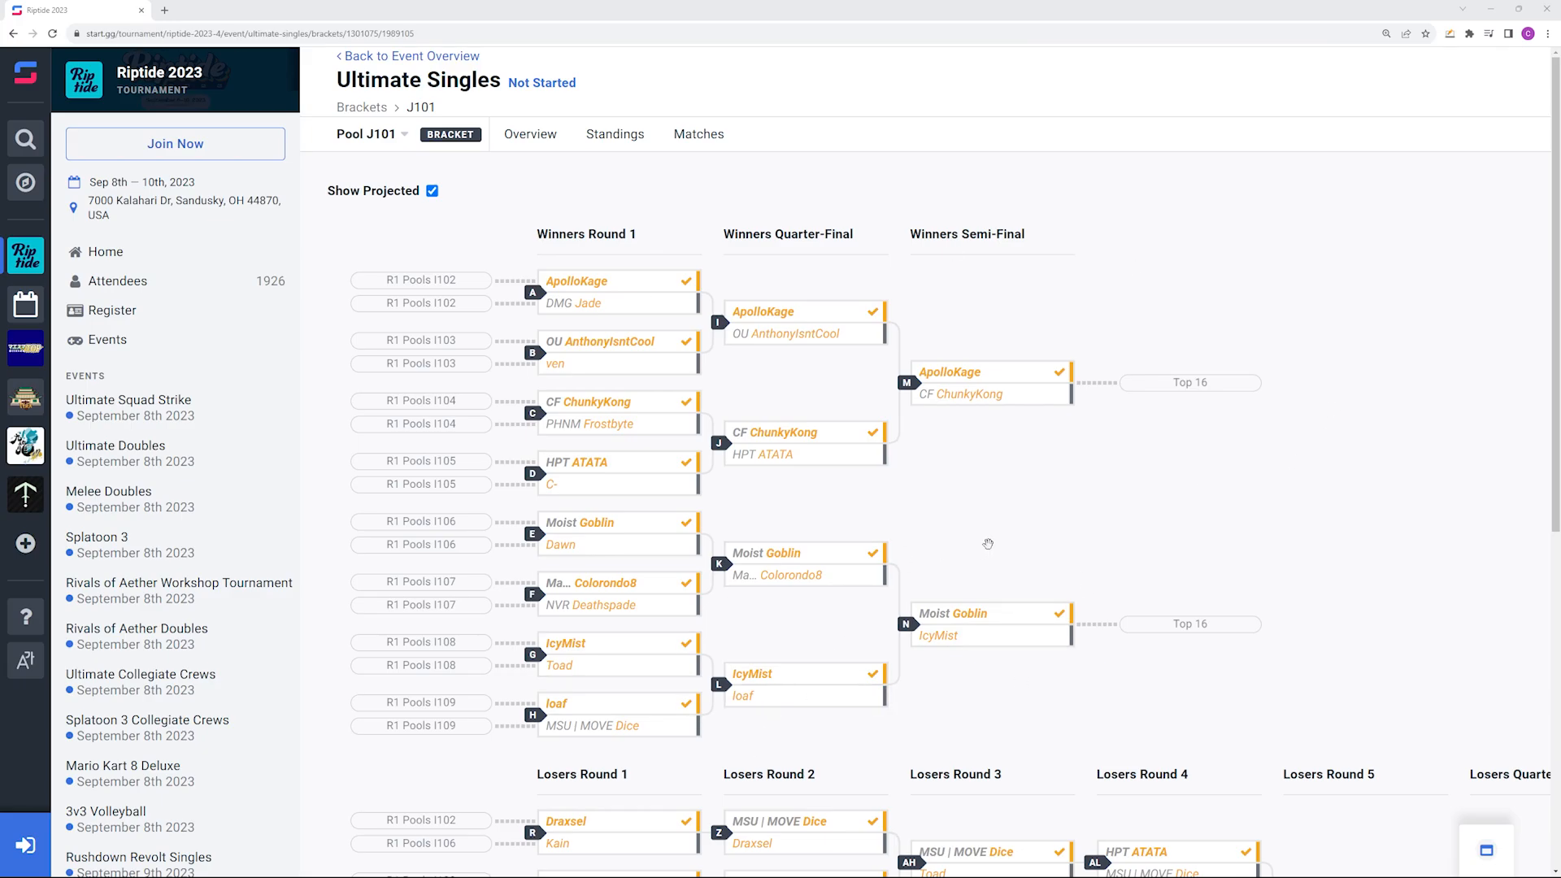
mouse_move(1111, 541)
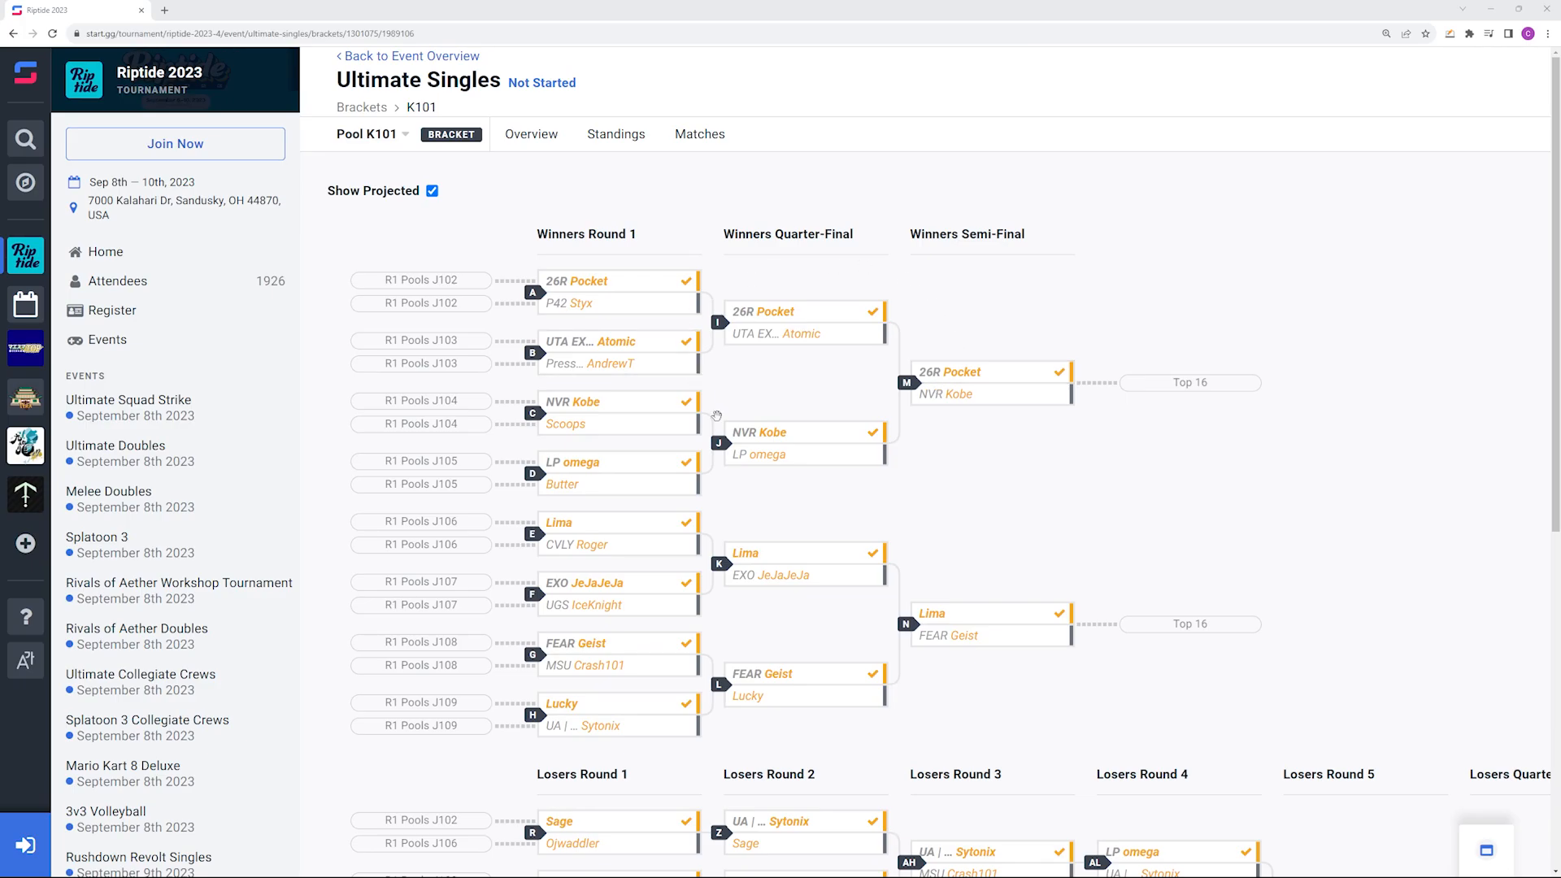
mouse_move(1287, 431)
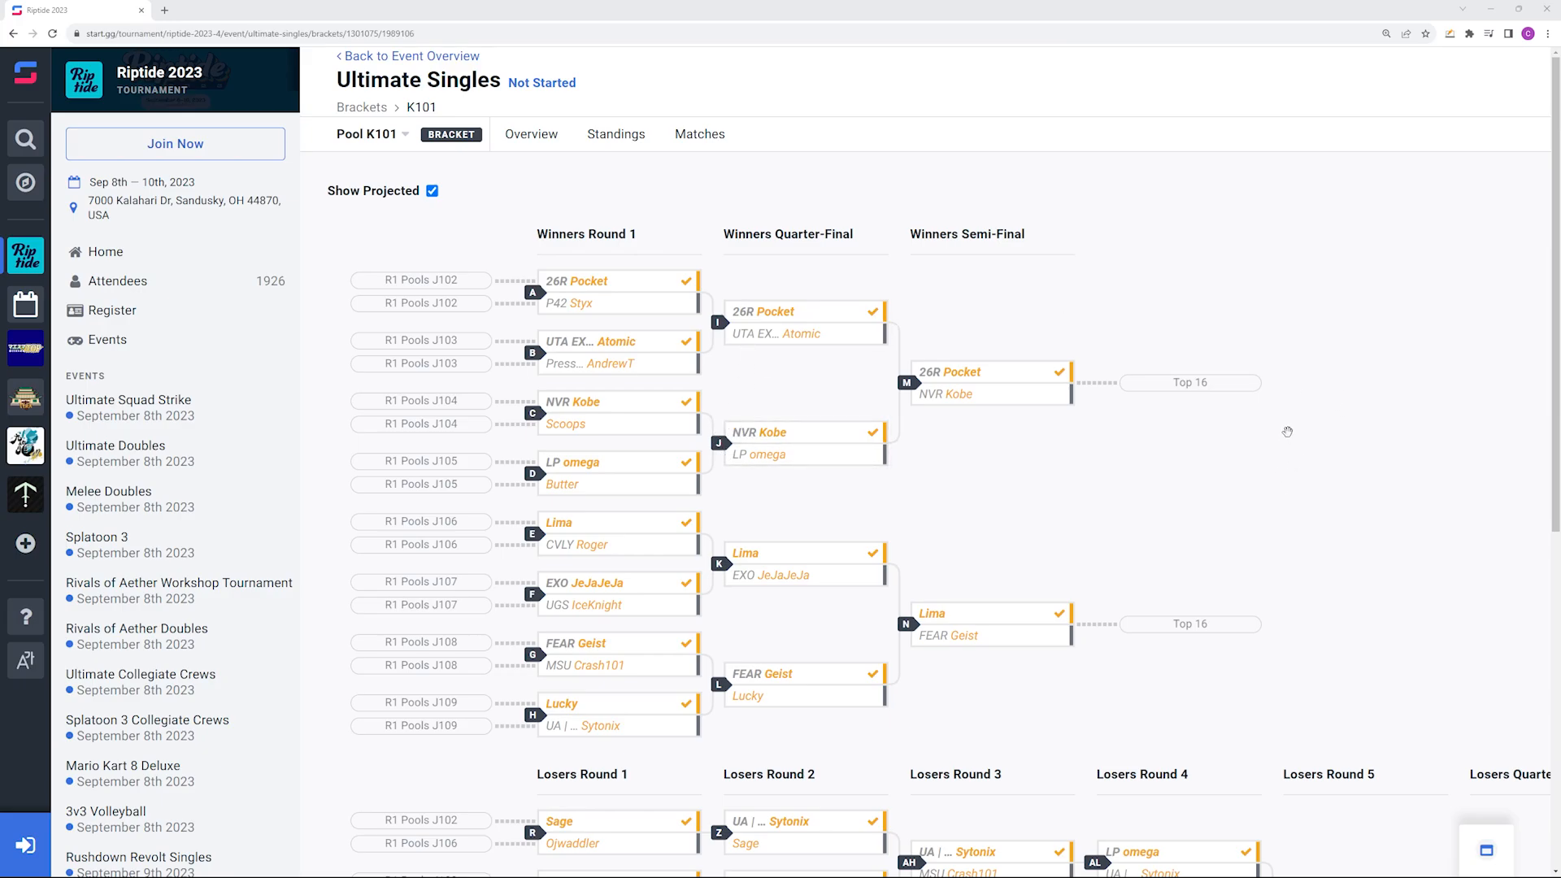
mouse_move(807, 369)
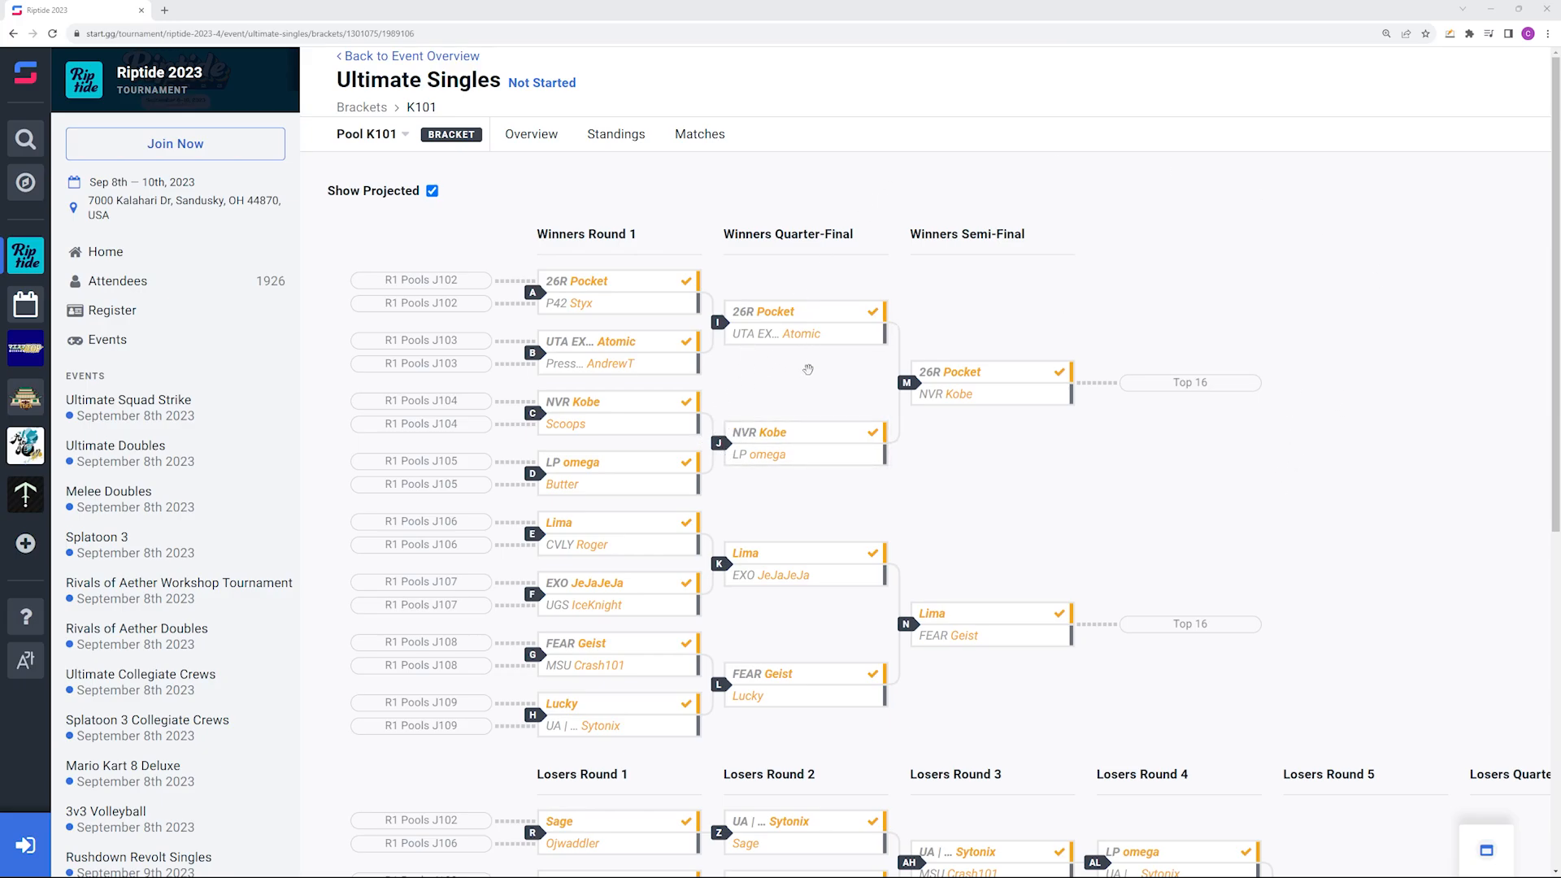
mouse_move(808, 389)
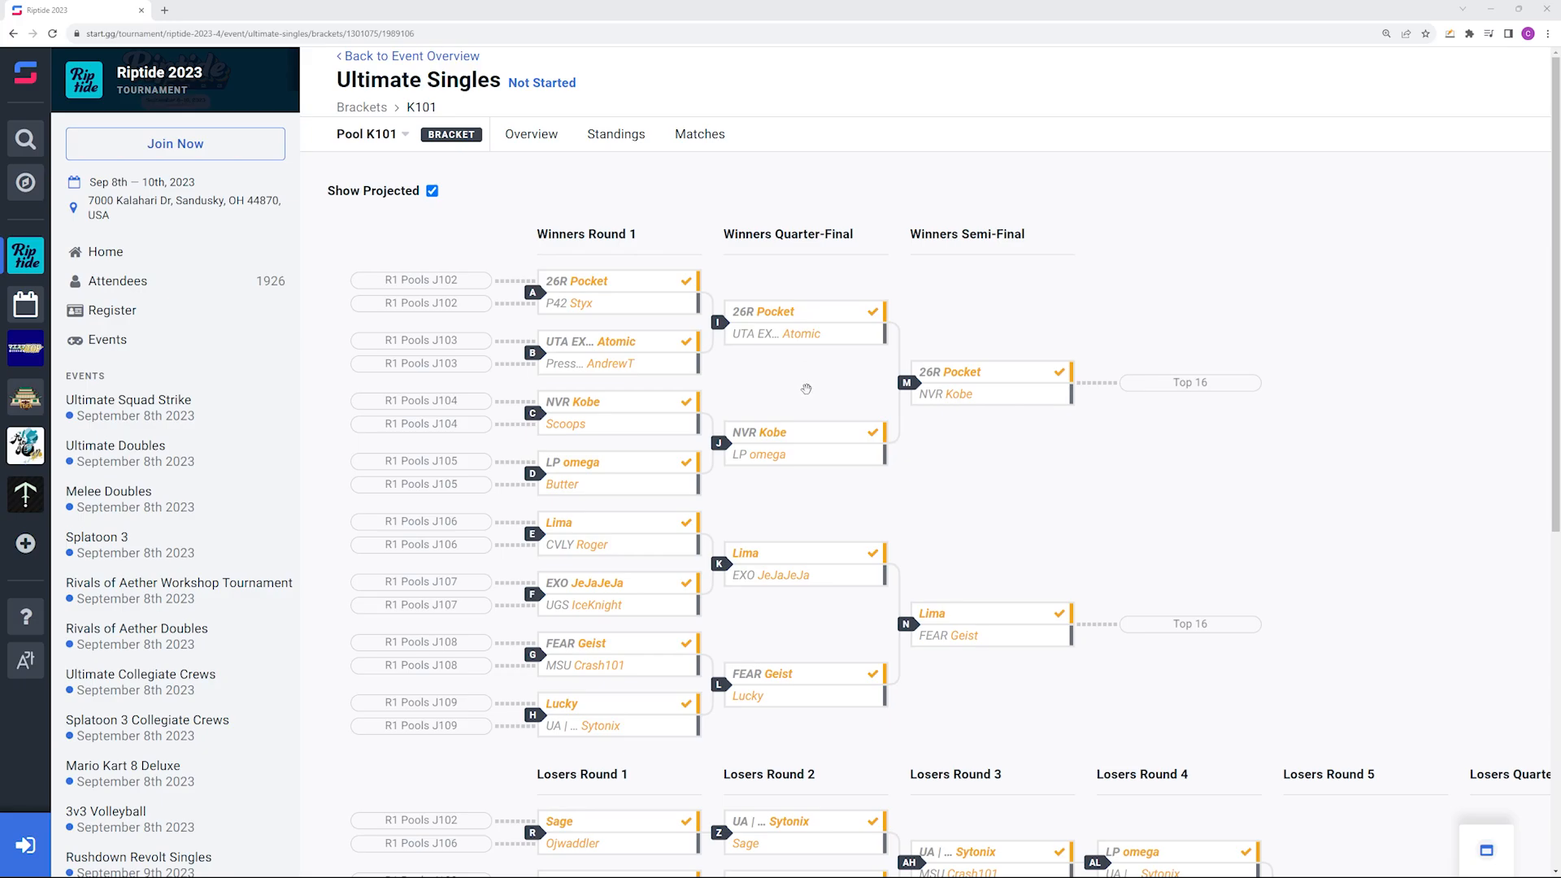
mouse_move(870, 396)
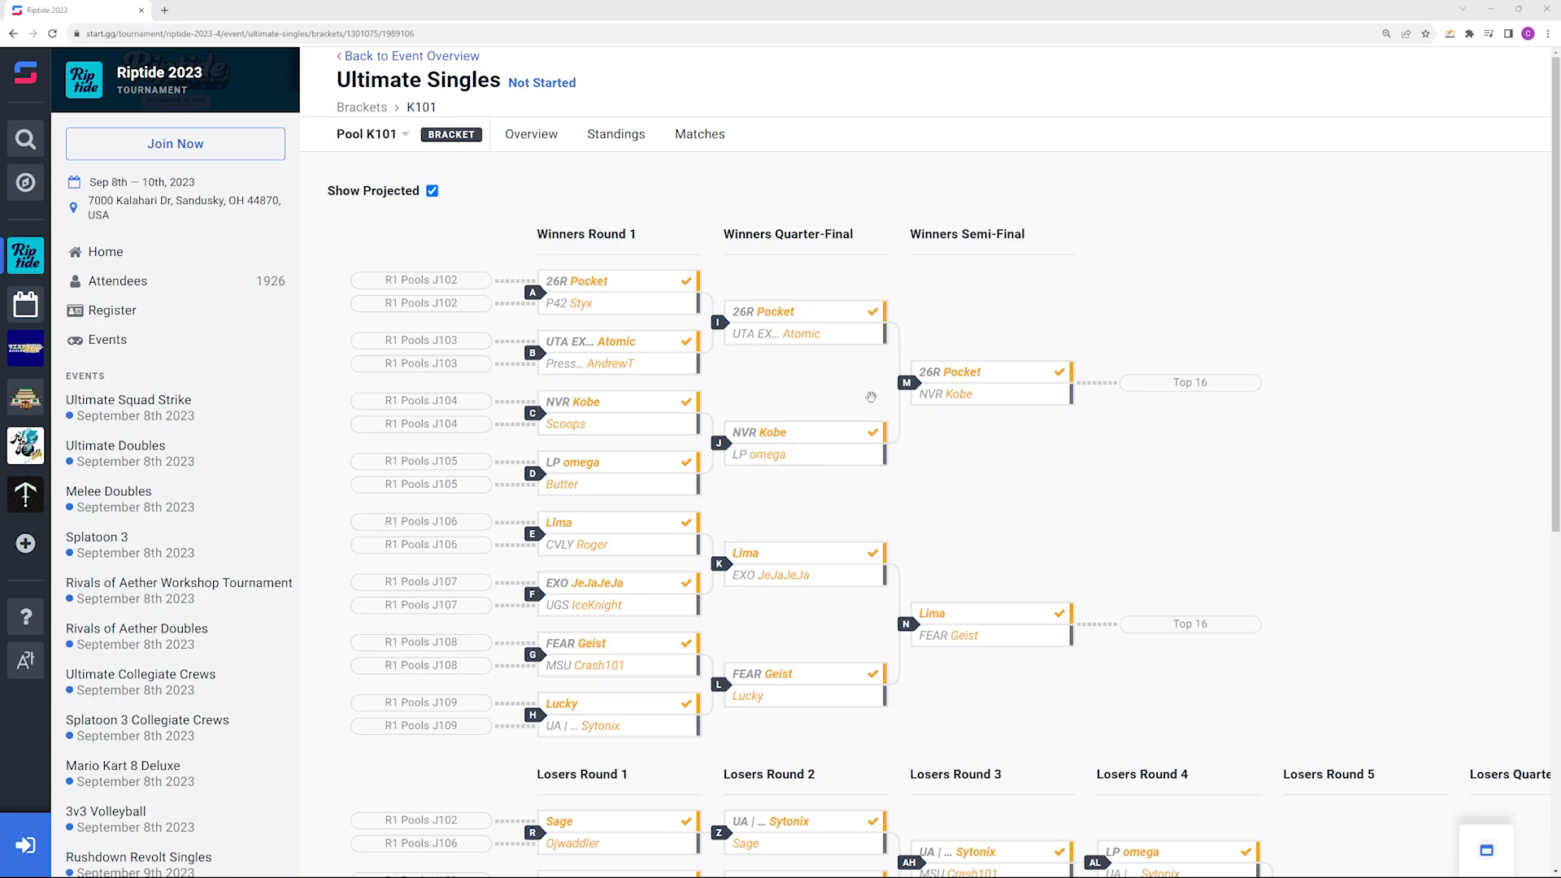
mouse_move(810, 414)
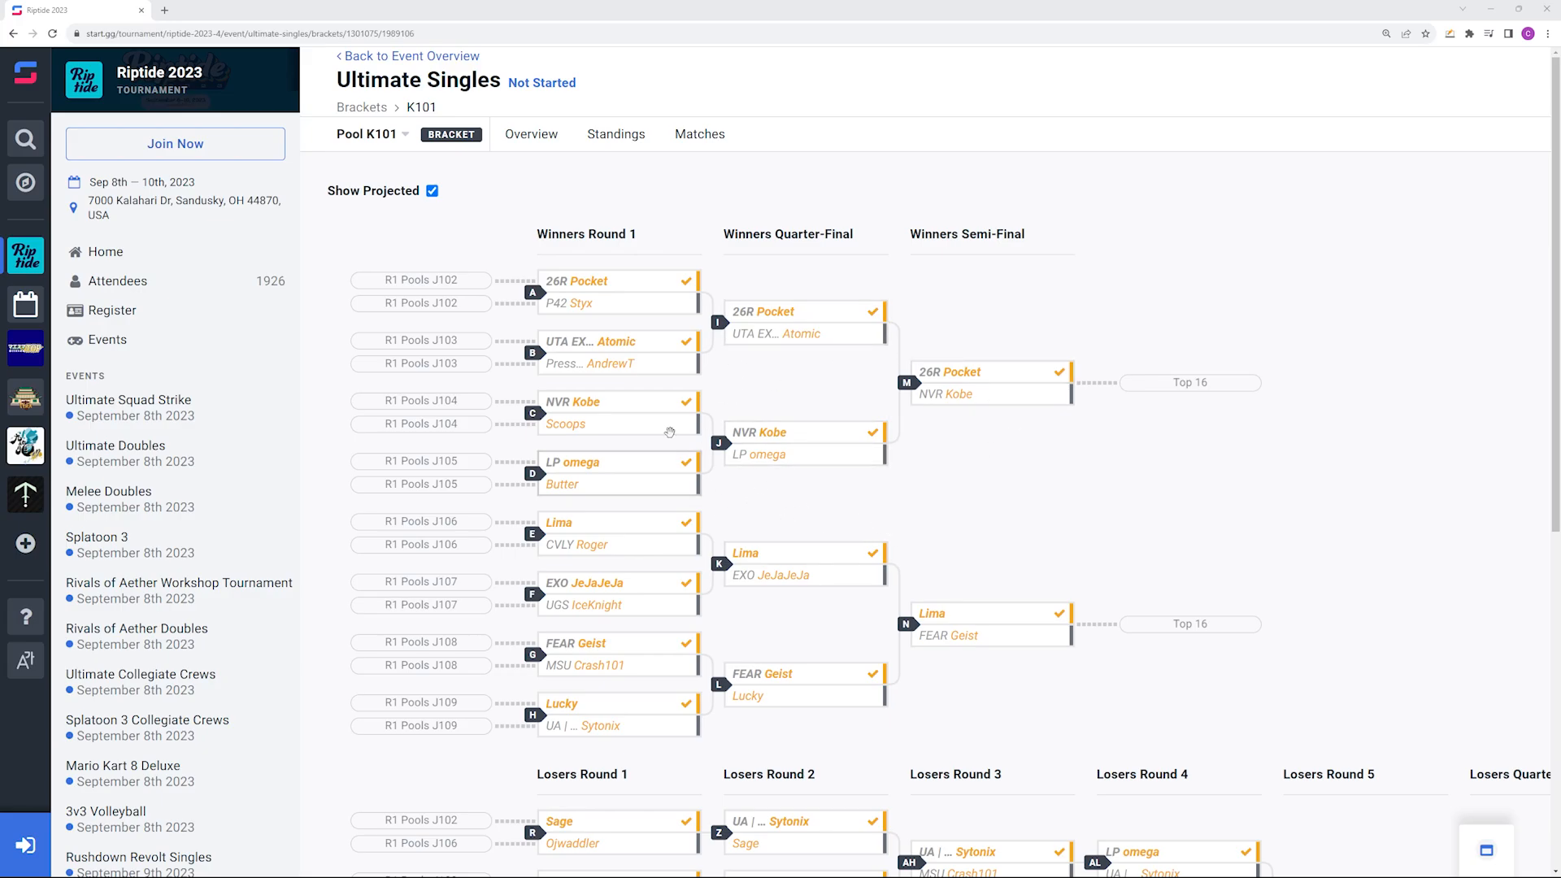
mouse_move(728, 487)
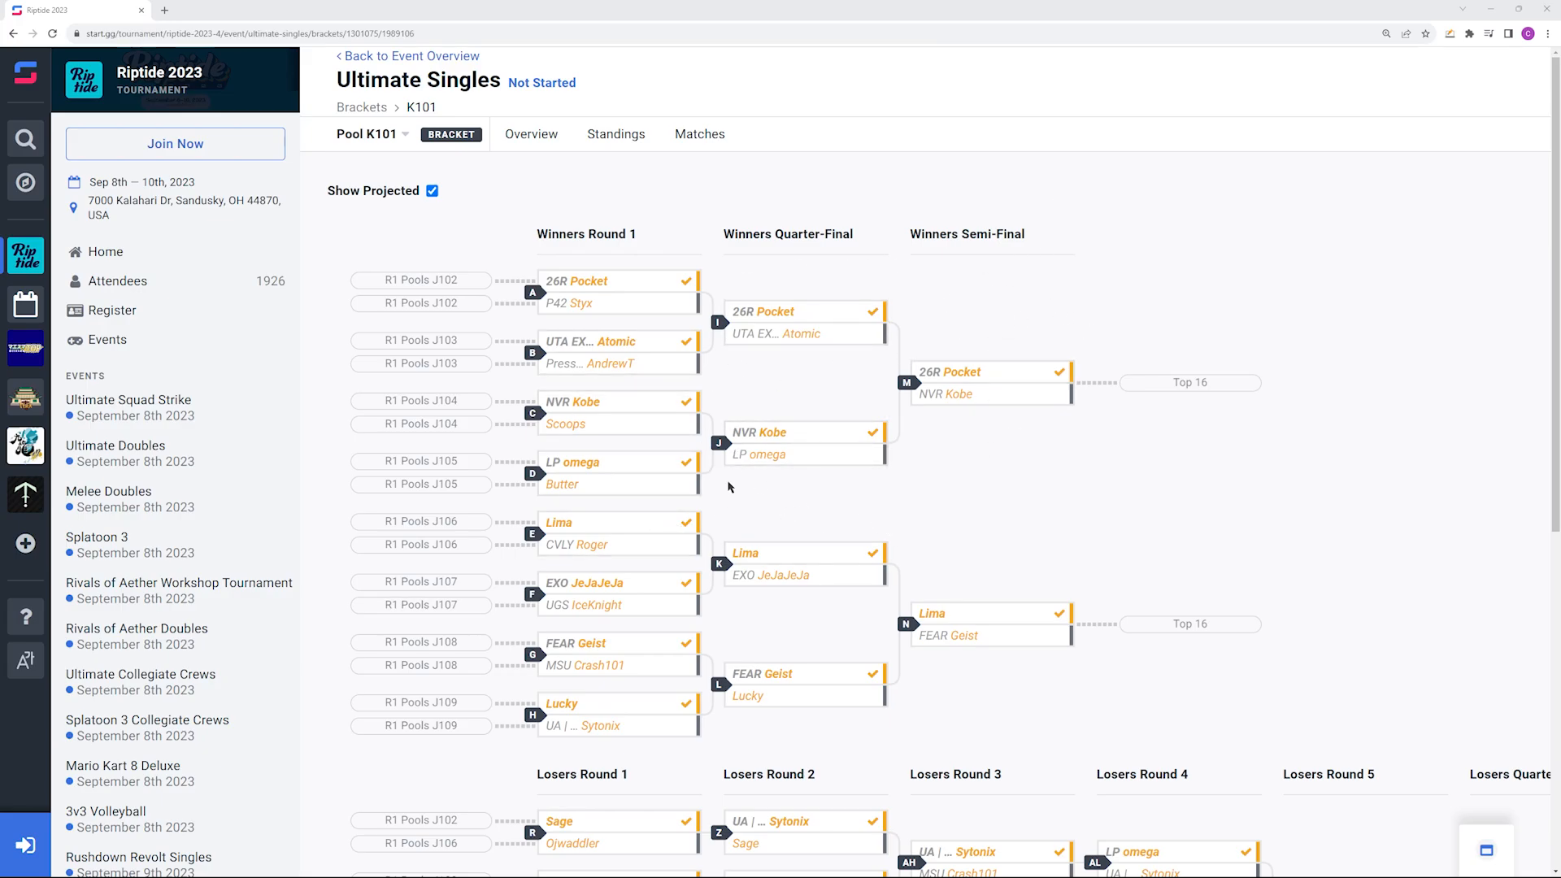
mouse_move(1089, 285)
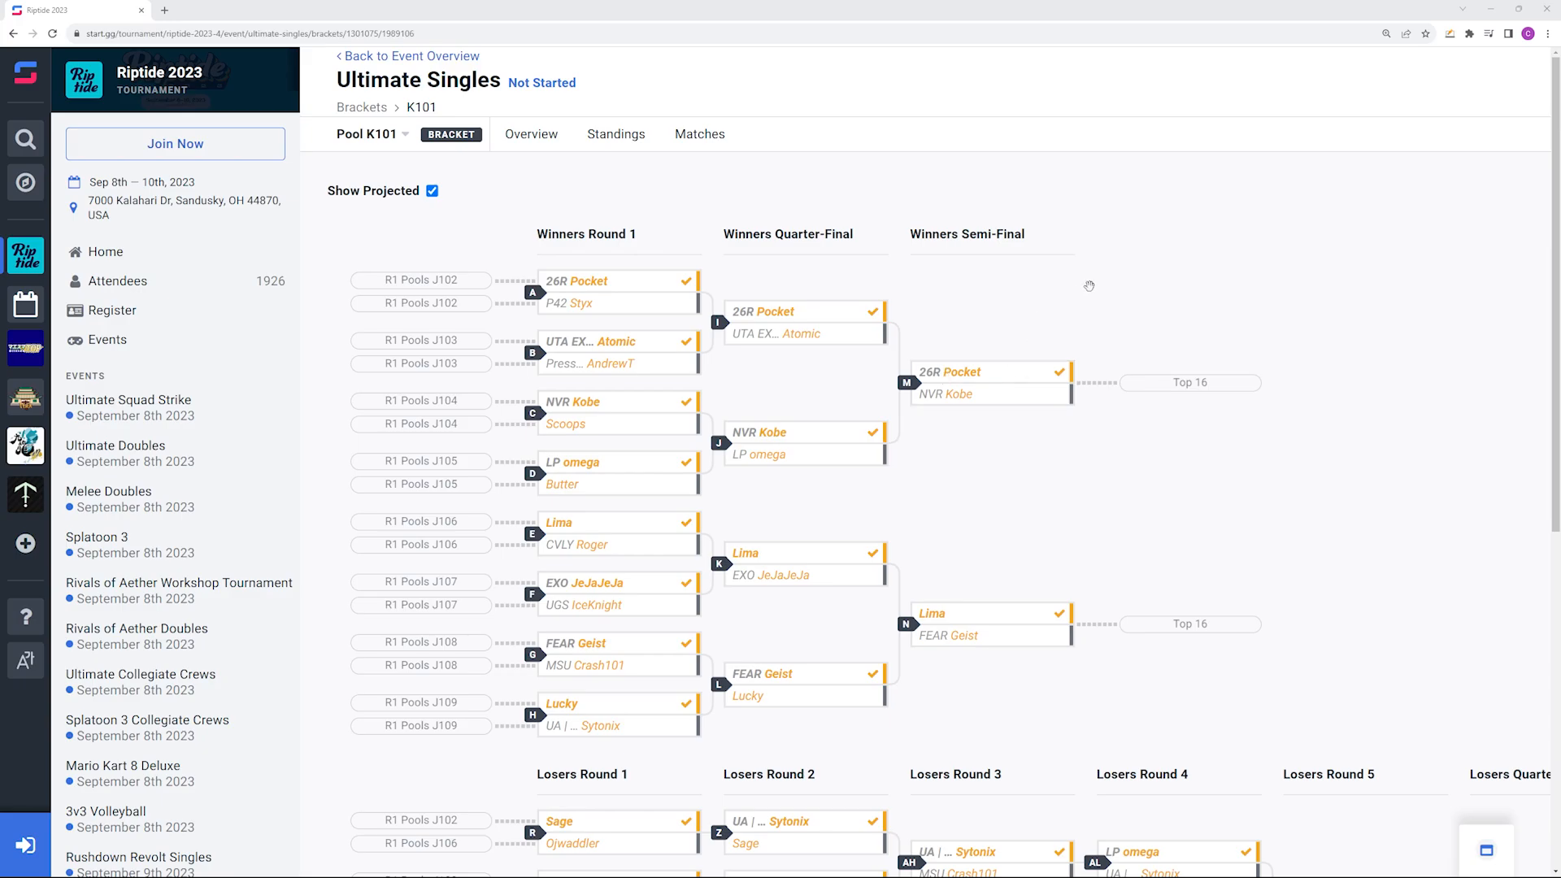
mouse_move(1078, 289)
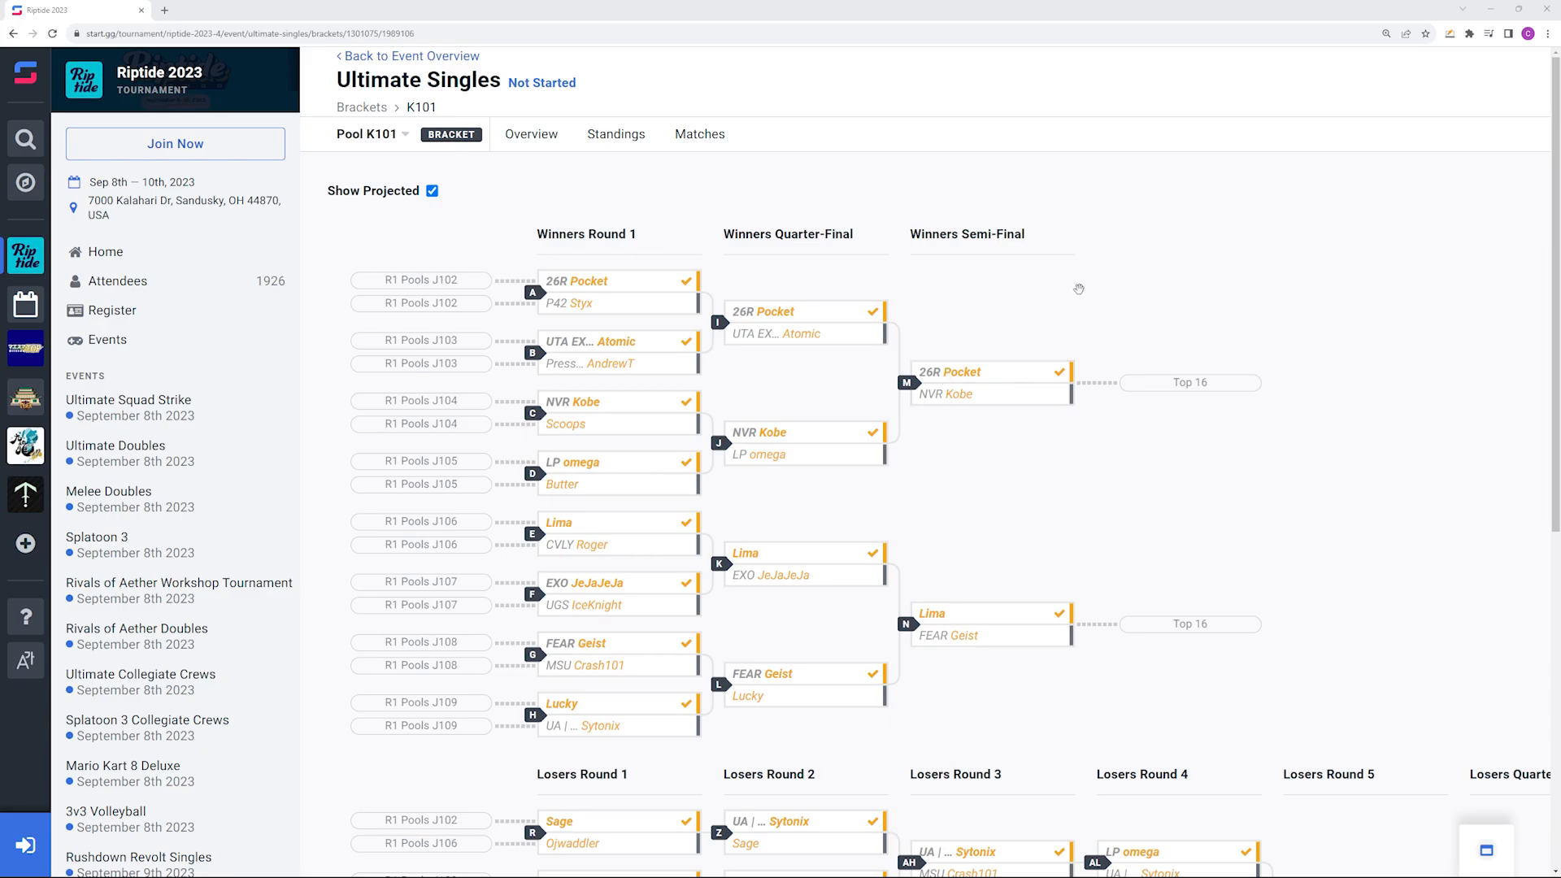
mouse_move(869, 374)
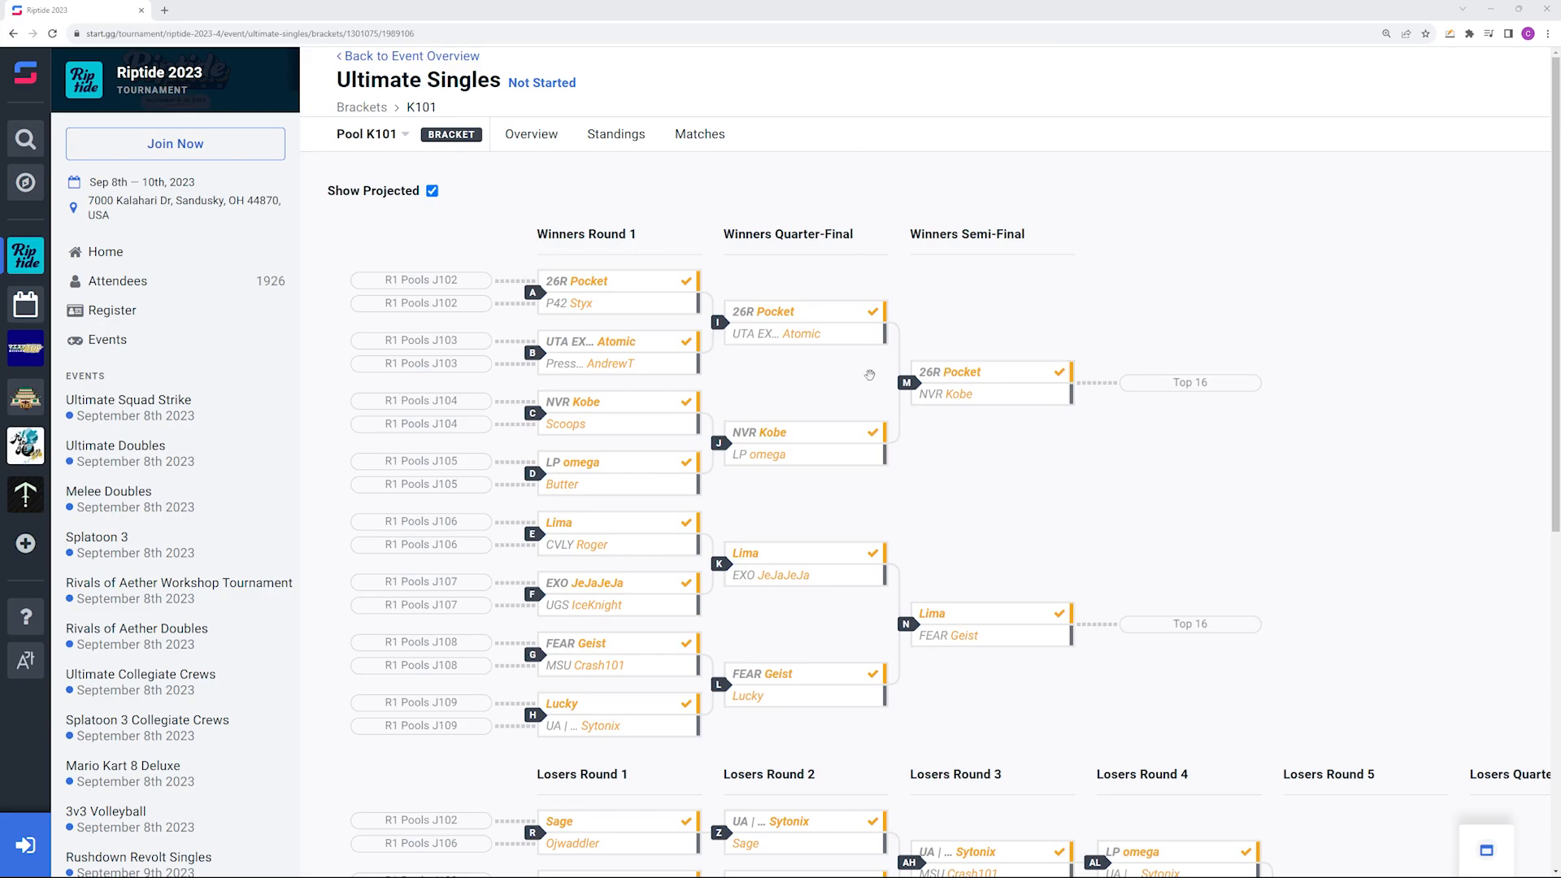
mouse_move(868, 381)
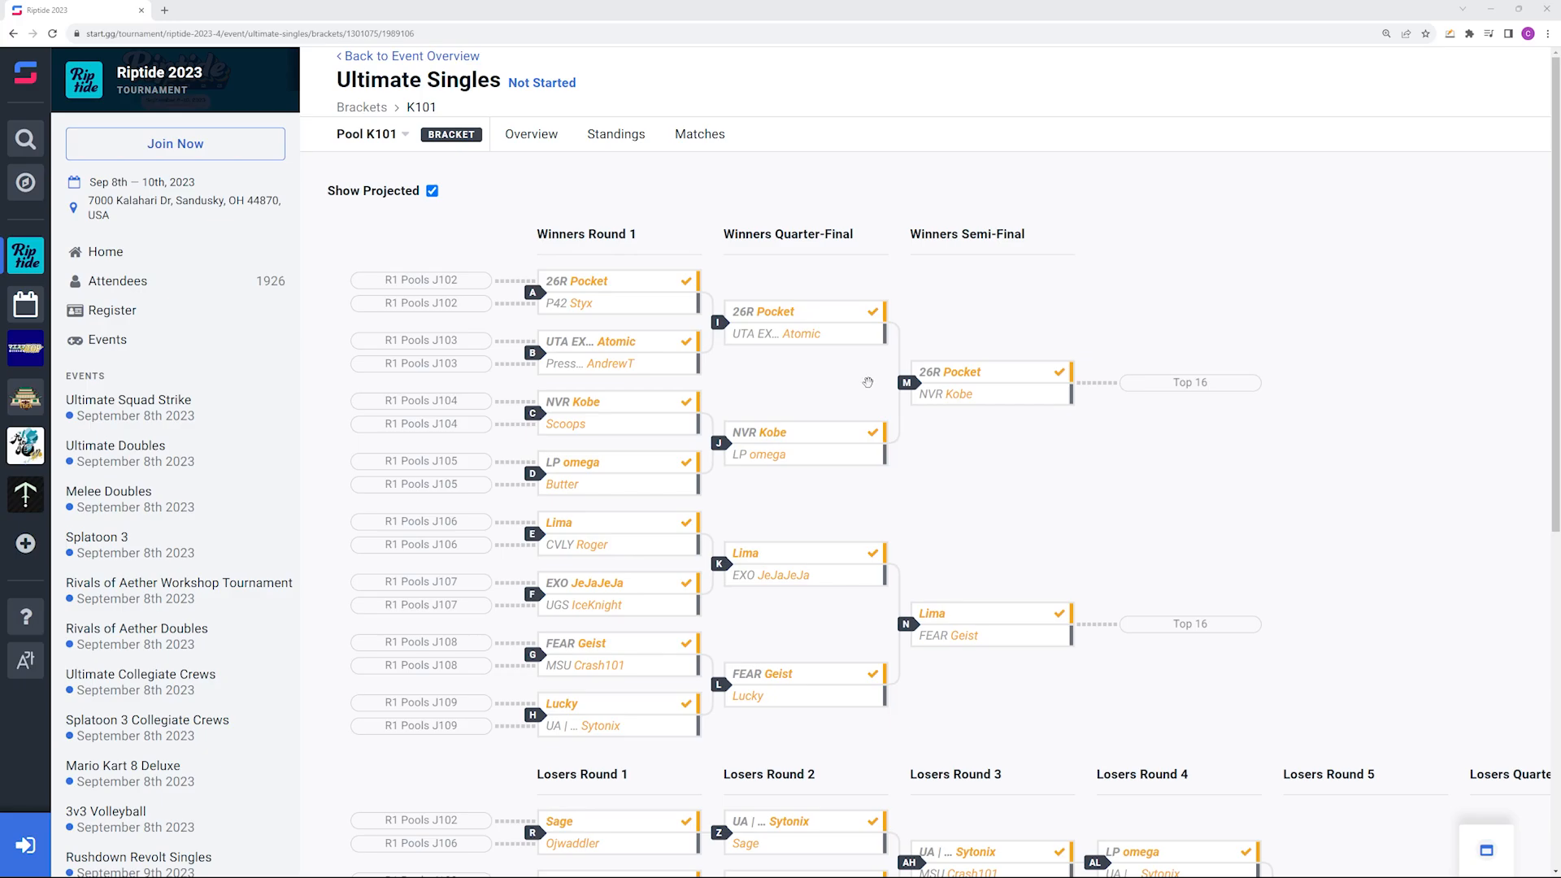
mouse_move(922, 296)
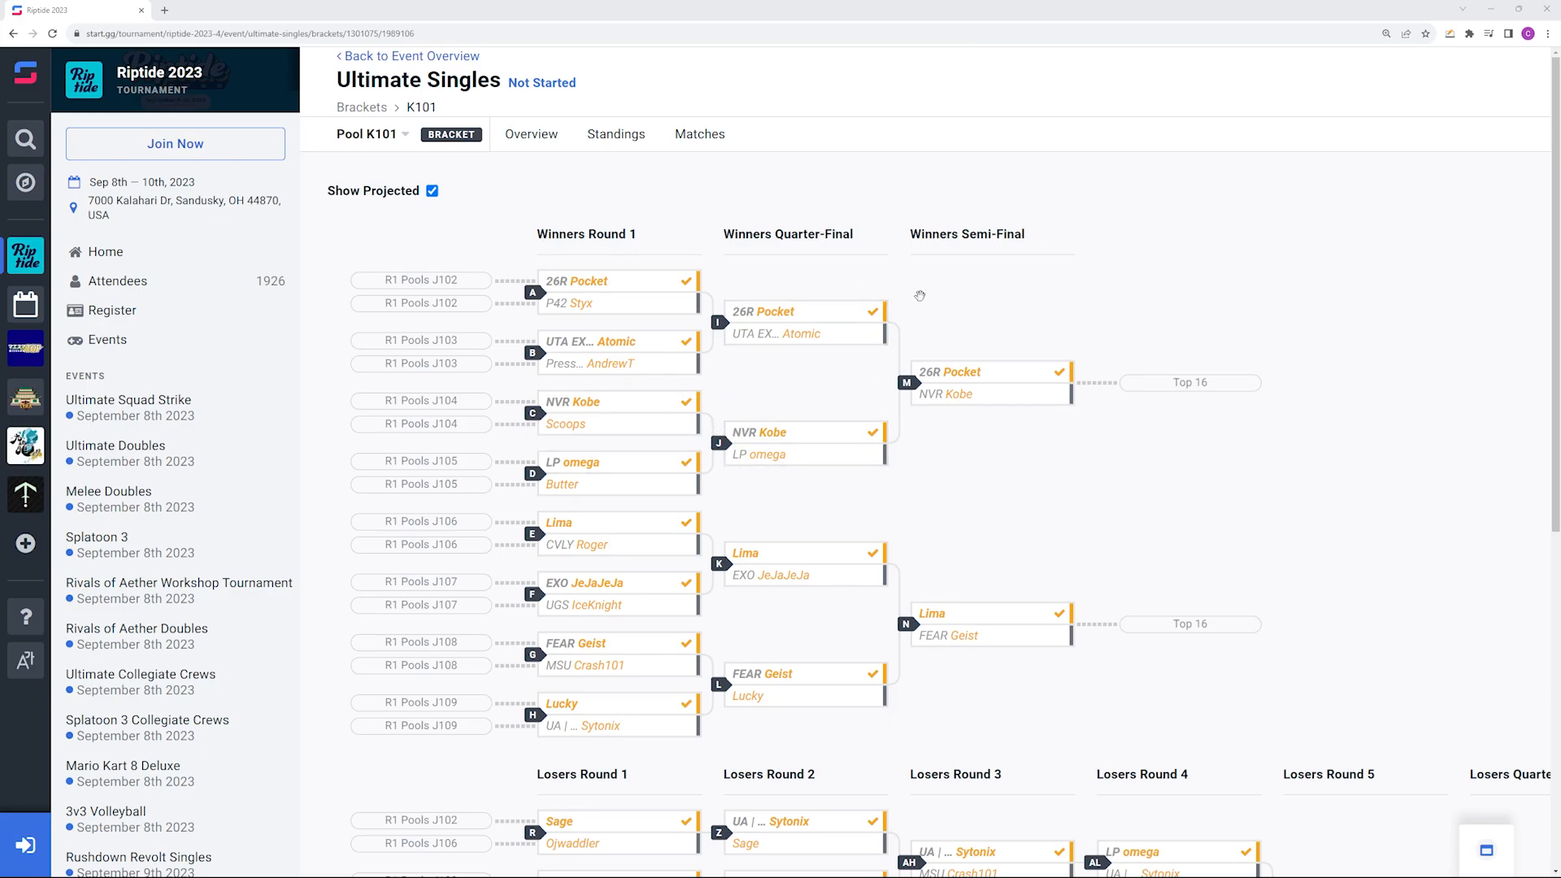
mouse_move(1203, 547)
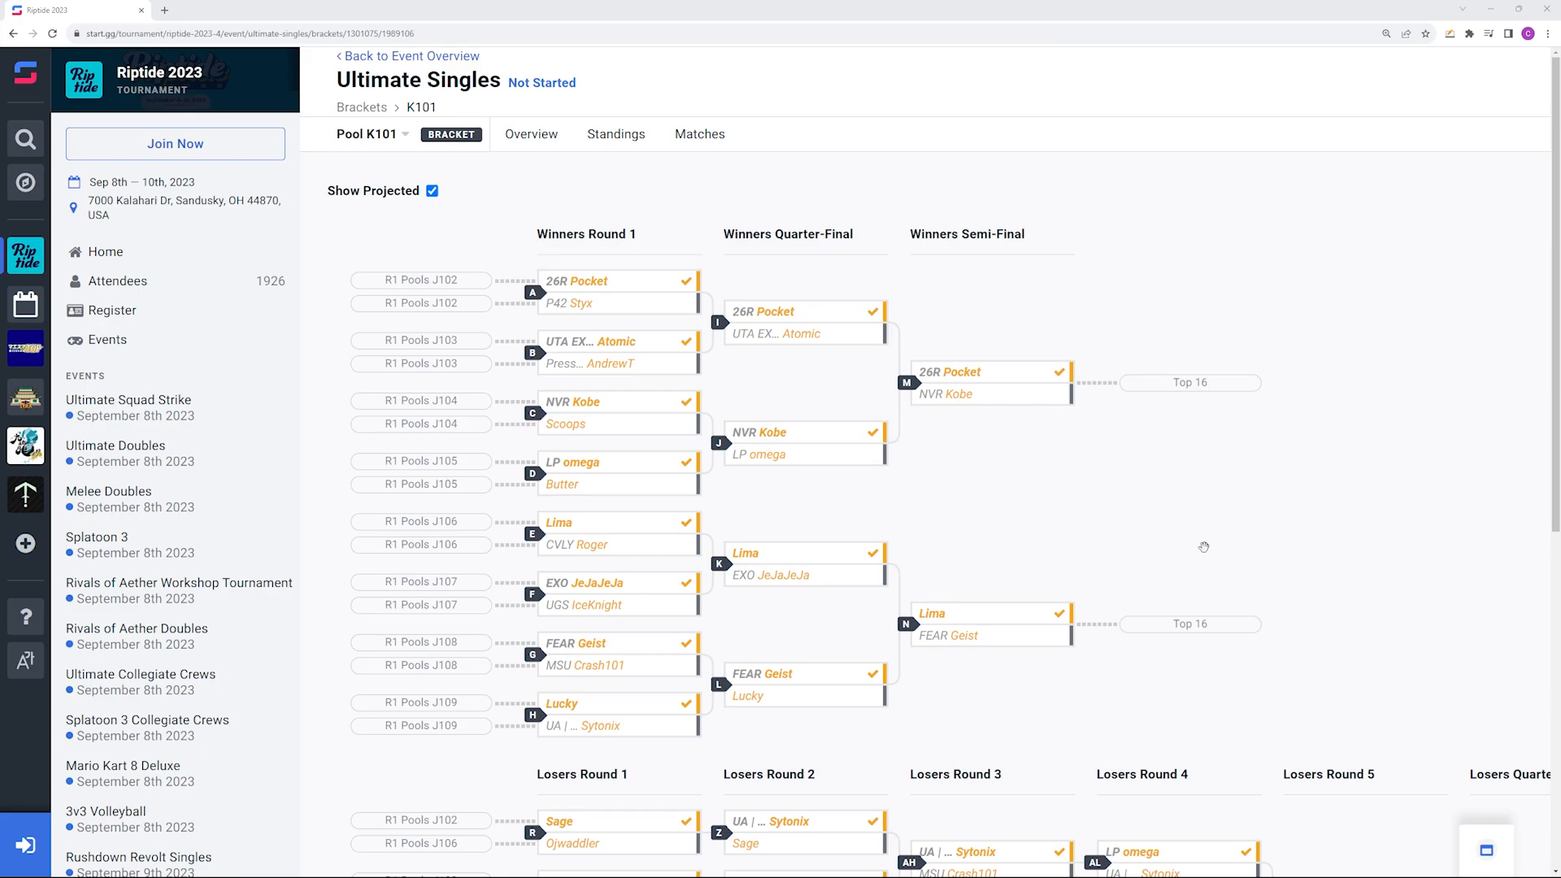
mouse_move(896, 387)
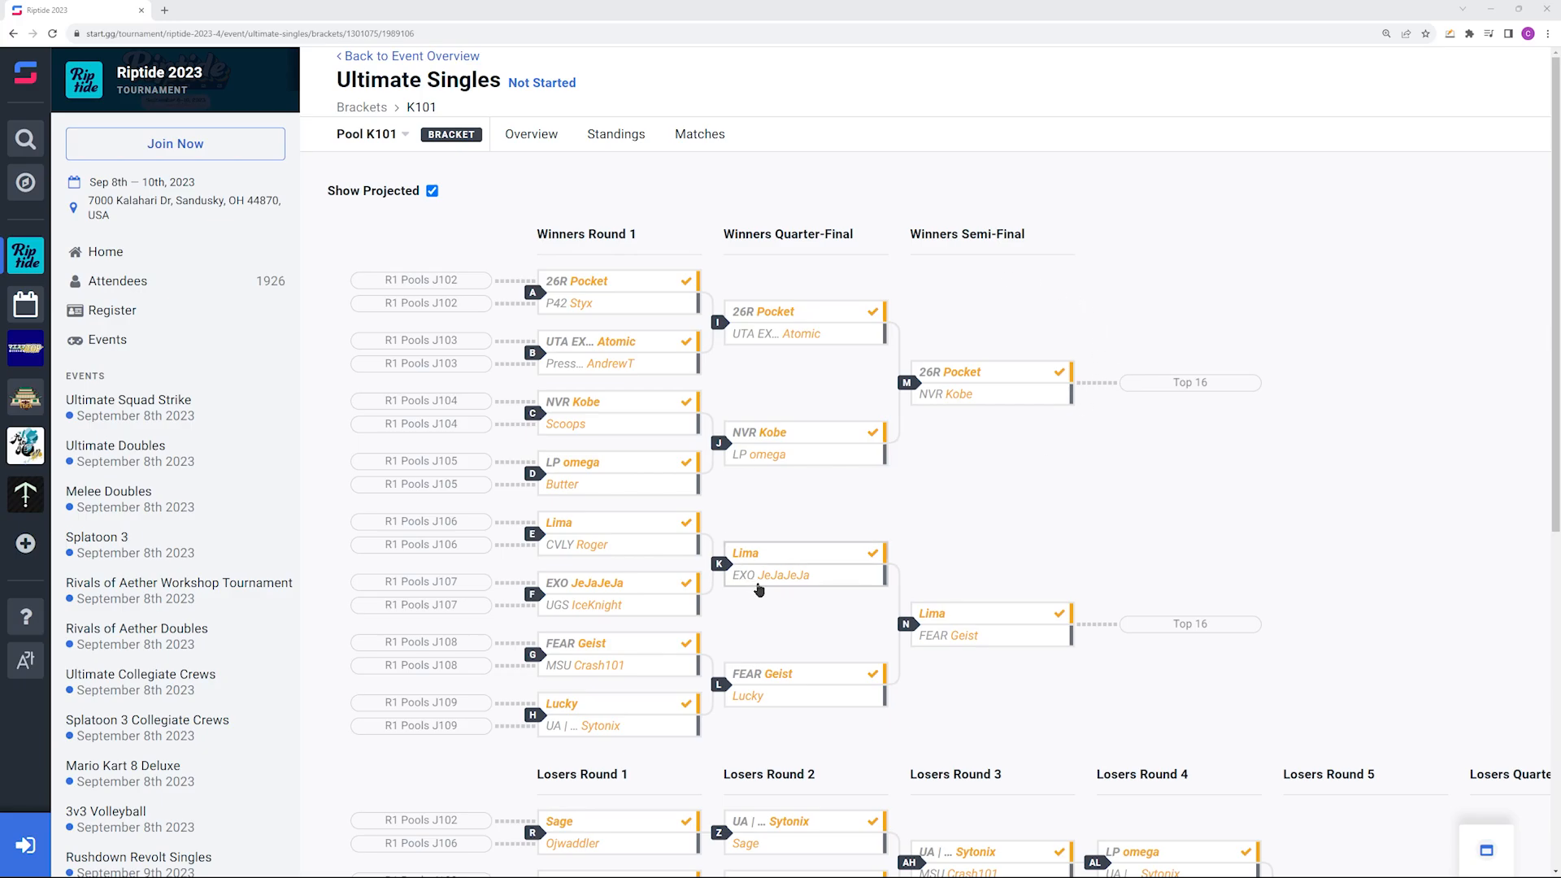
mouse_move(1261, 533)
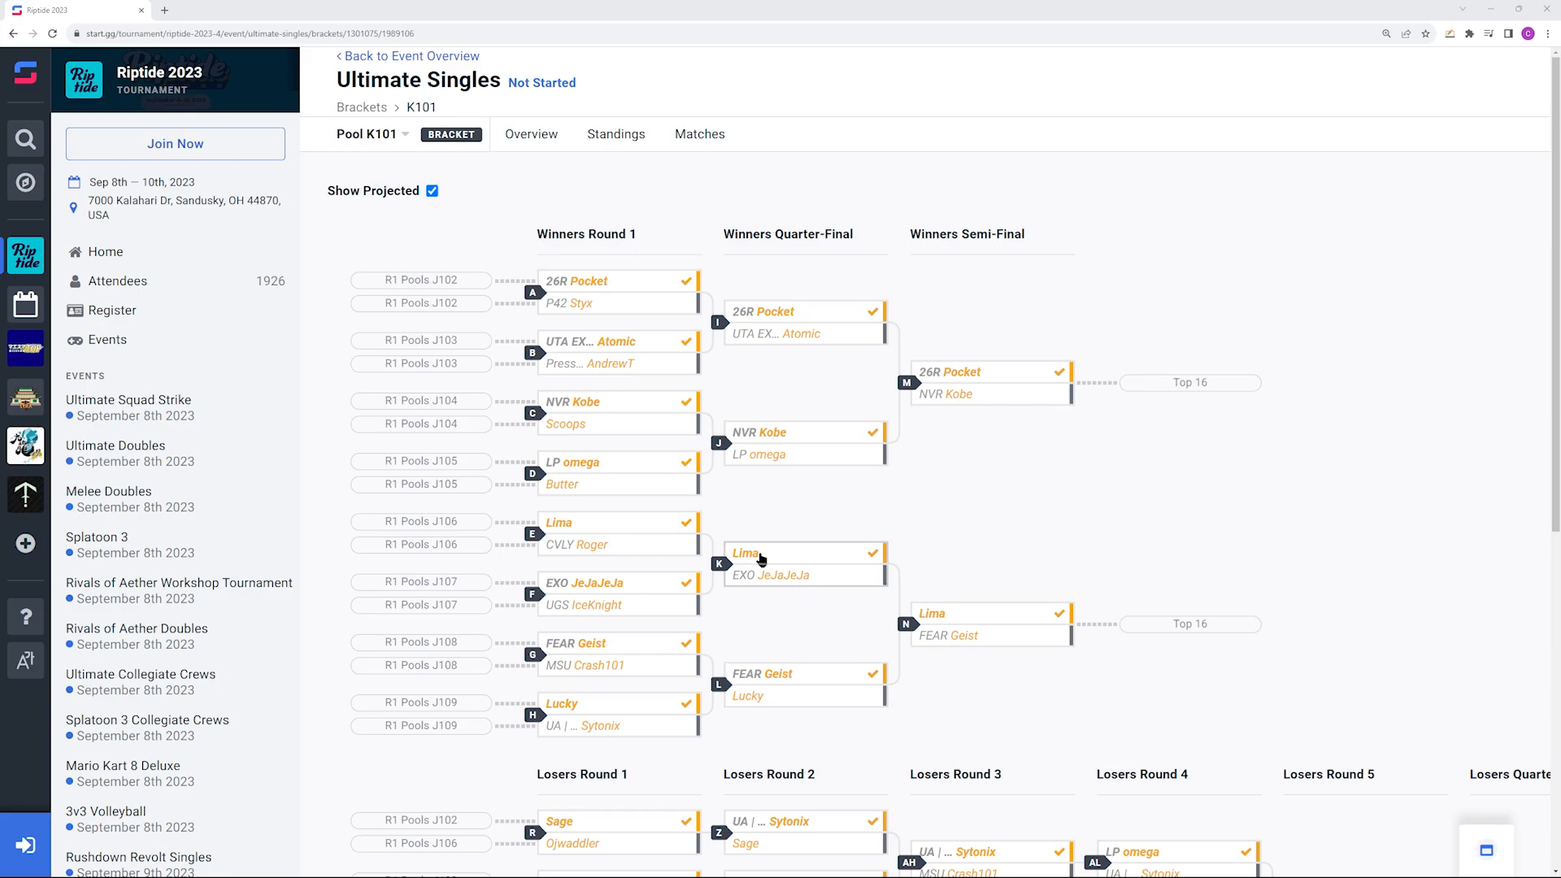
mouse_move(1041, 531)
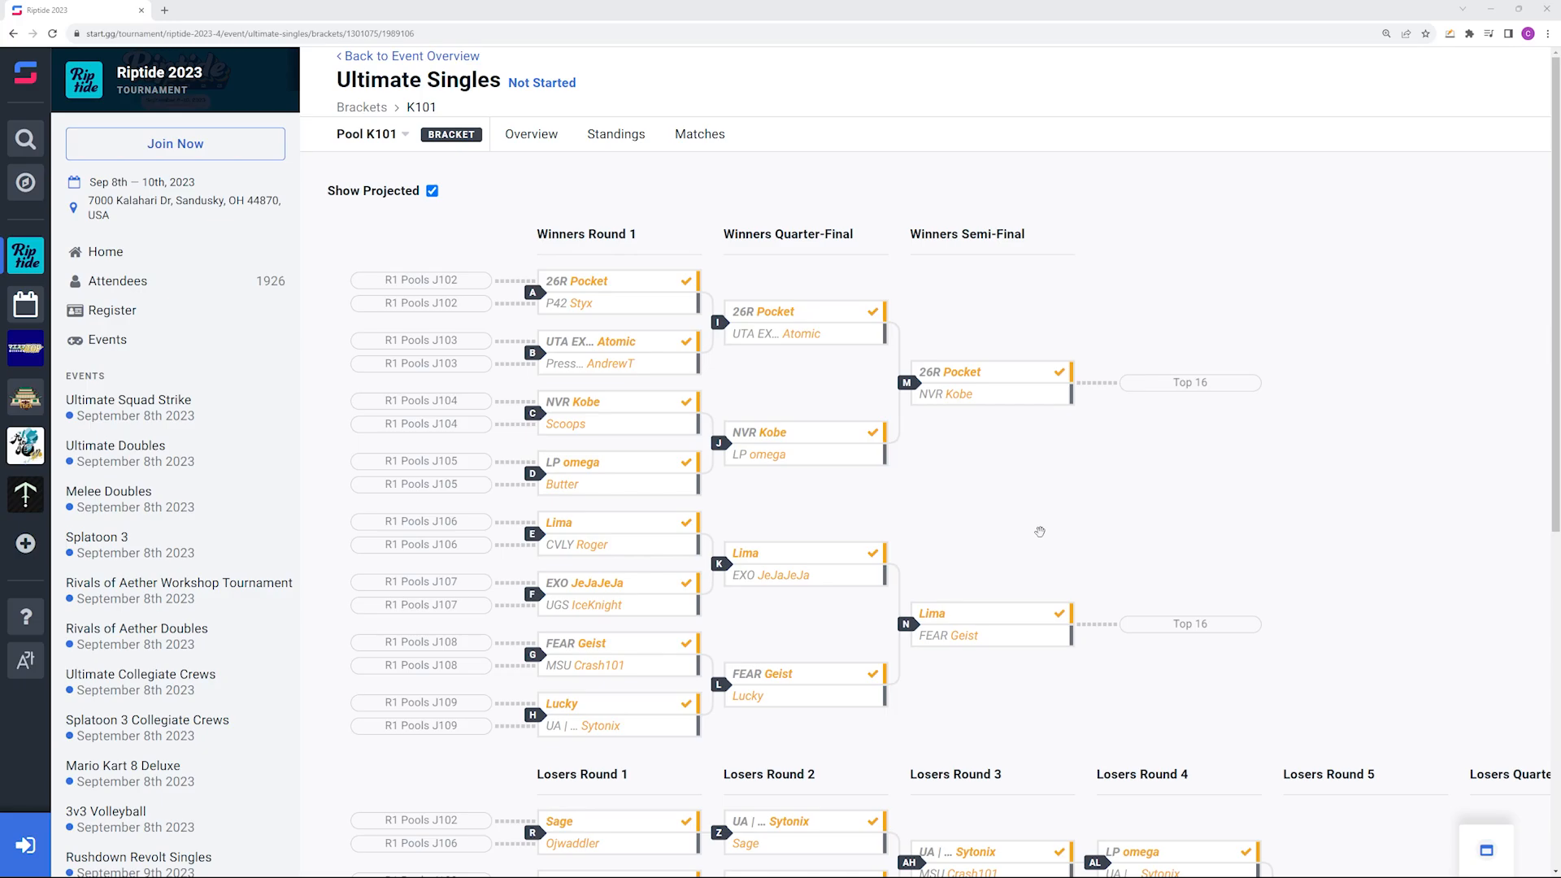
mouse_move(782, 633)
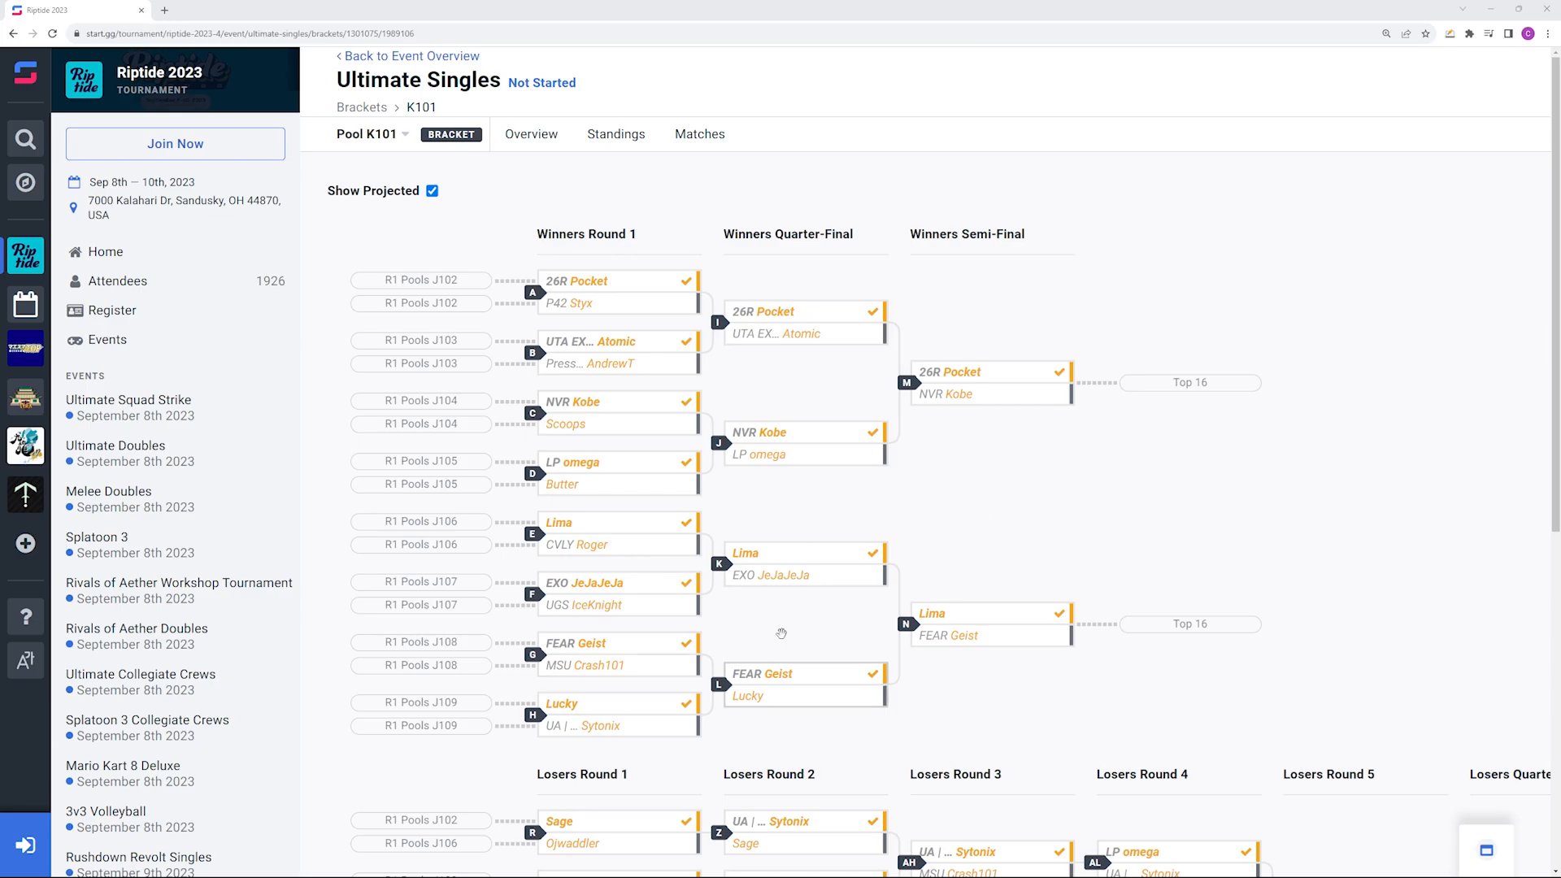
mouse_move(798, 558)
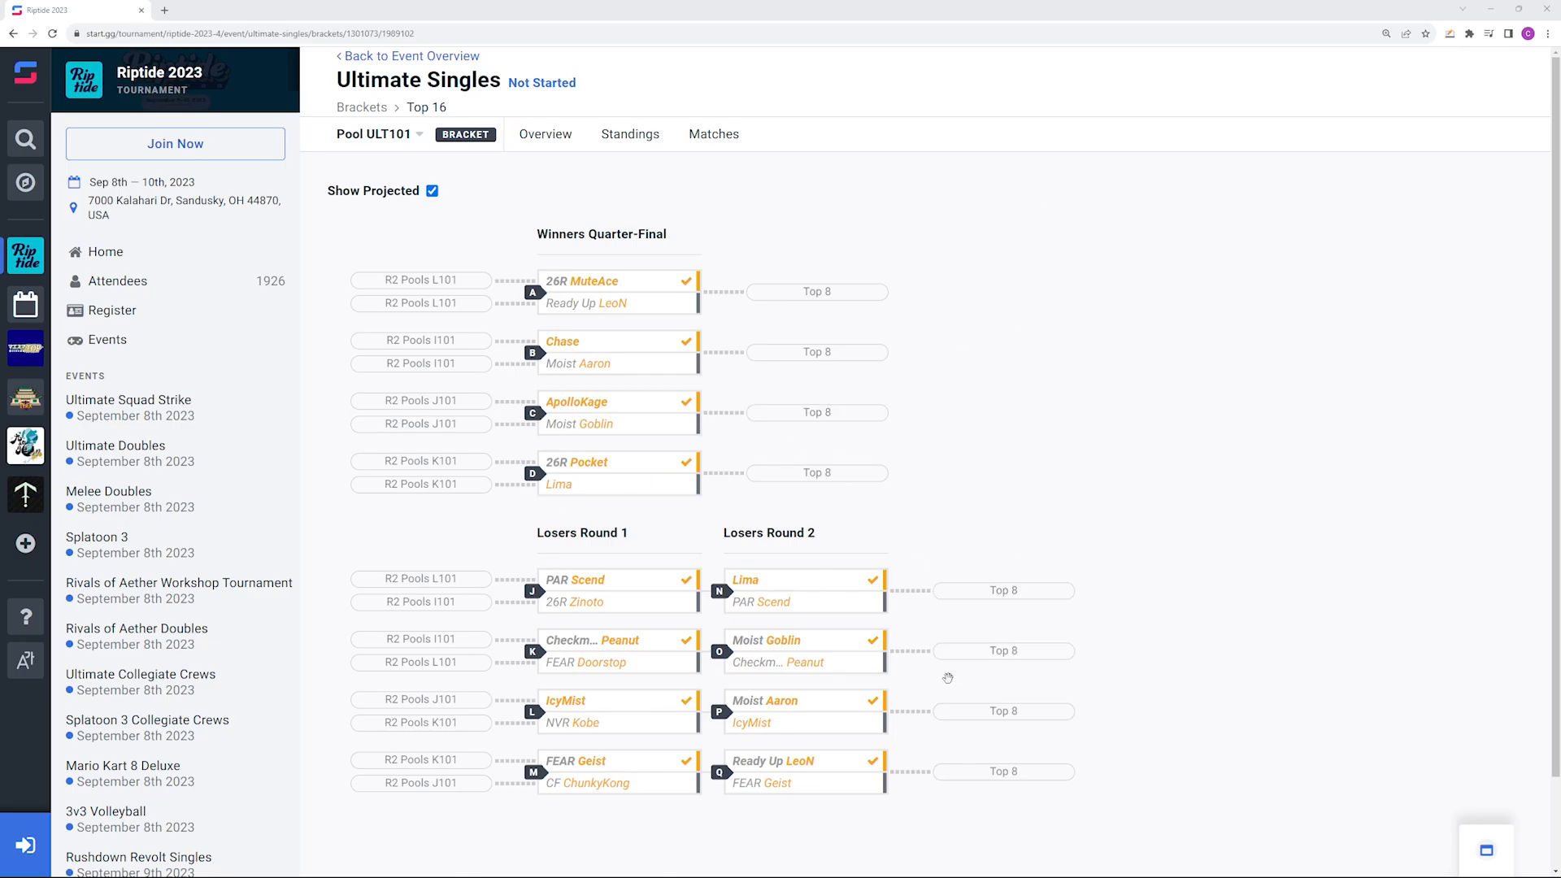
mouse_move(616, 261)
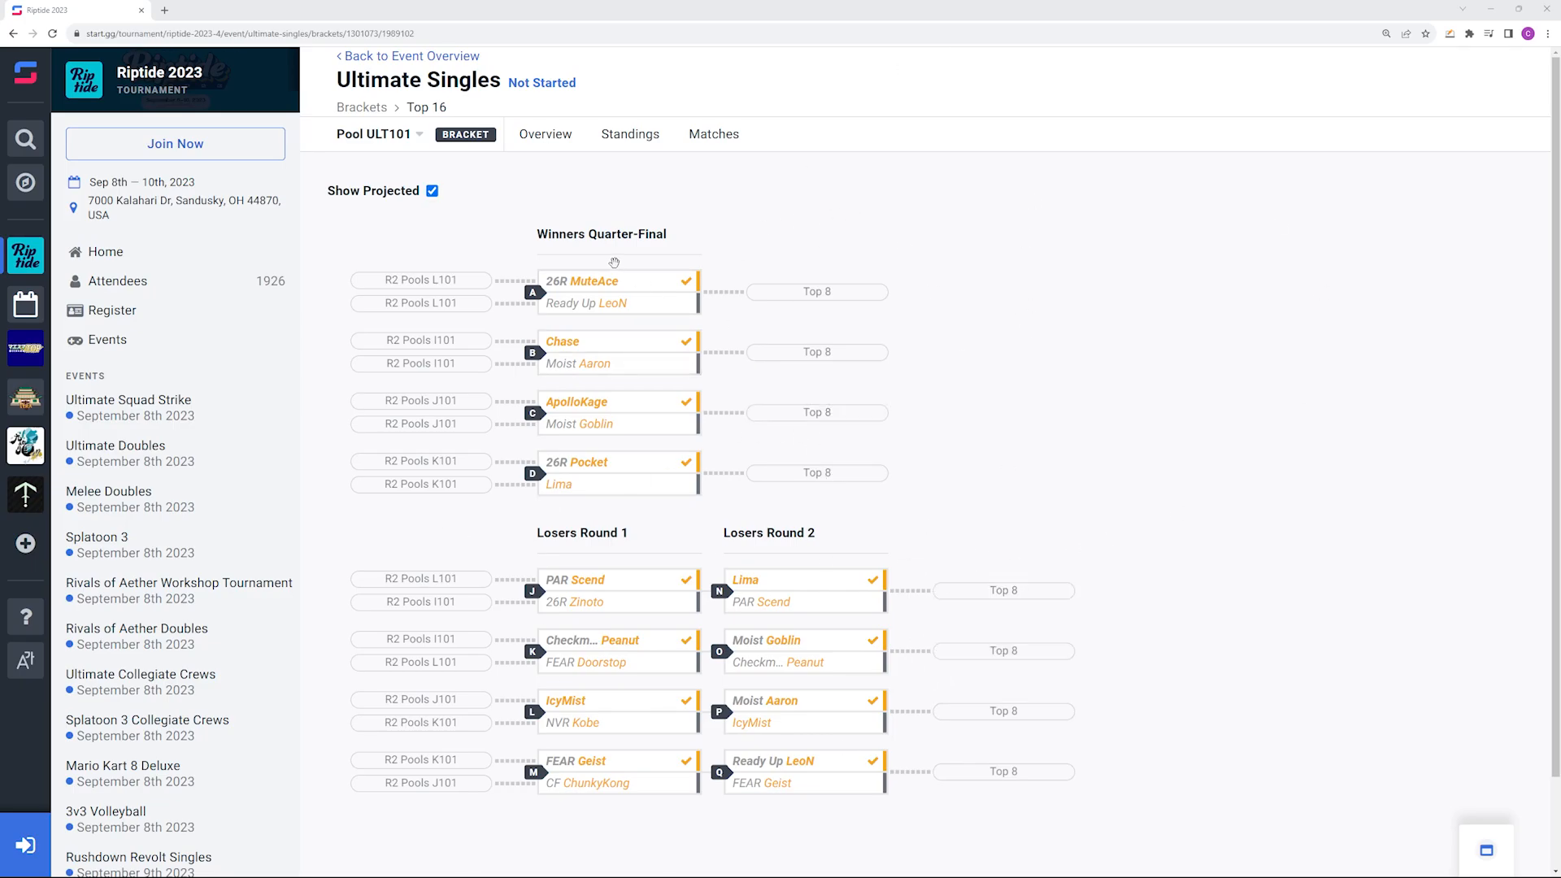
mouse_move(628, 372)
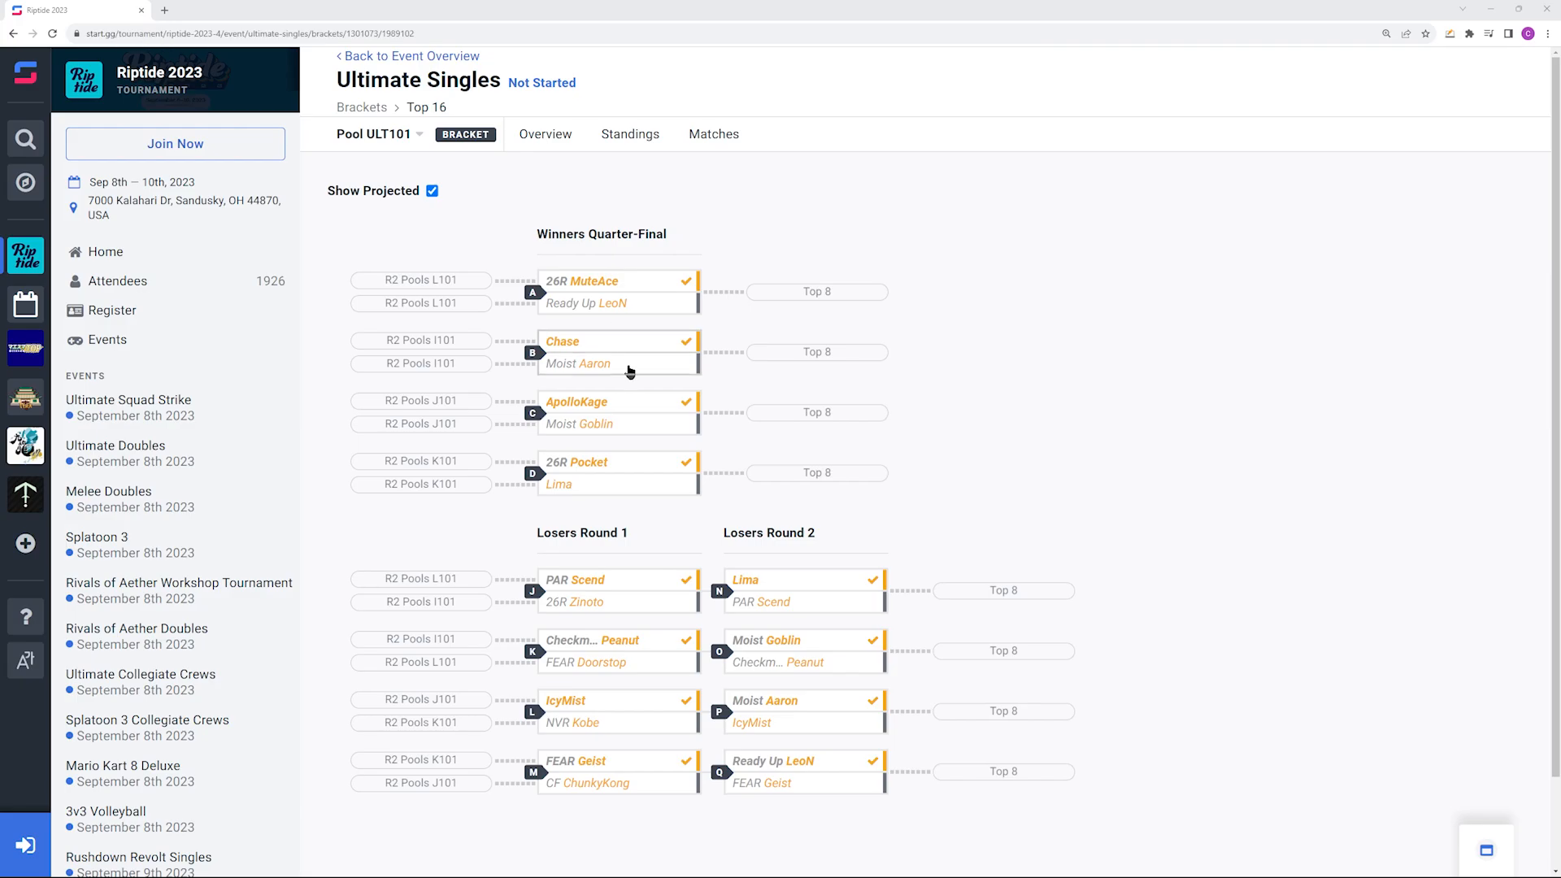
mouse_move(479, 511)
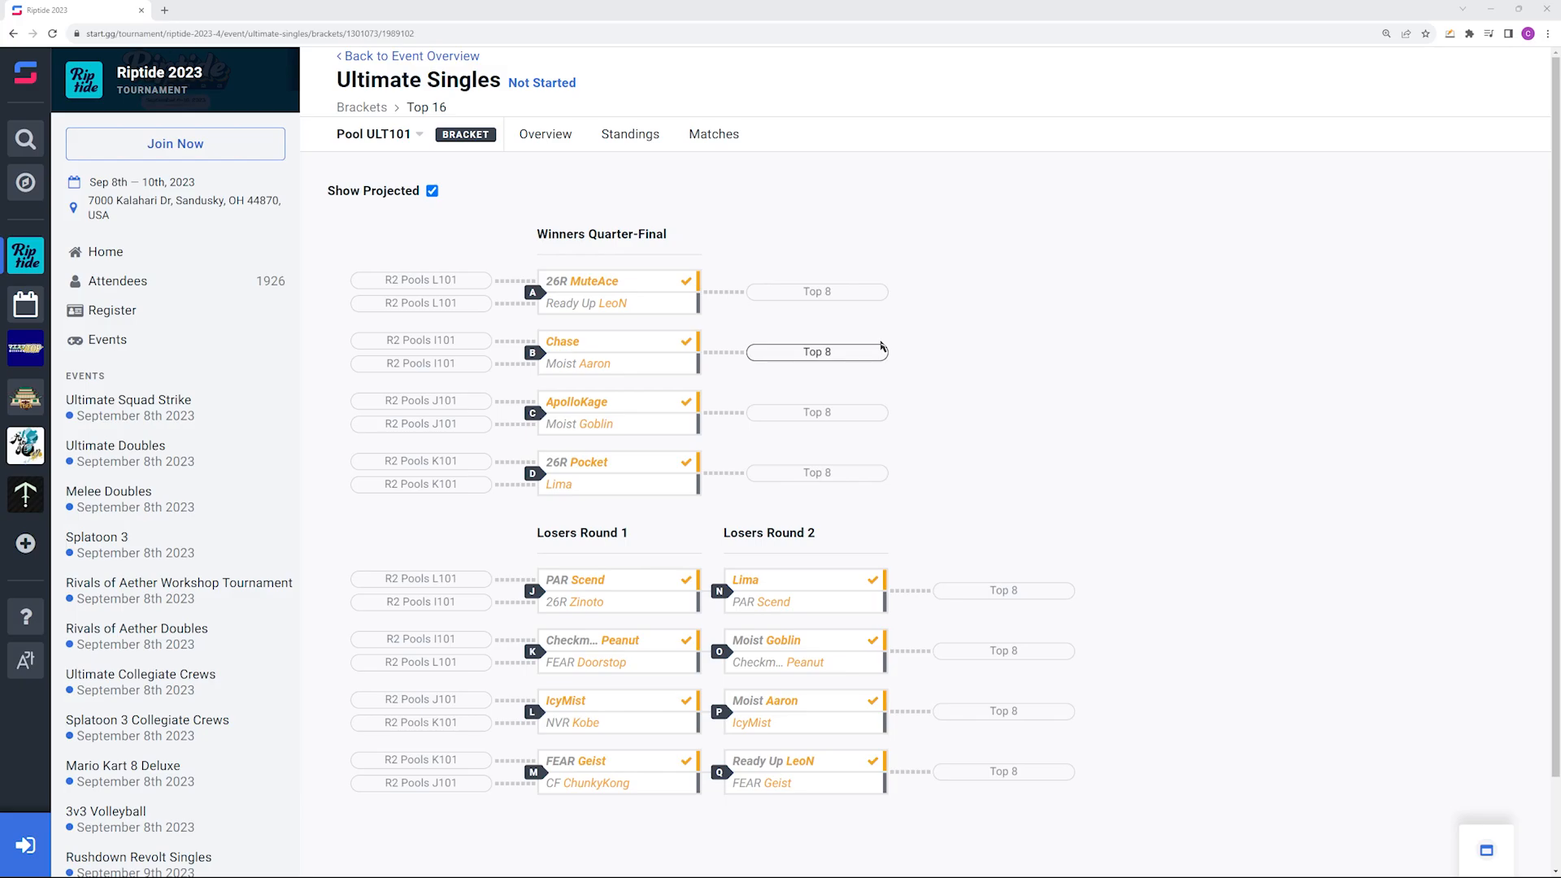
mouse_move(741, 319)
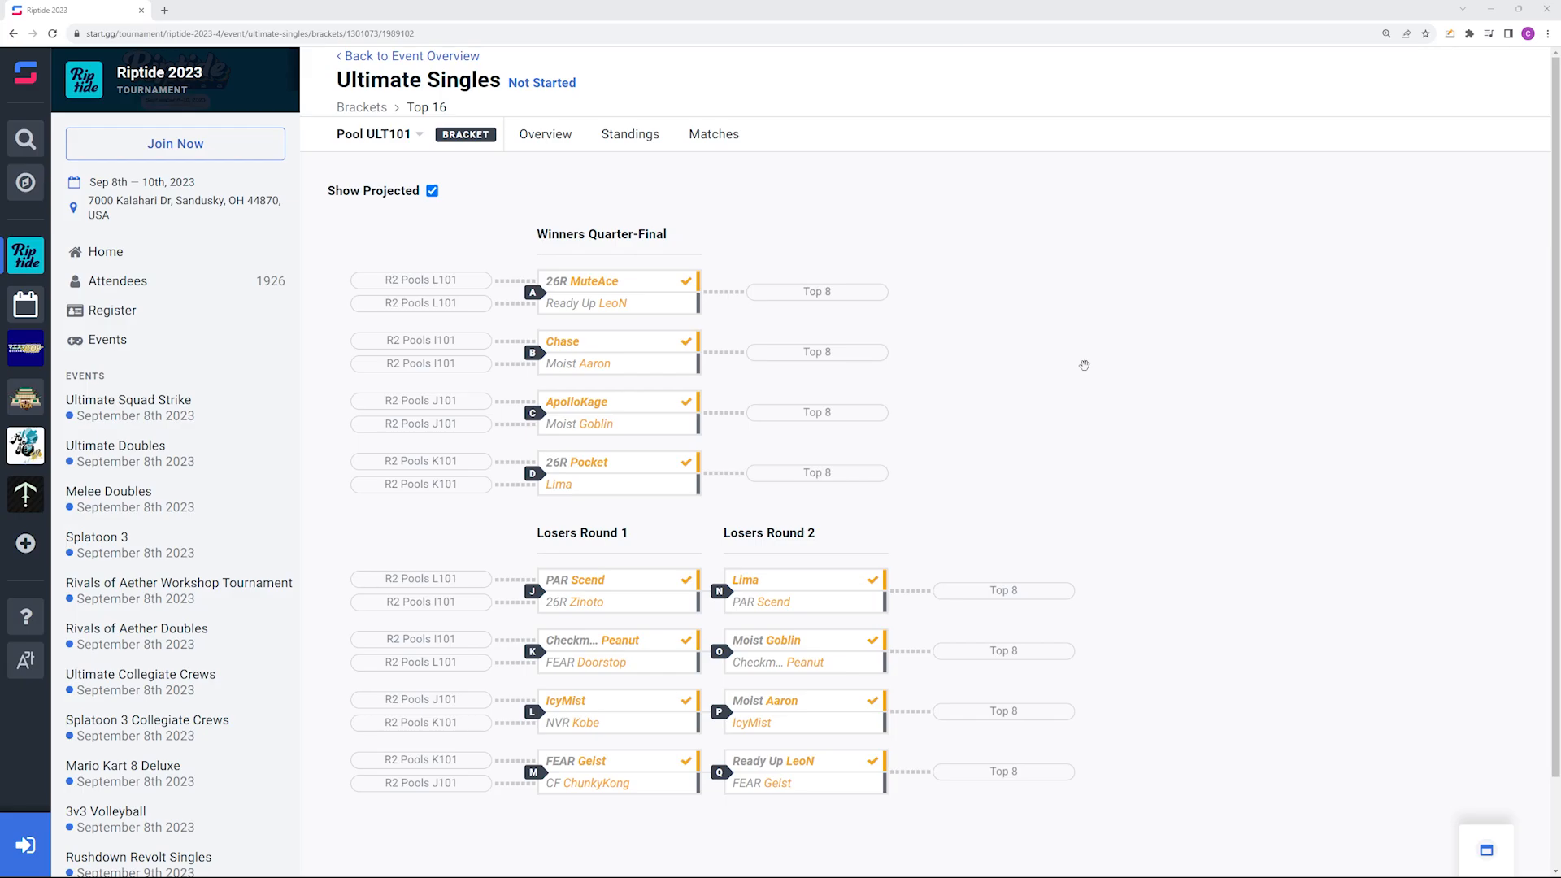
mouse_move(674, 340)
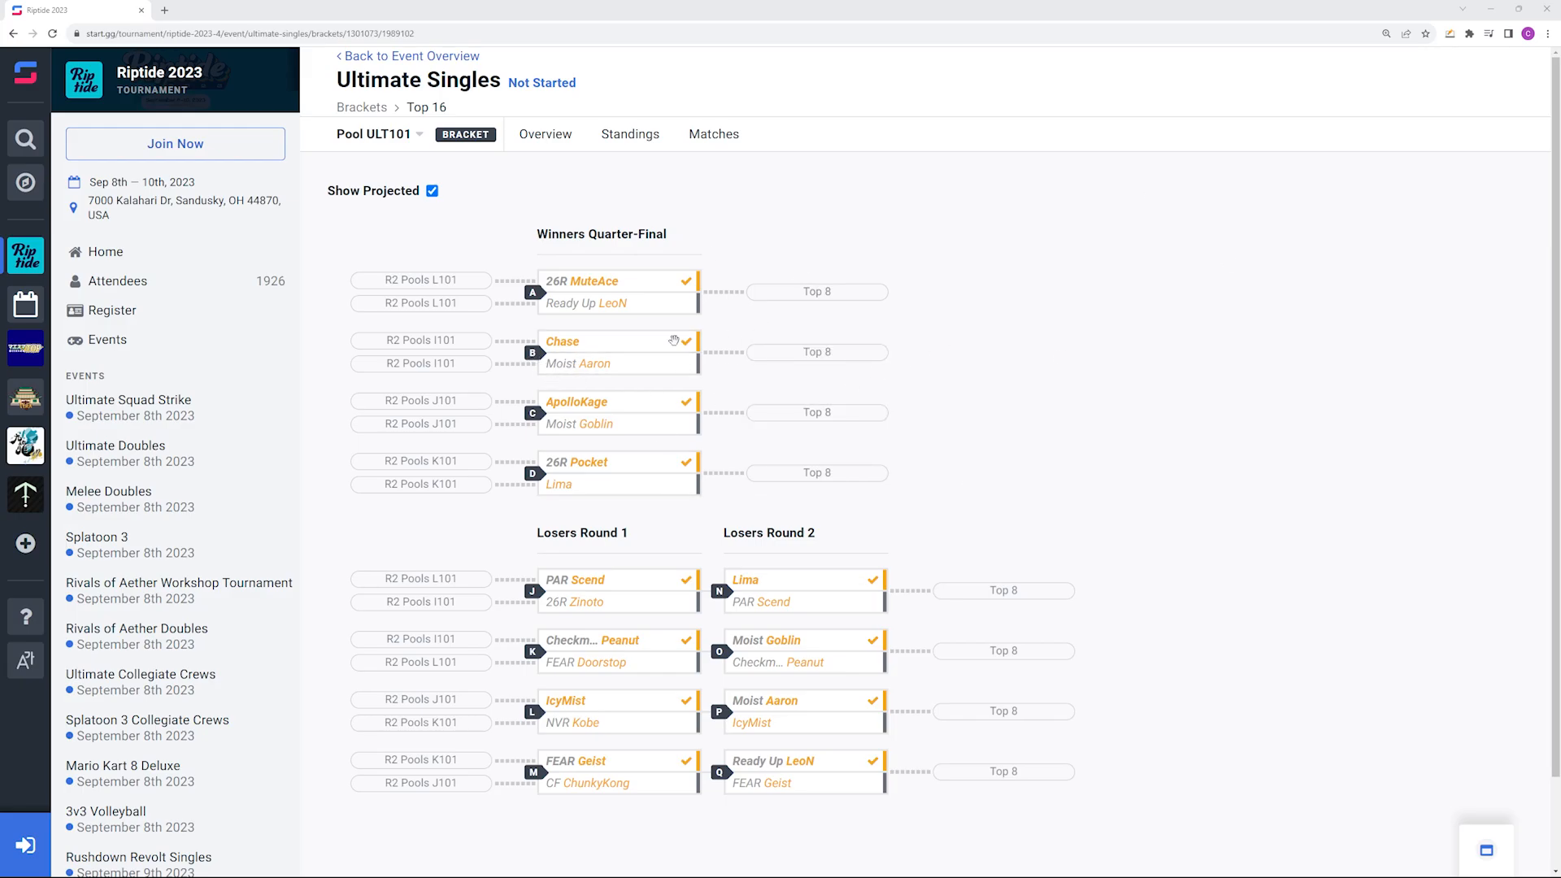
mouse_move(1110, 347)
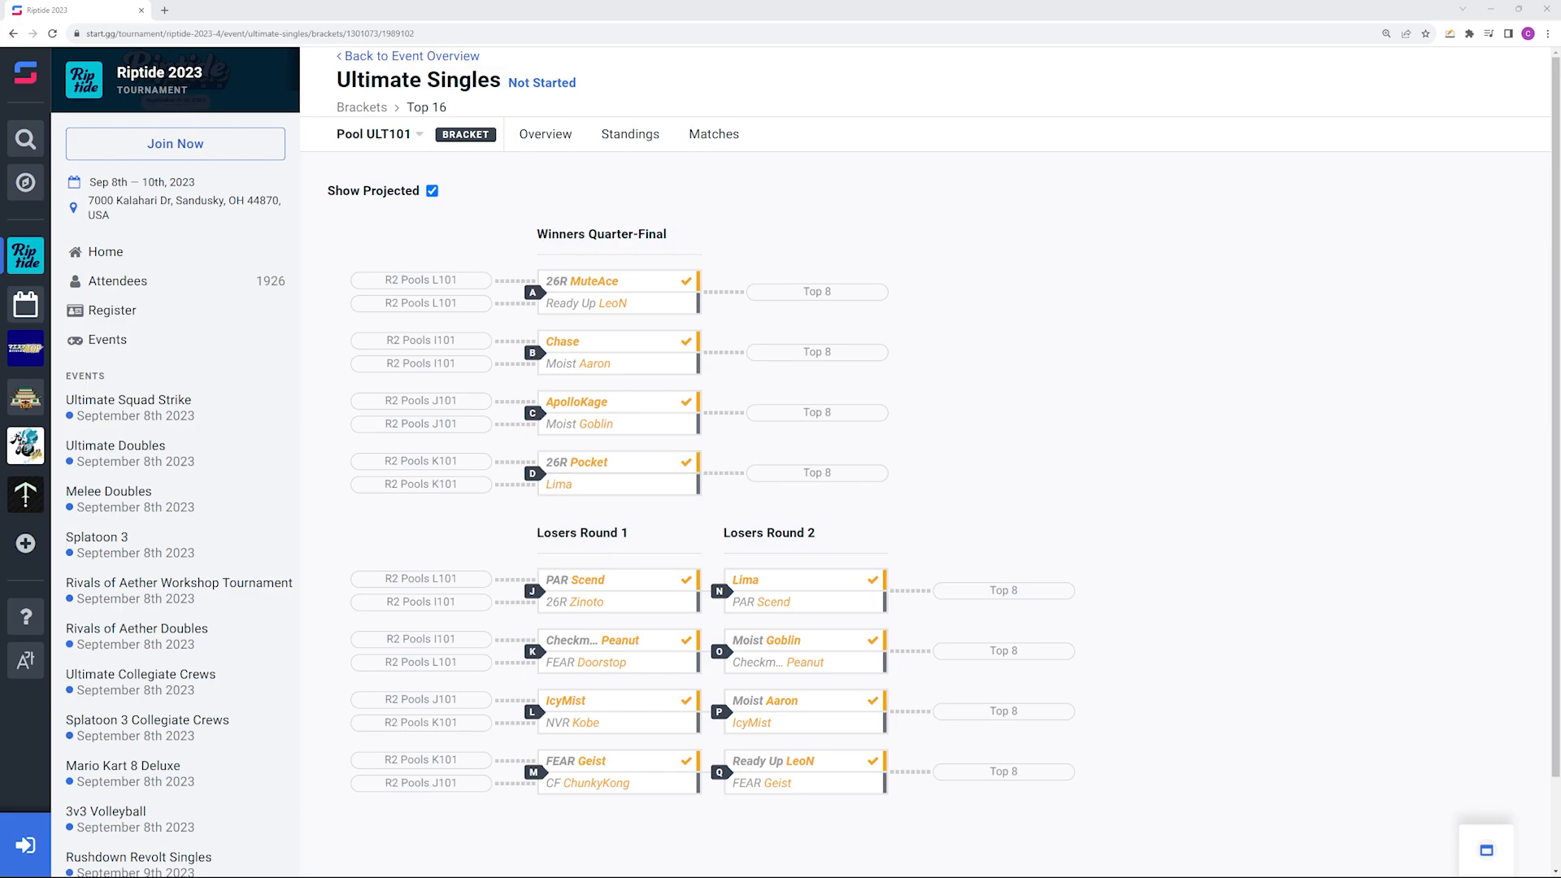
Step: Switch to the Google Docs tab alongside the projected Top 16 bracket
click(309, 10)
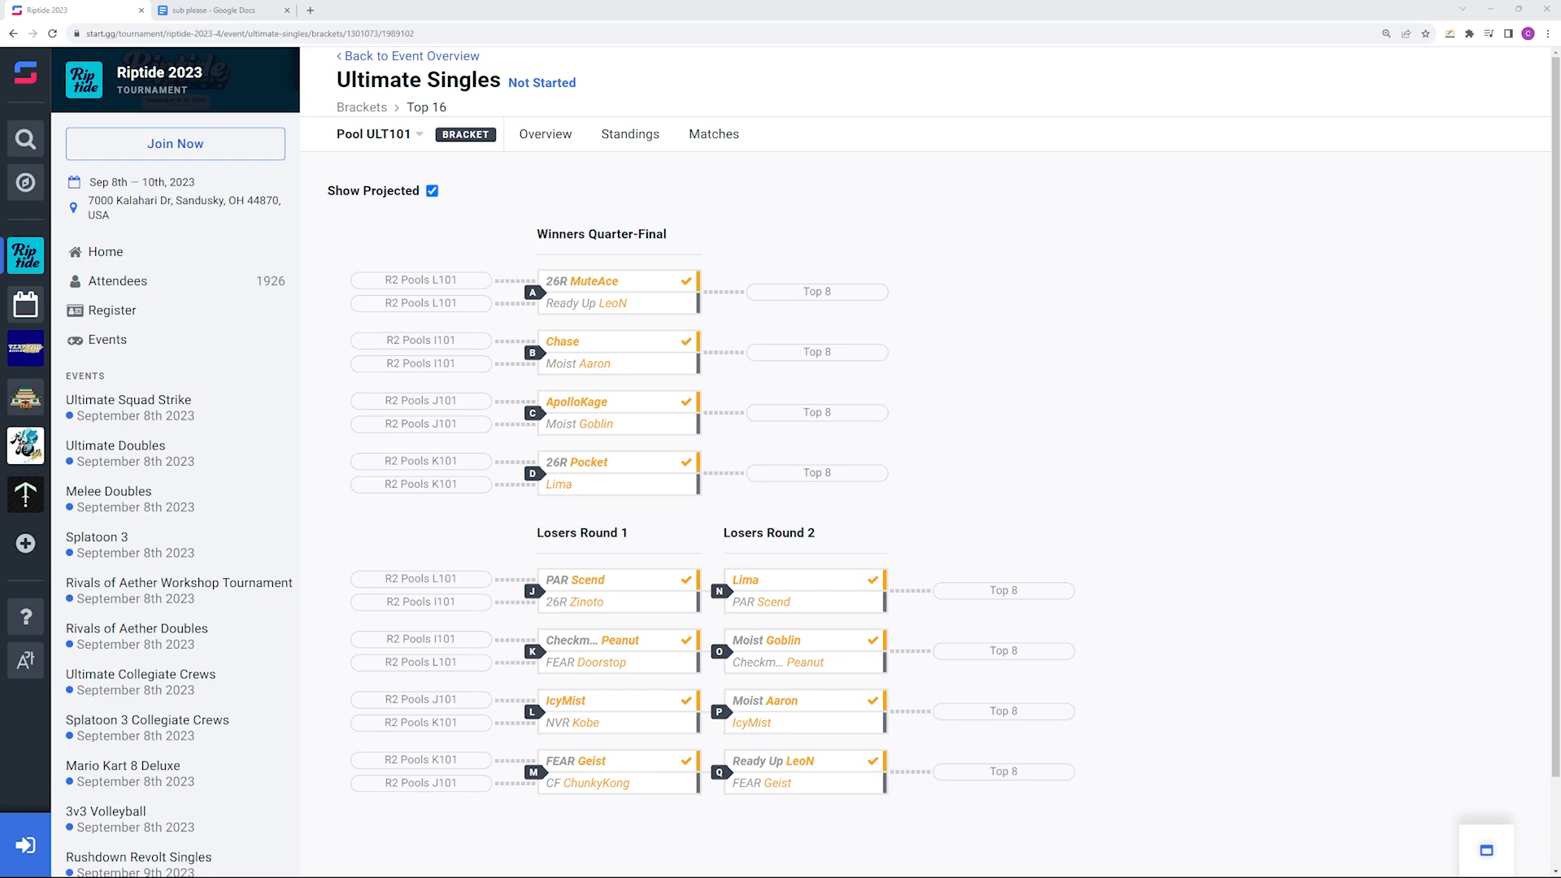
Step: In the 'sub please' doc, select the Confident line of four picks
click(212, 10)
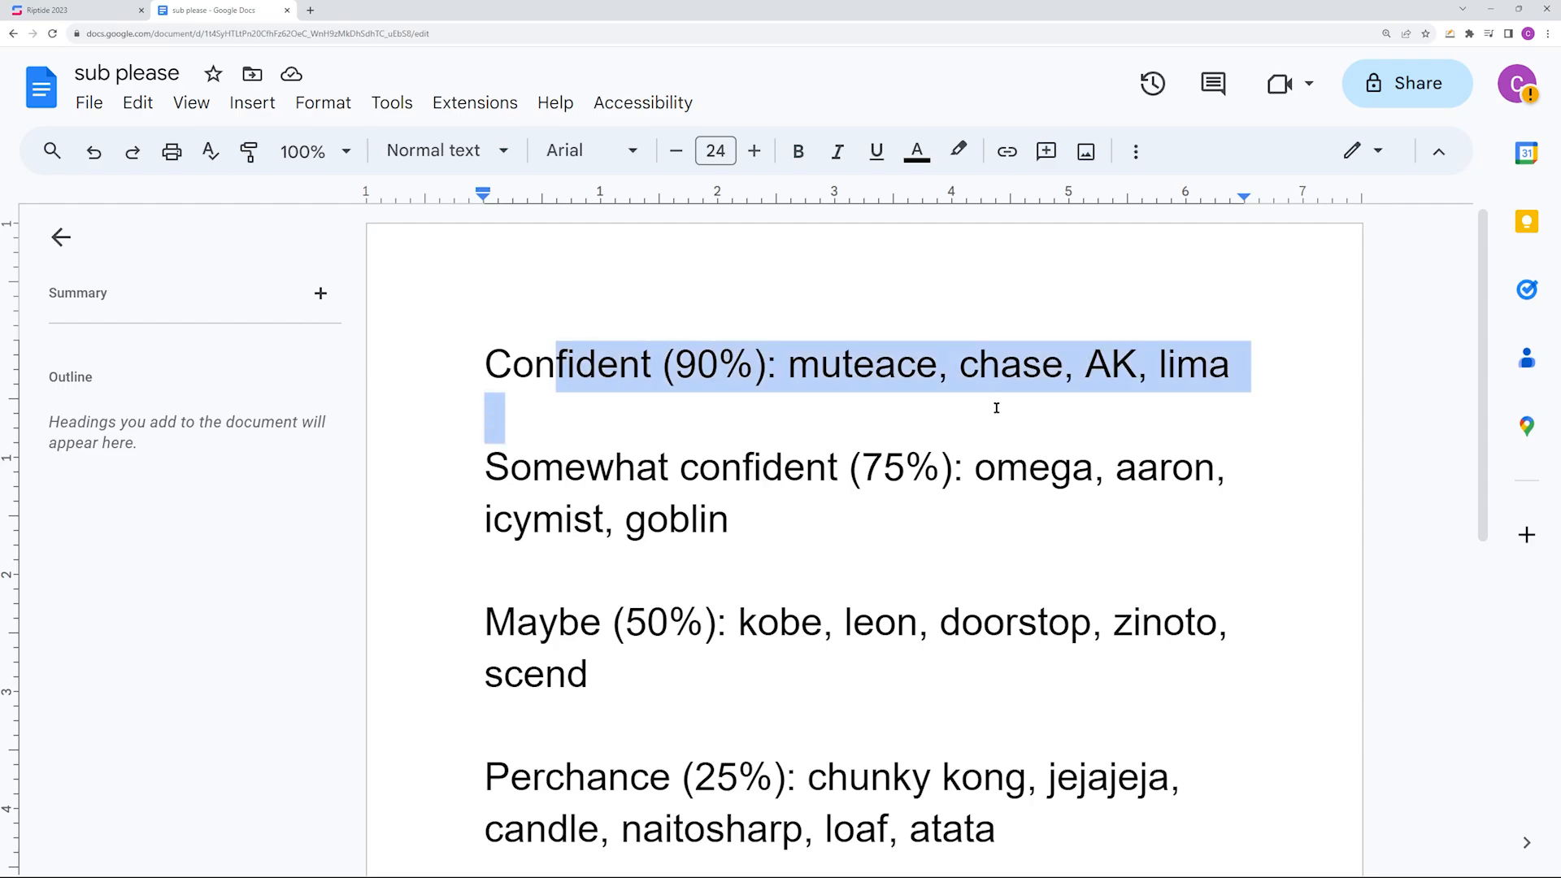
click(789, 363)
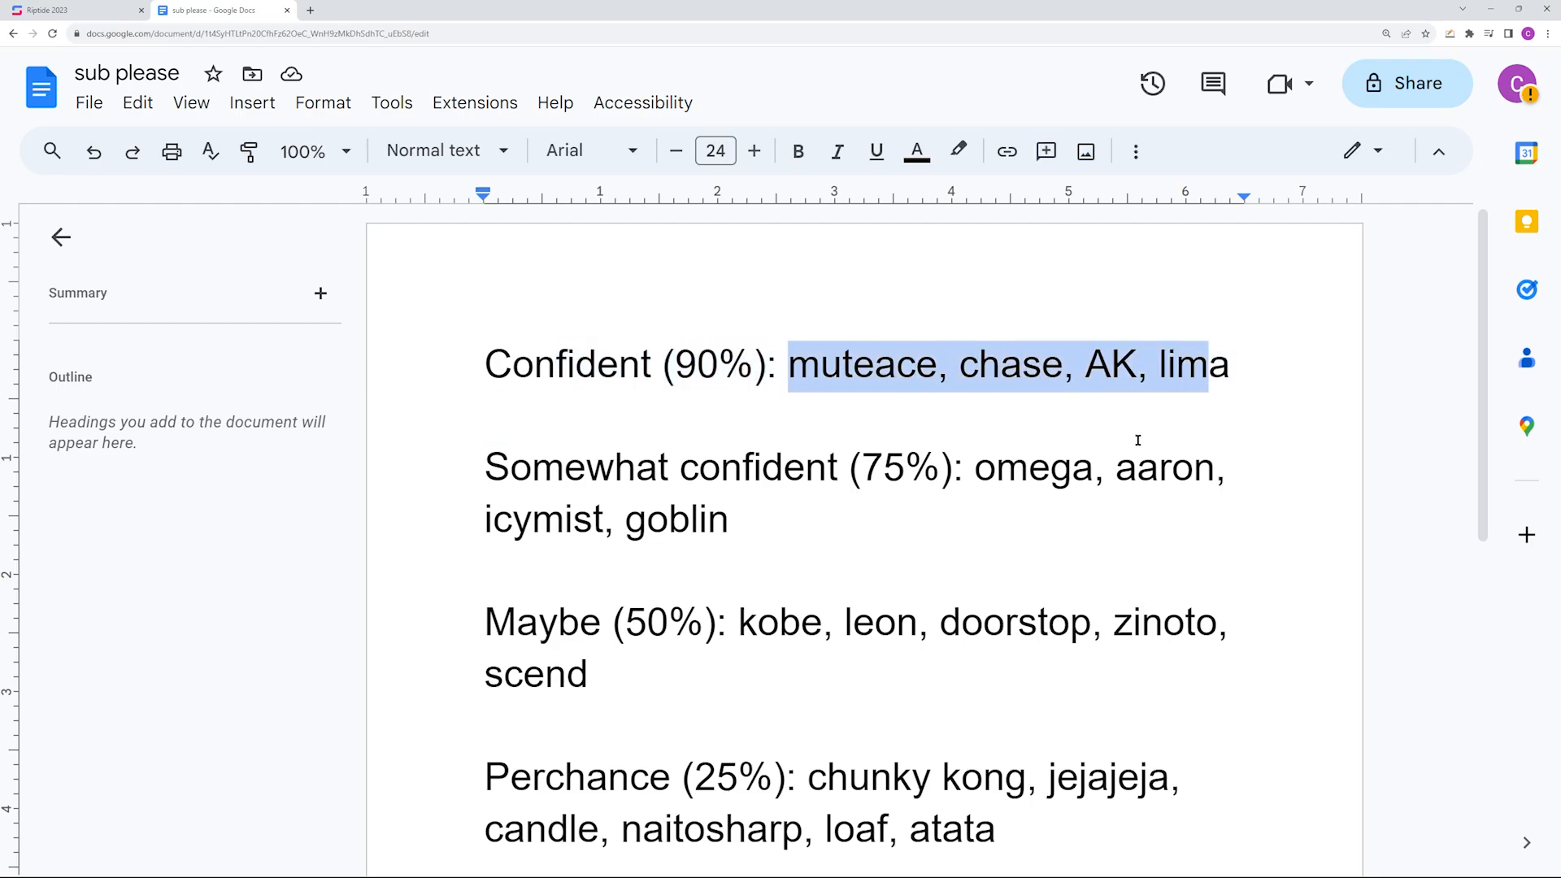
click(495, 416)
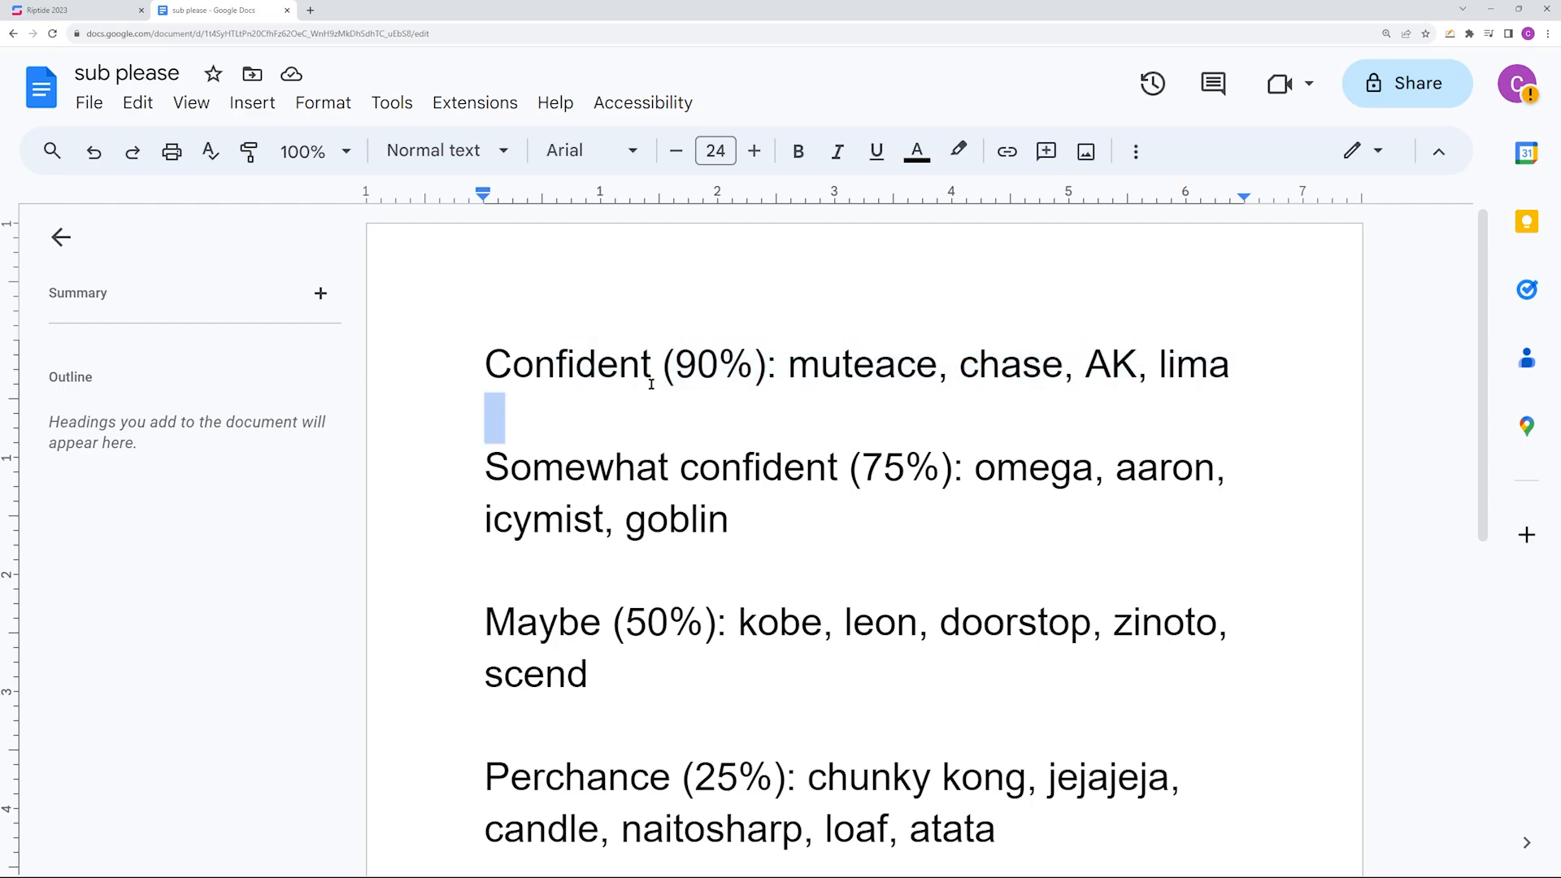
drag(976, 466, 728, 518)
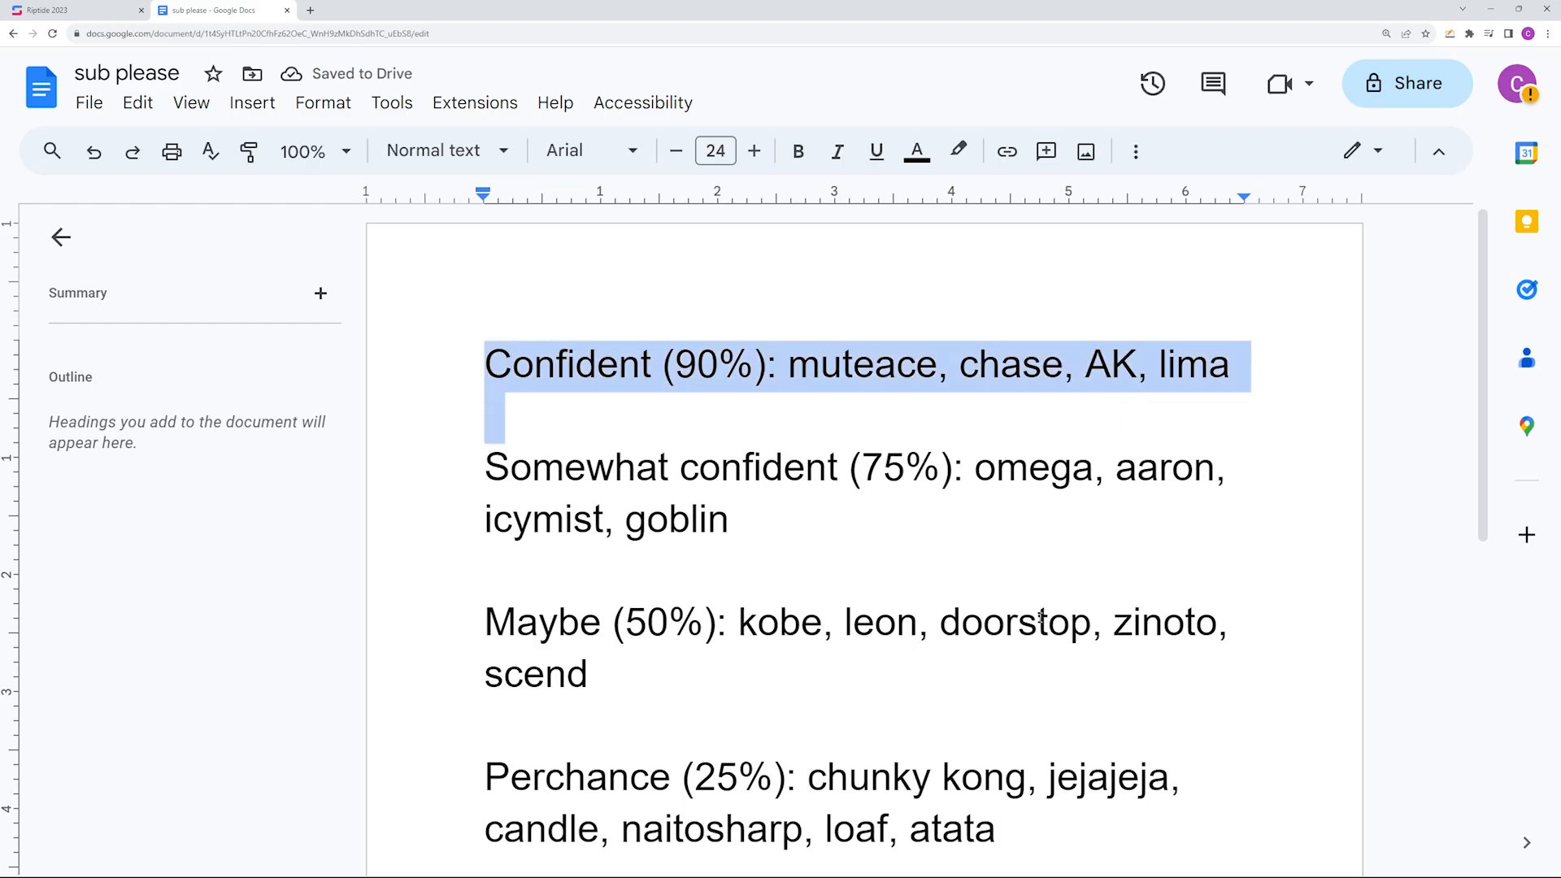
scroll(down, 3)
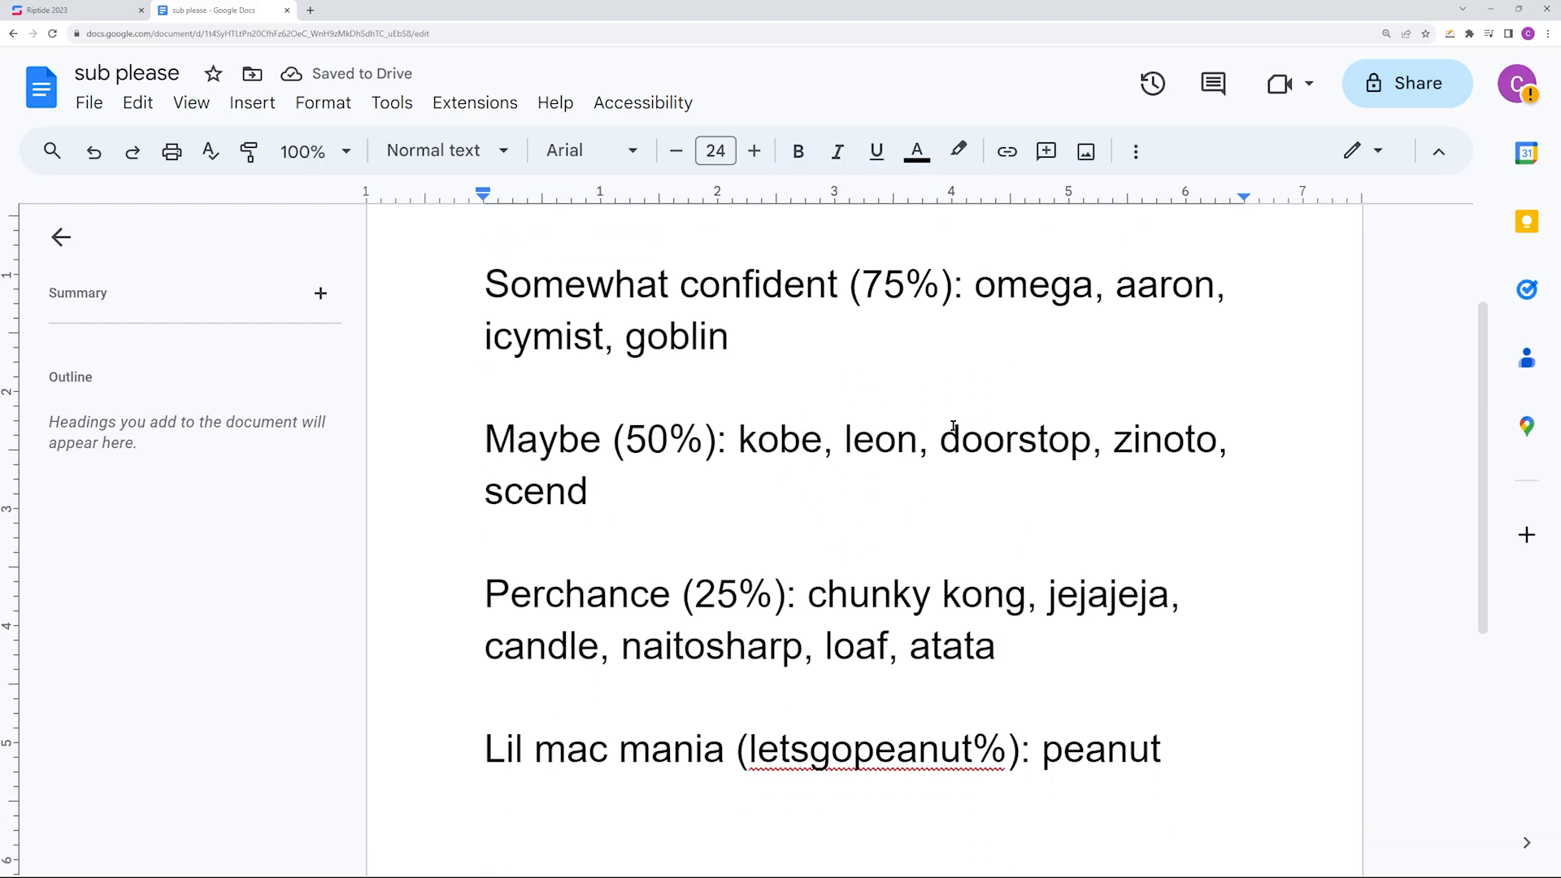
mouse_move(873, 496)
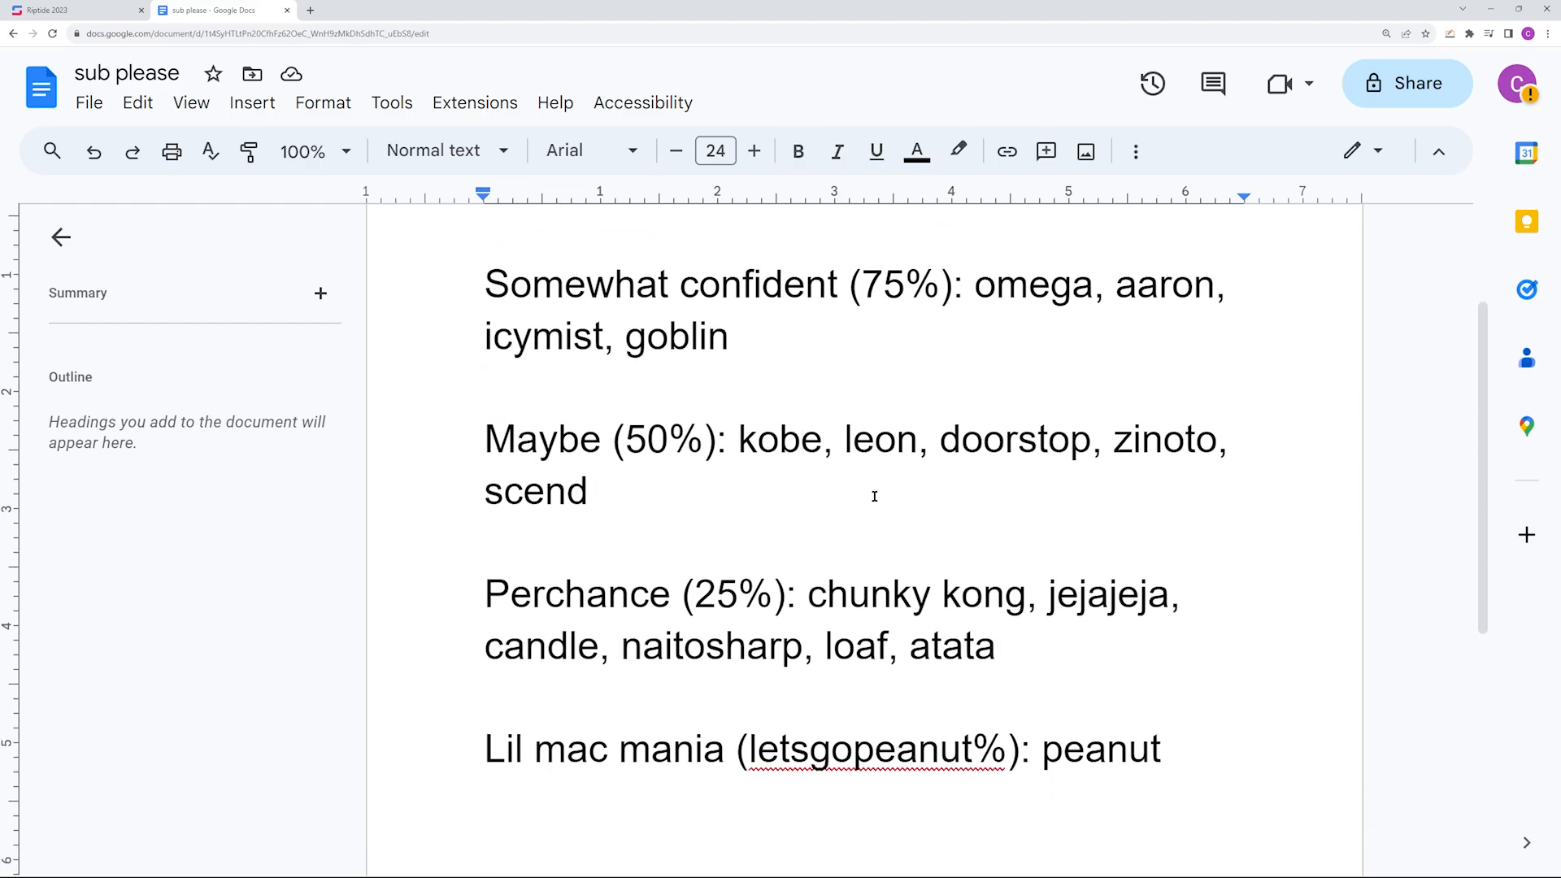
Step: Compare notes against the bracket, select the word 'peanut', then return to start.gg
click(74, 9)
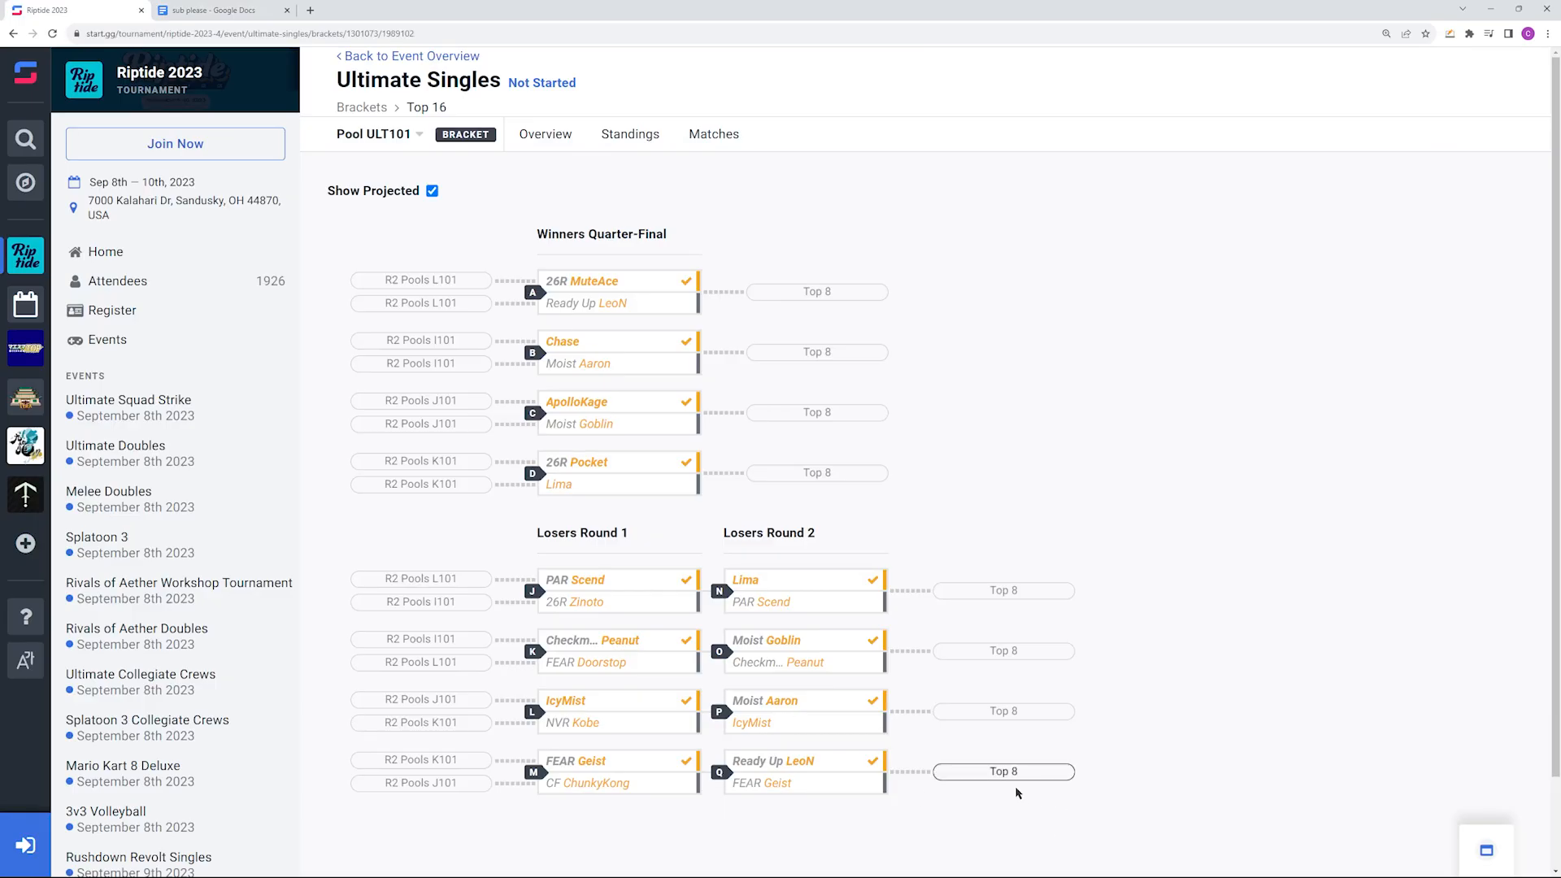
click(209, 9)
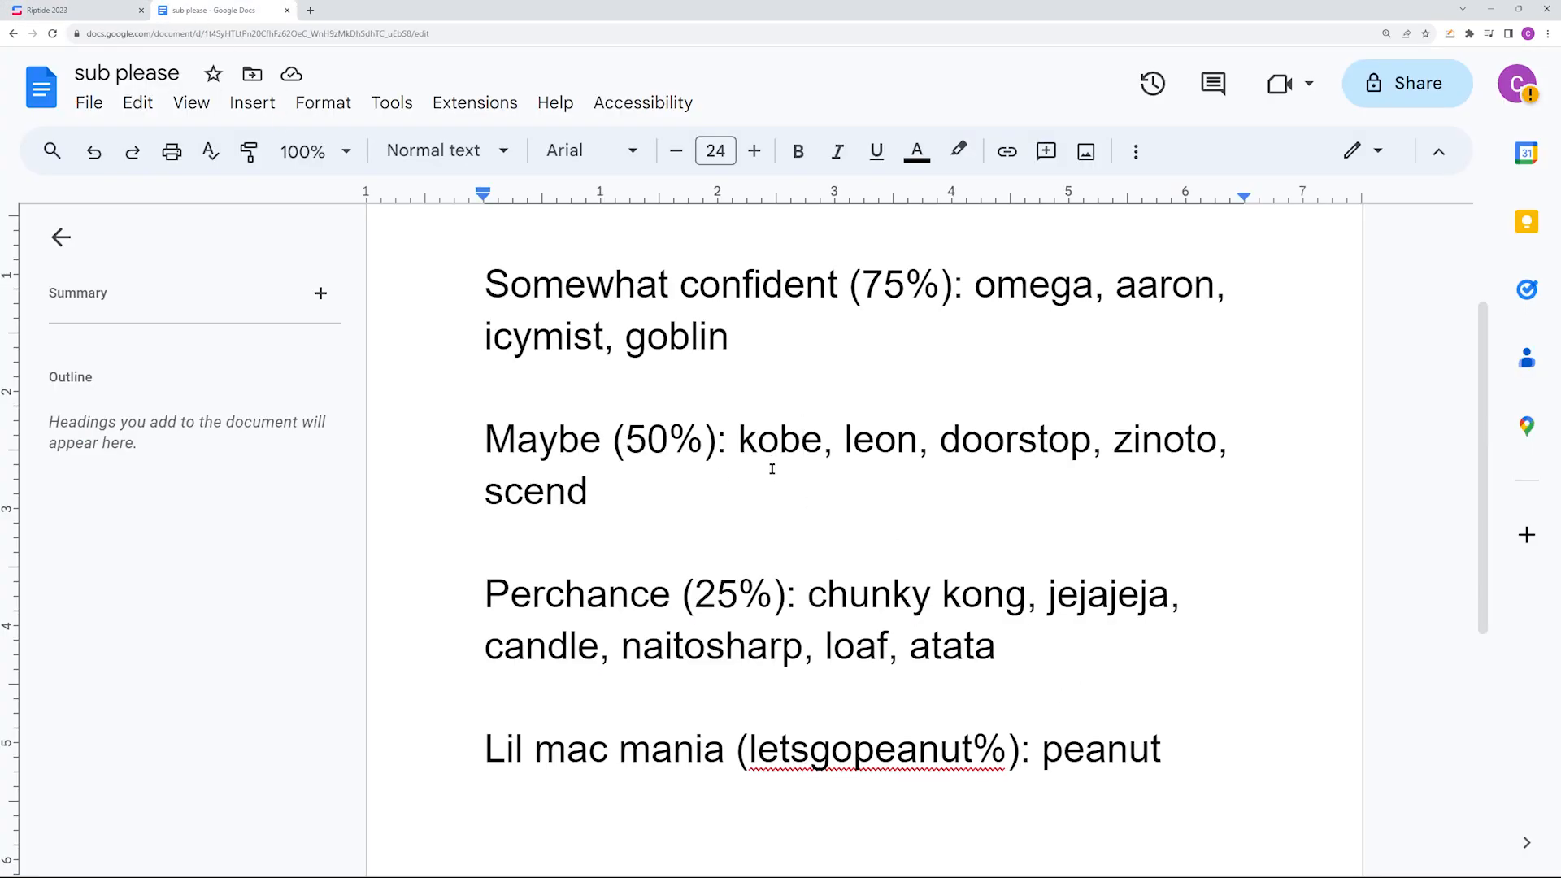
mouse_move(909, 495)
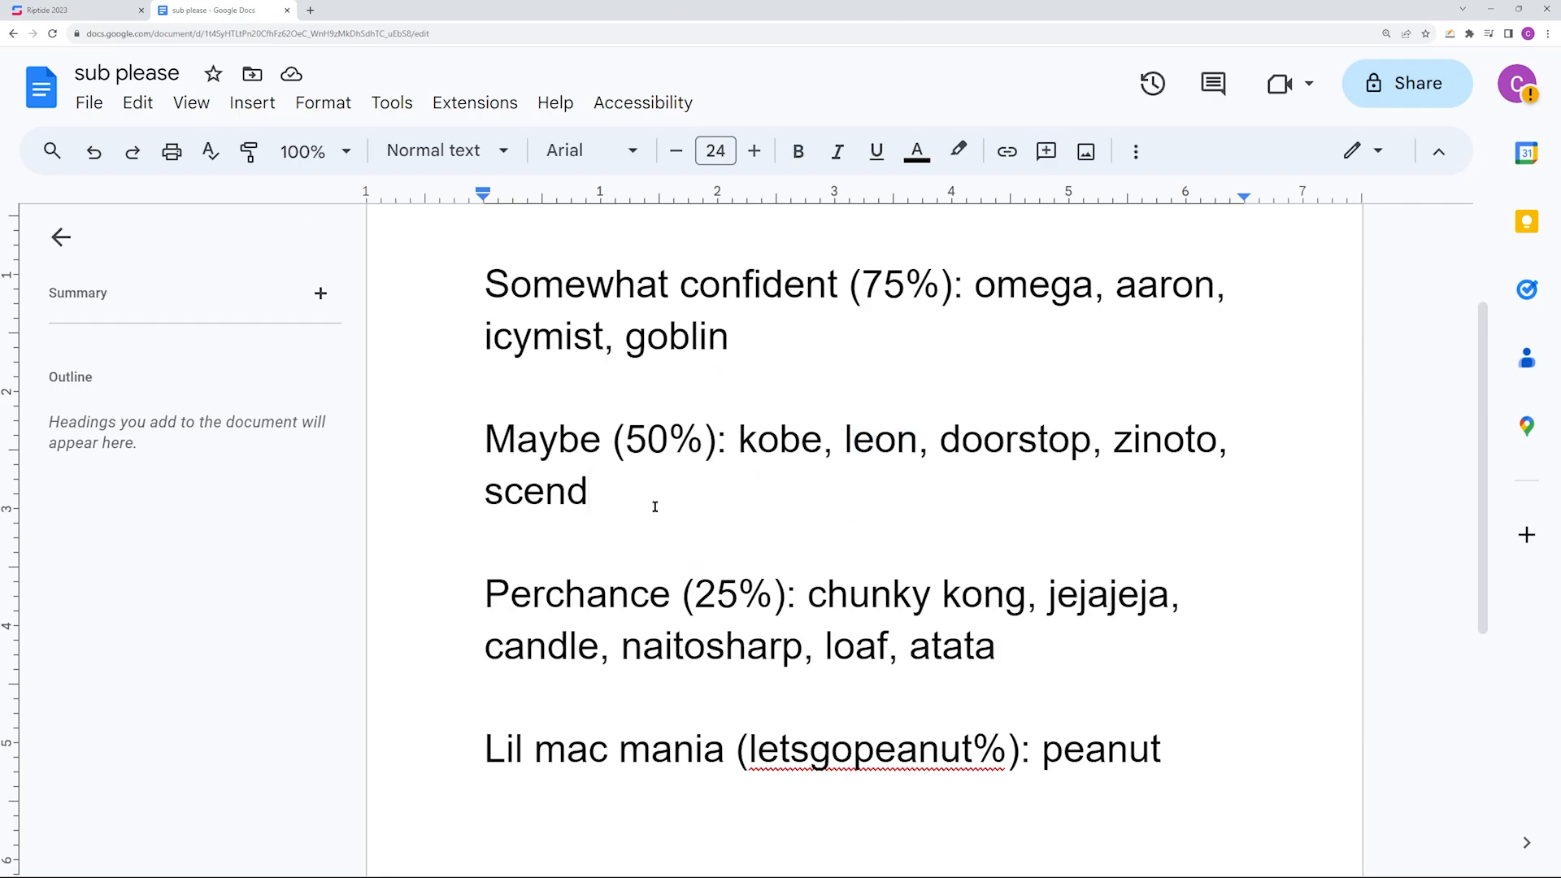
drag(483, 593, 995, 645)
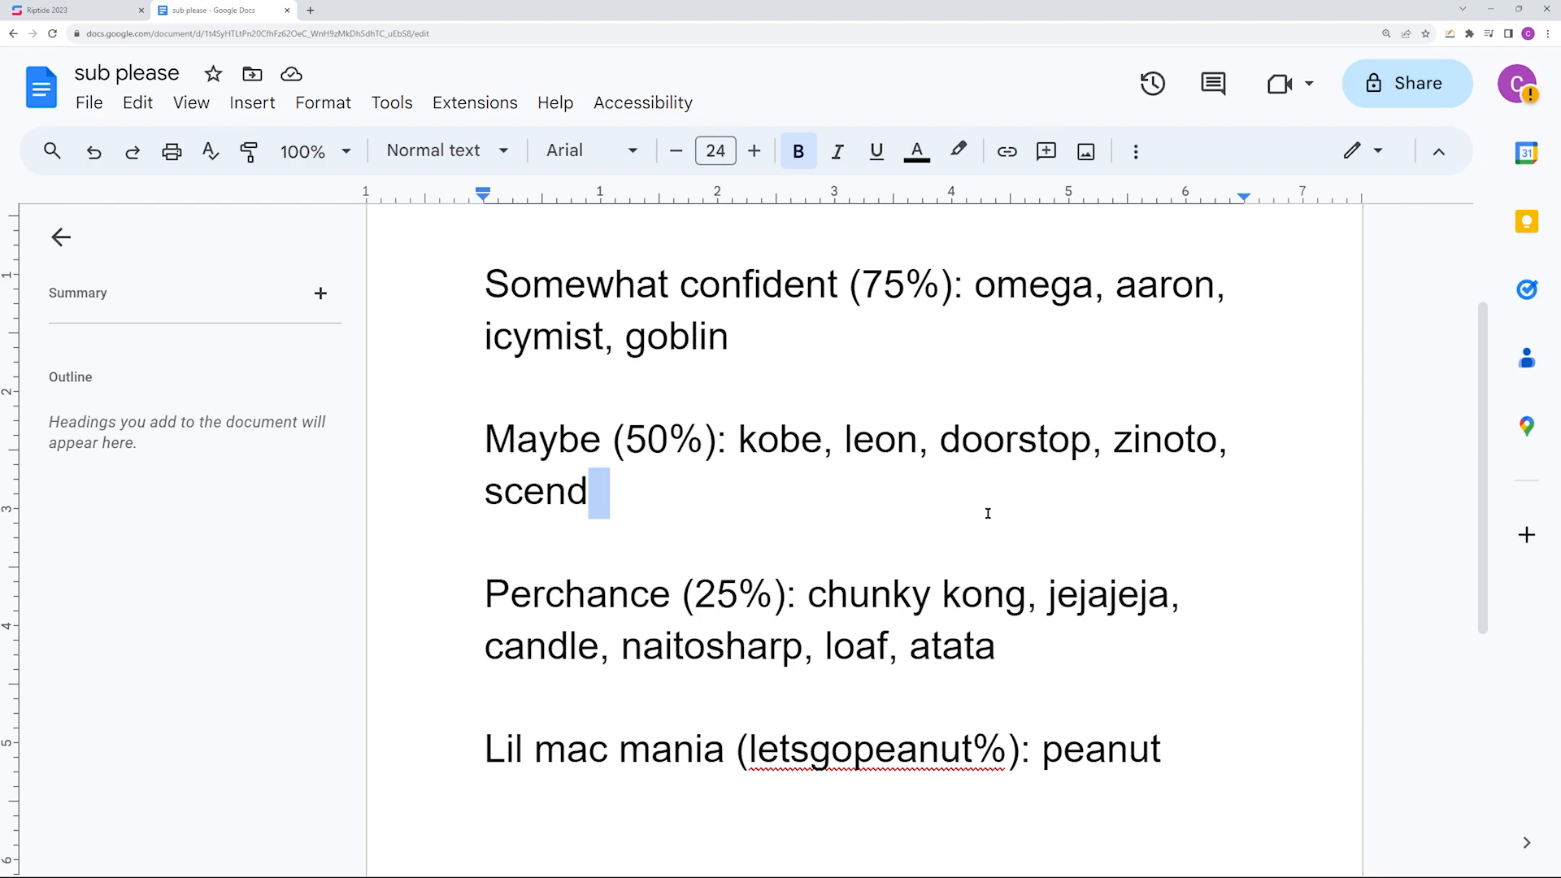
double_click(1100, 627)
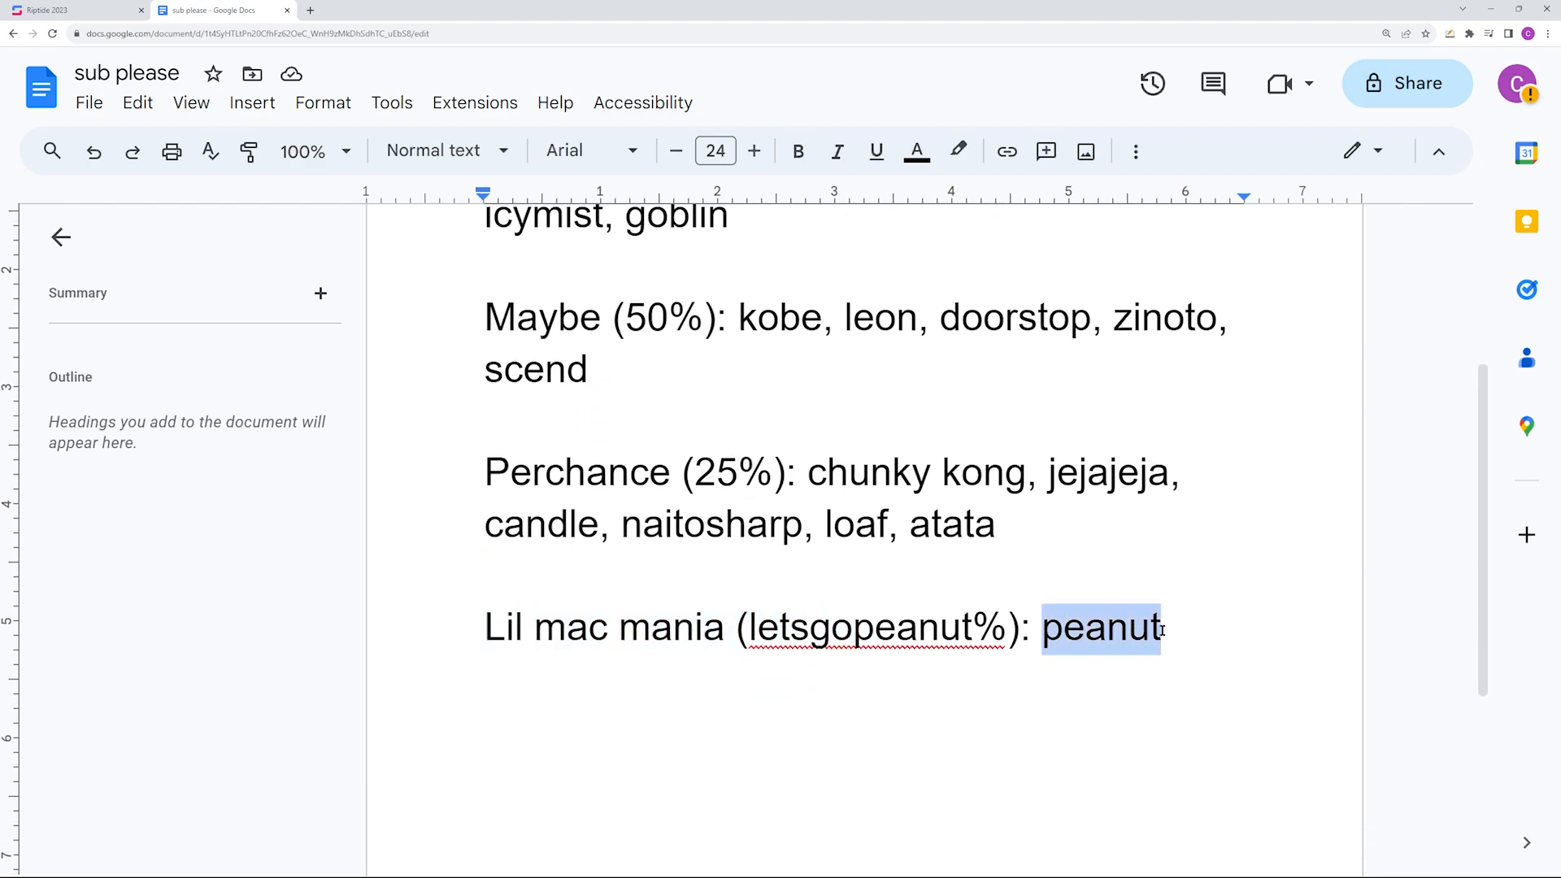
click(74, 10)
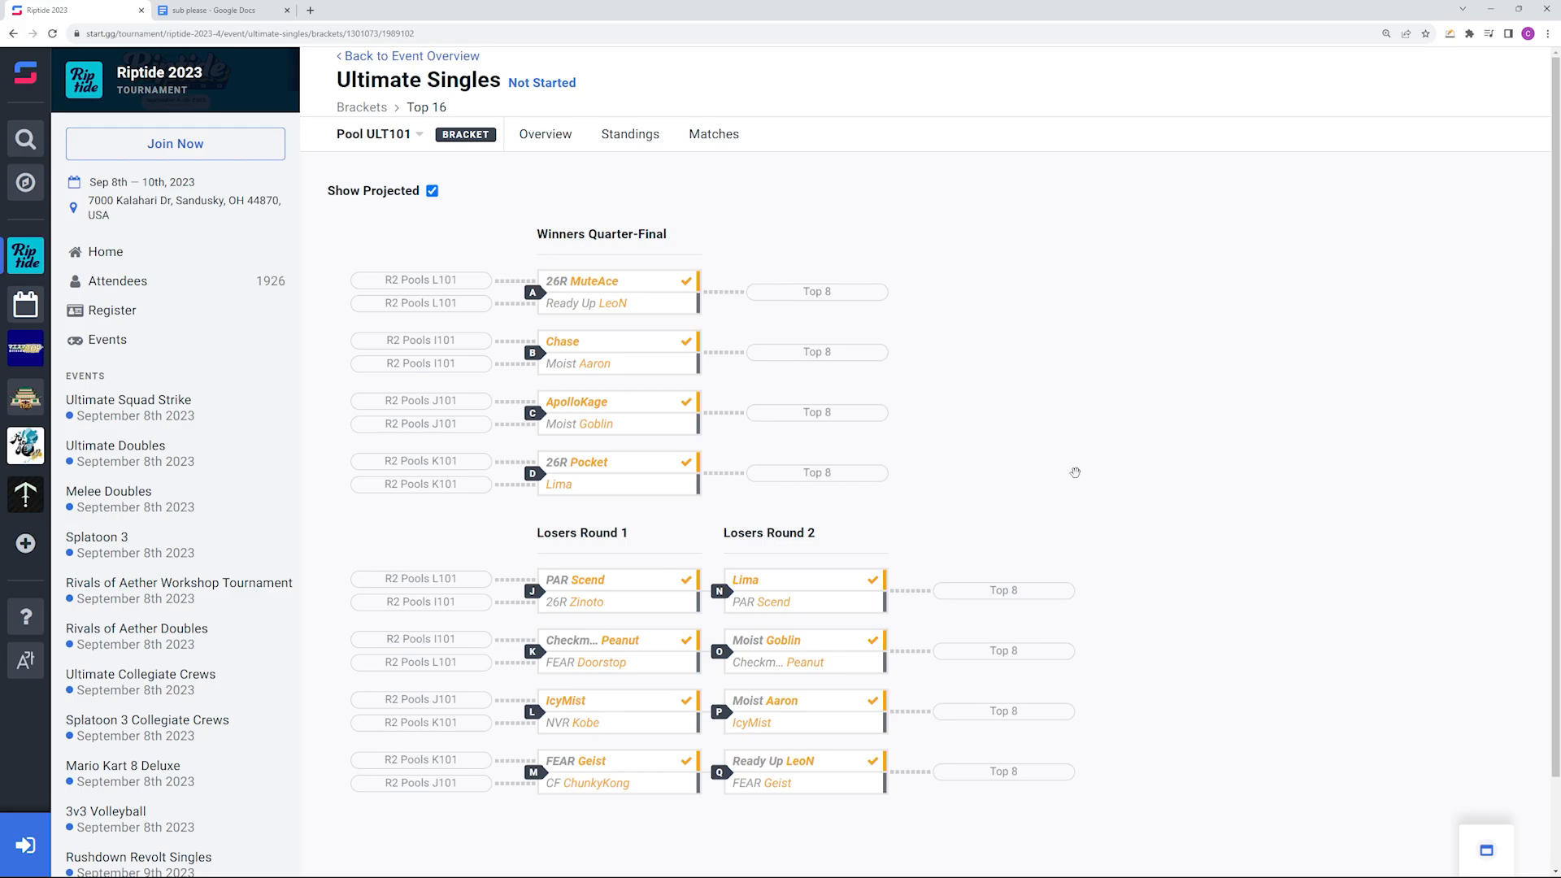
mouse_move(1155, 471)
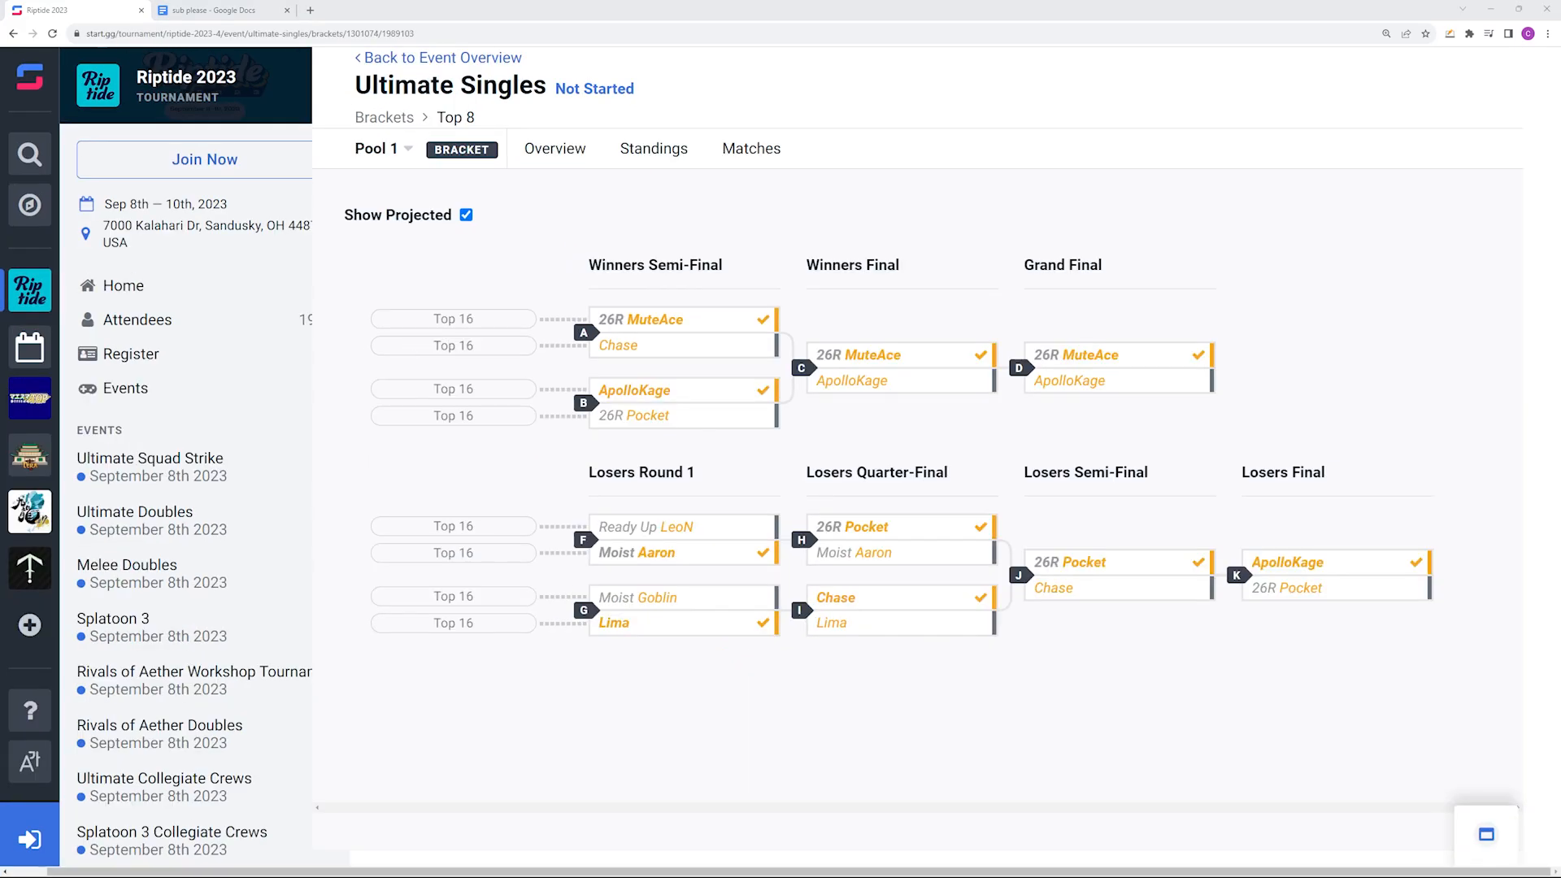
mouse_move(1007, 247)
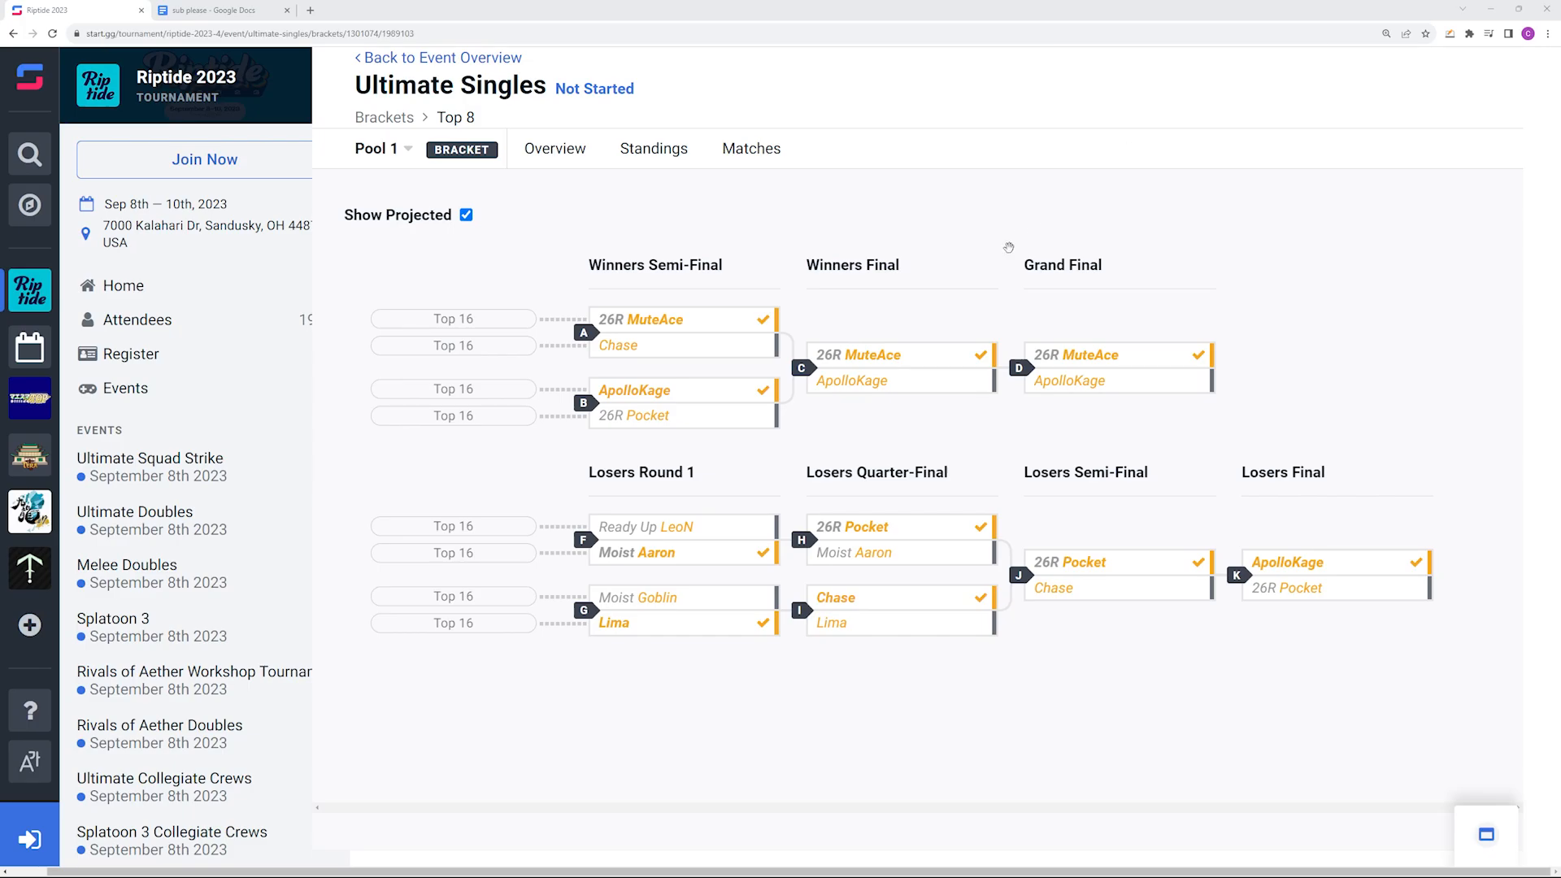
mouse_move(750, 302)
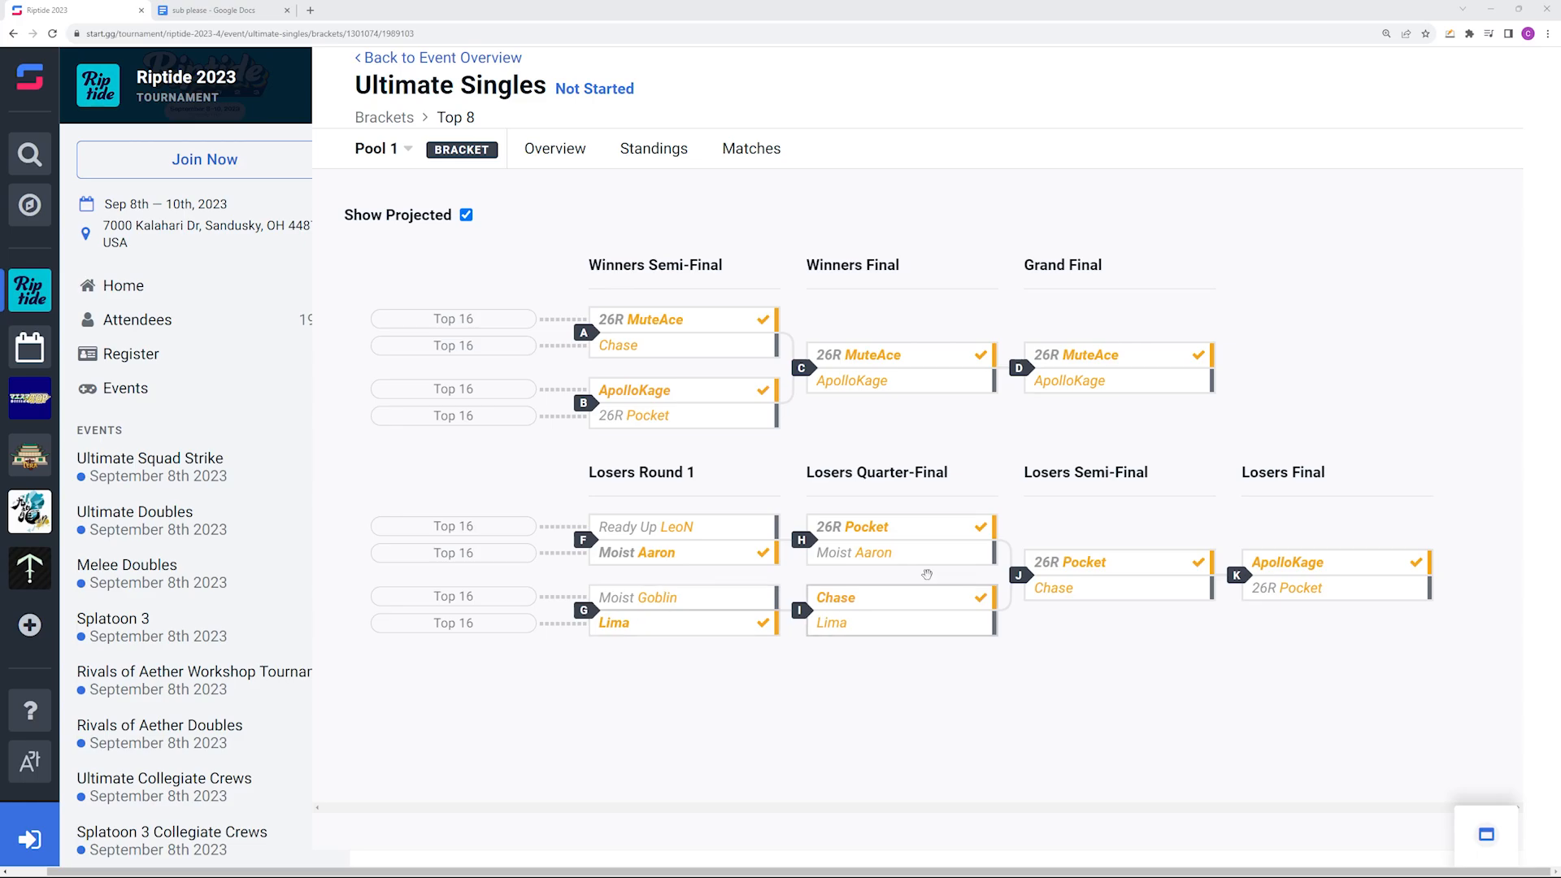
mouse_move(824, 189)
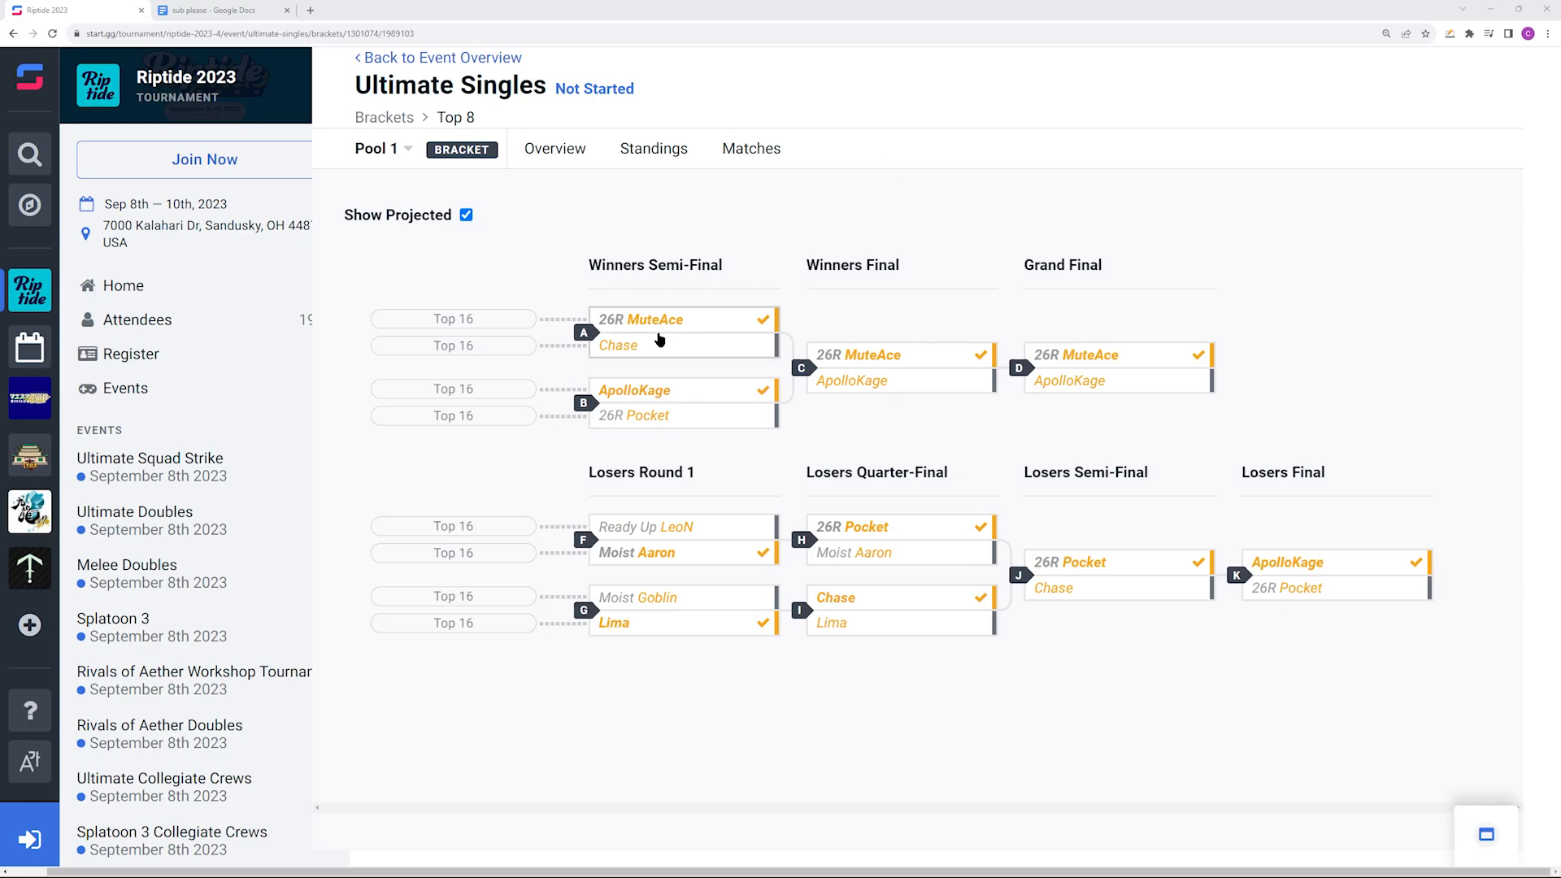
mouse_move(707, 403)
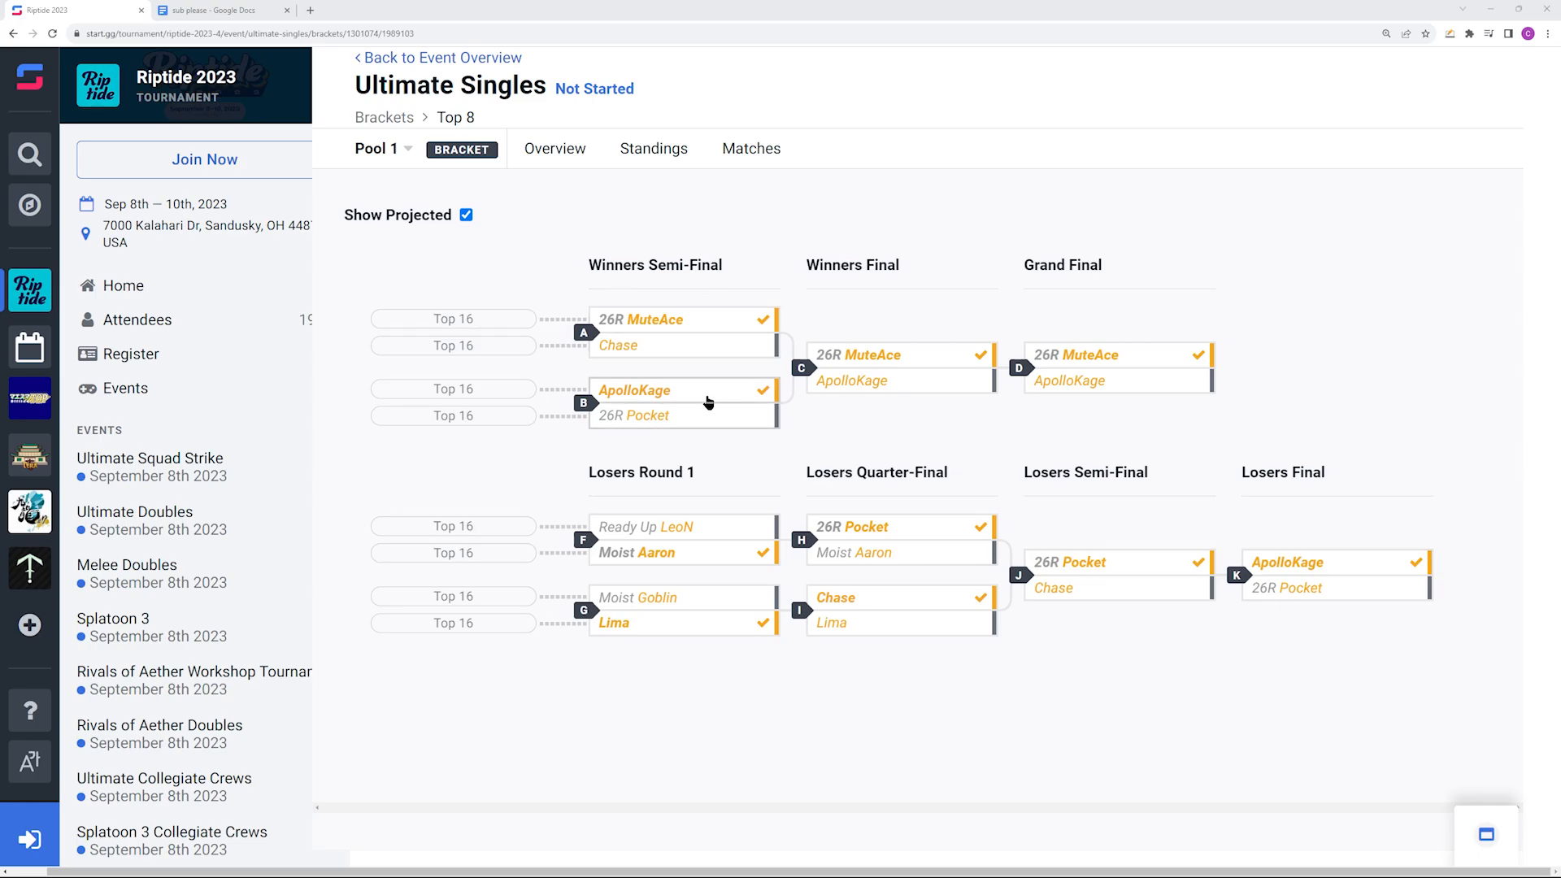
mouse_move(683, 403)
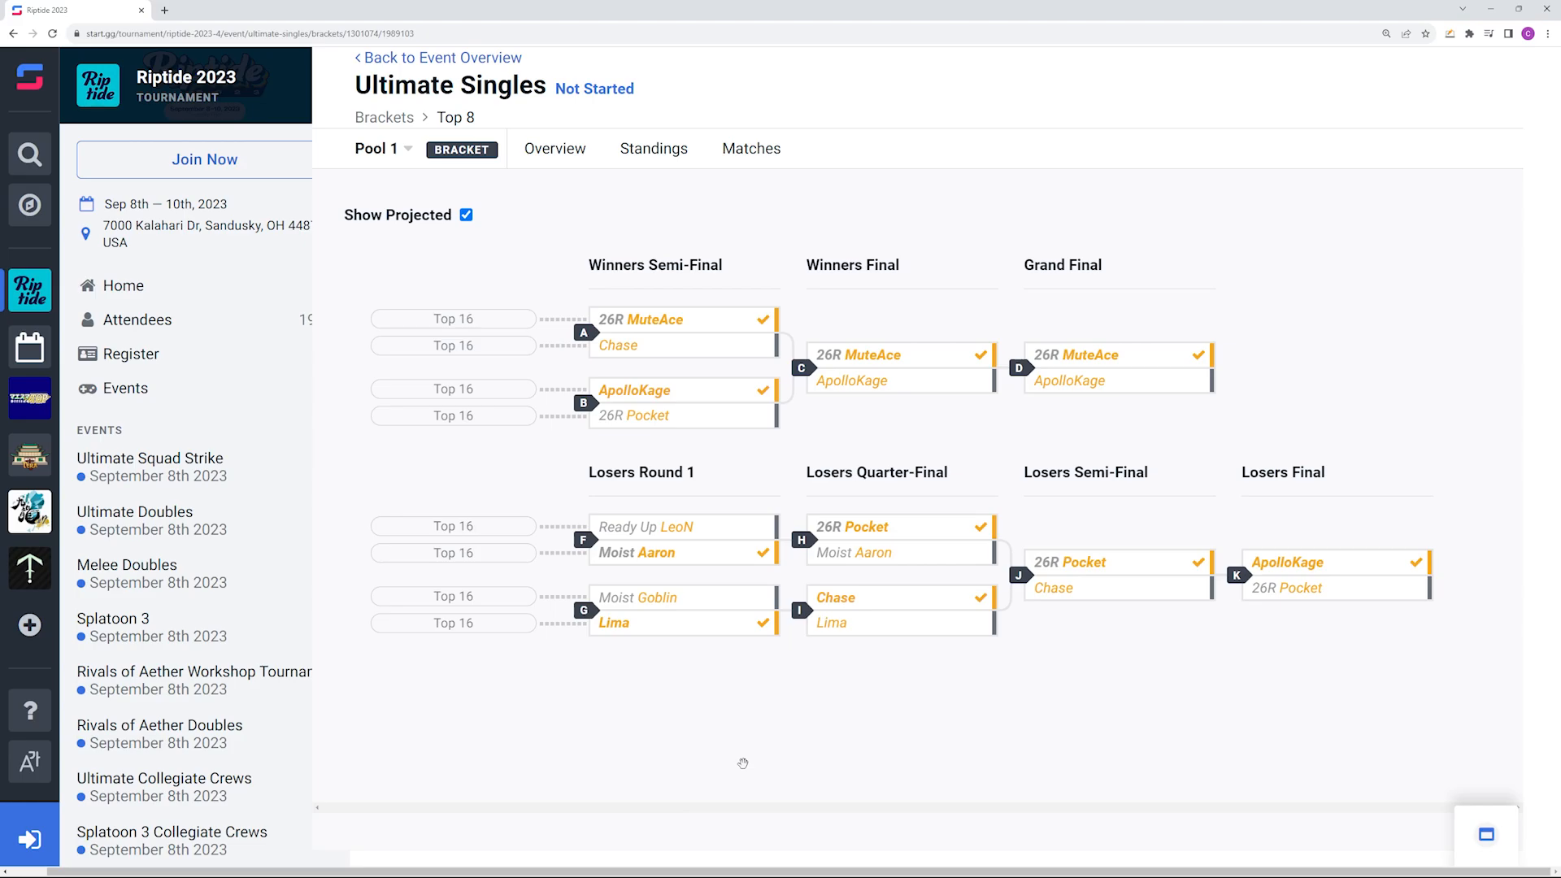
mouse_move(677, 664)
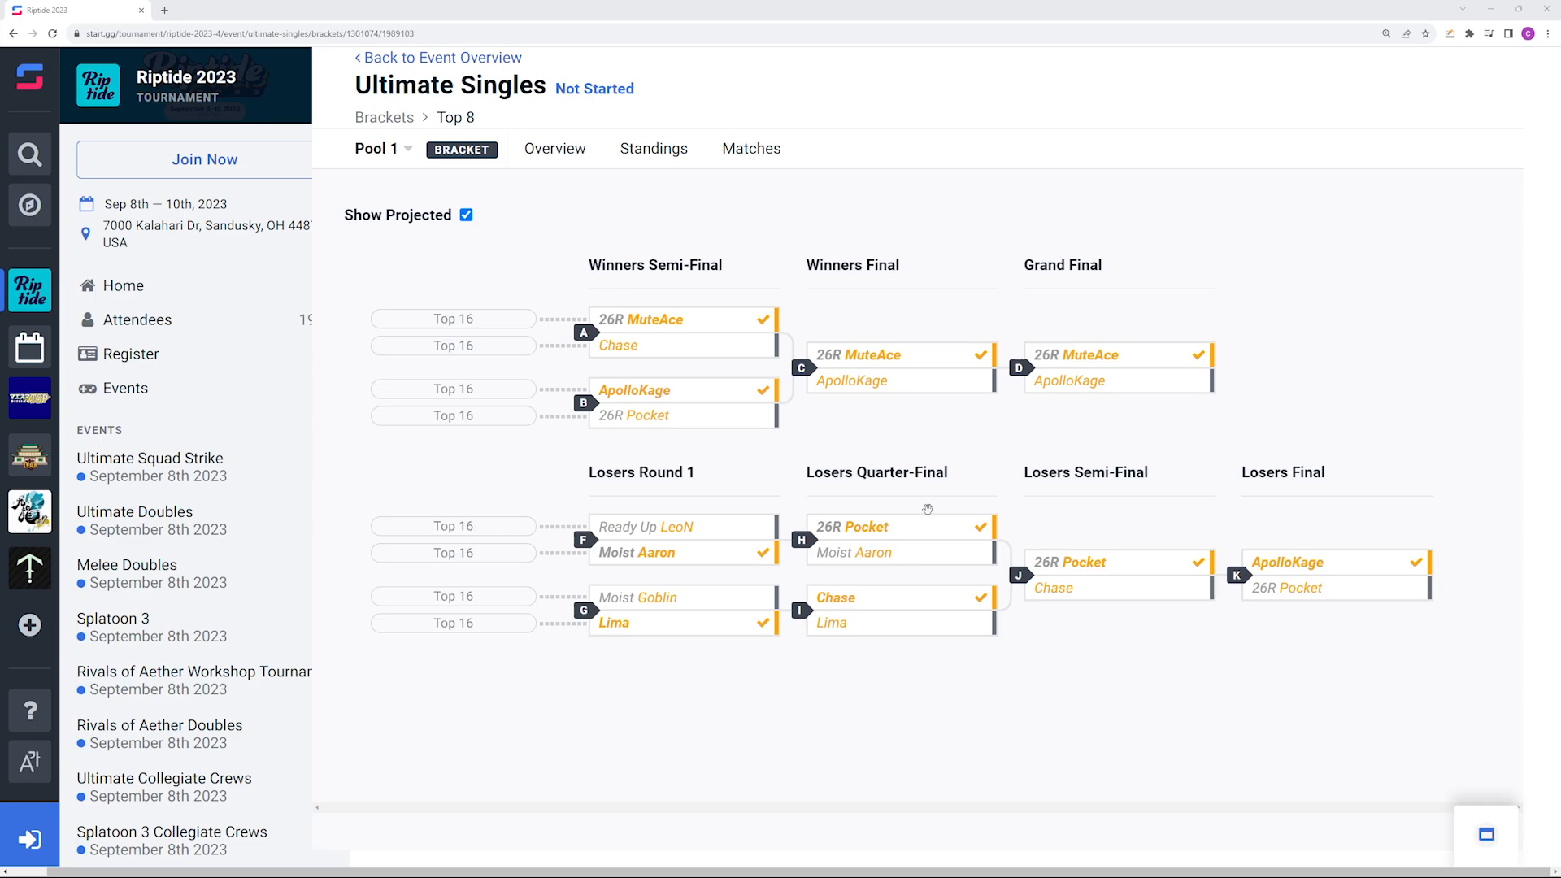
mouse_move(968, 661)
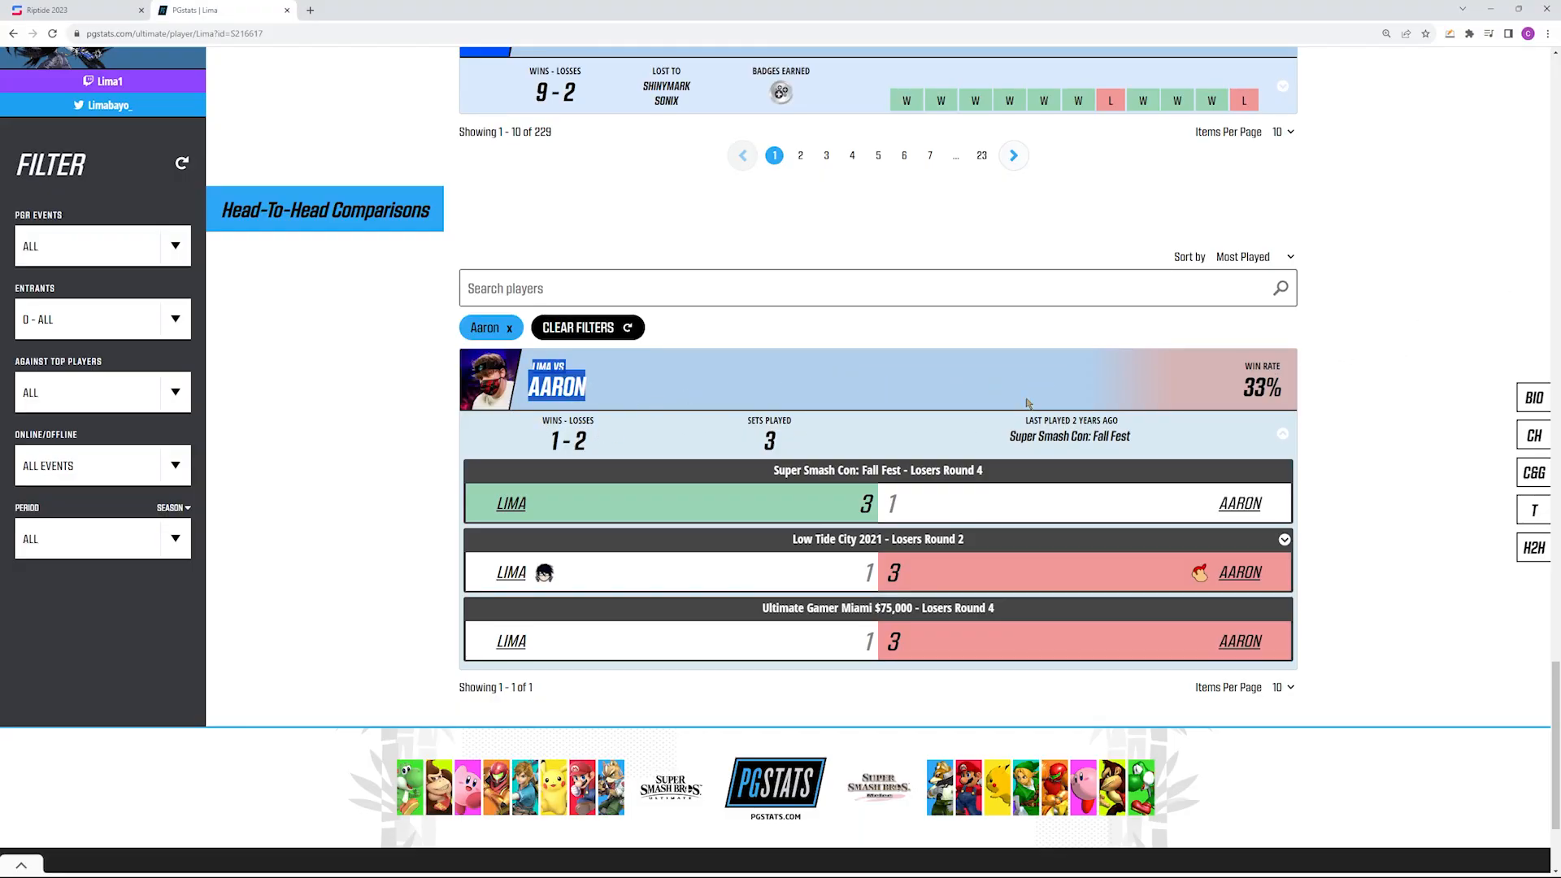
Step: Switch back to the start.gg tab with the projected Top 8 bracket
click(74, 9)
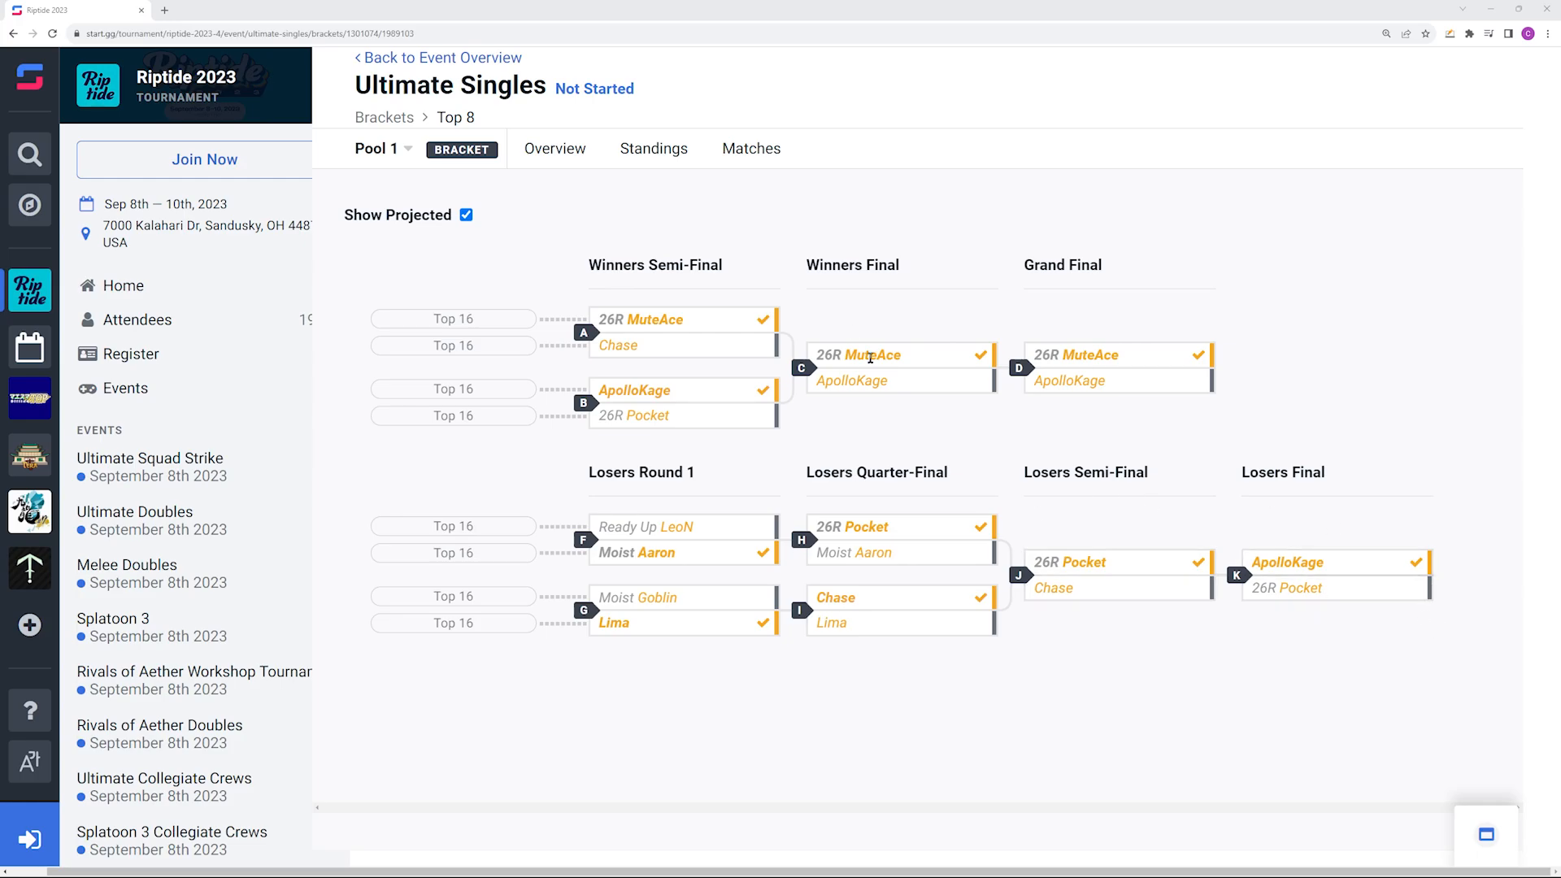
mouse_move(782, 452)
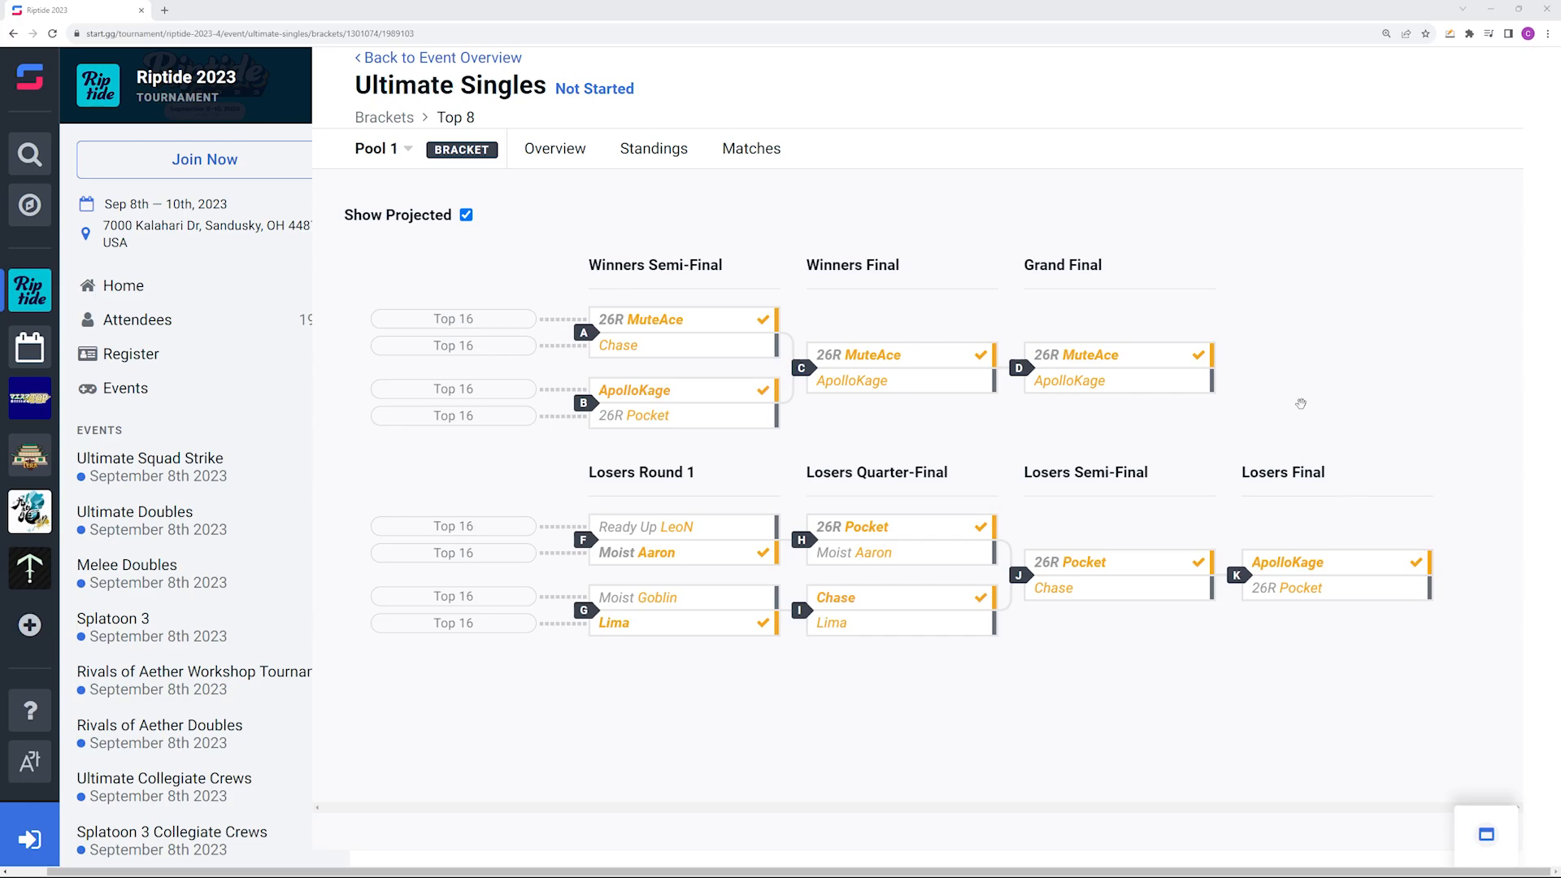
mouse_move(911, 411)
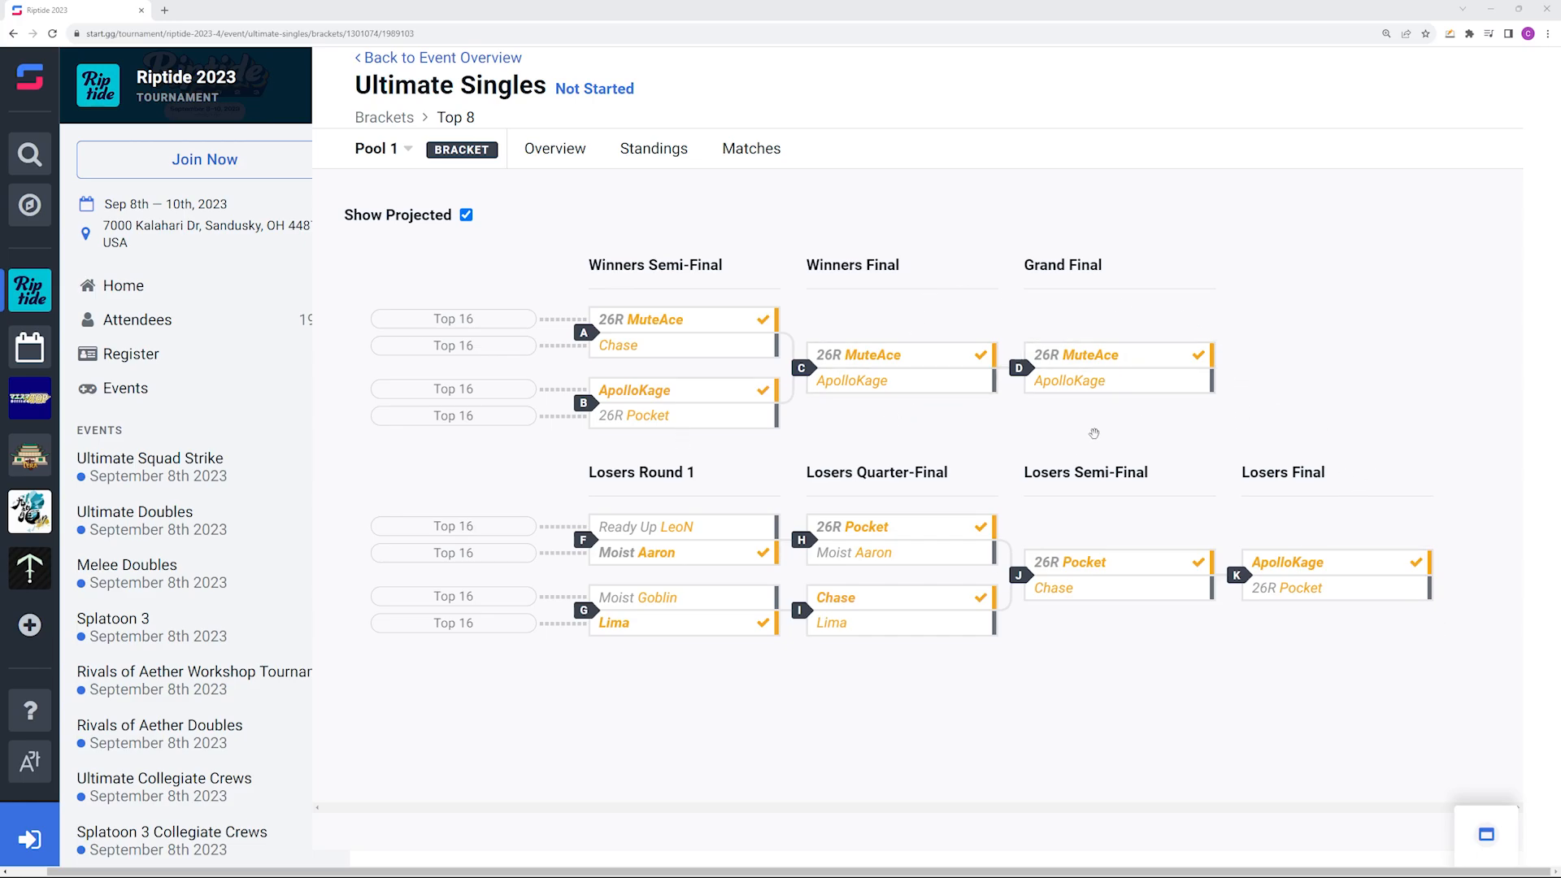
mouse_move(1126, 410)
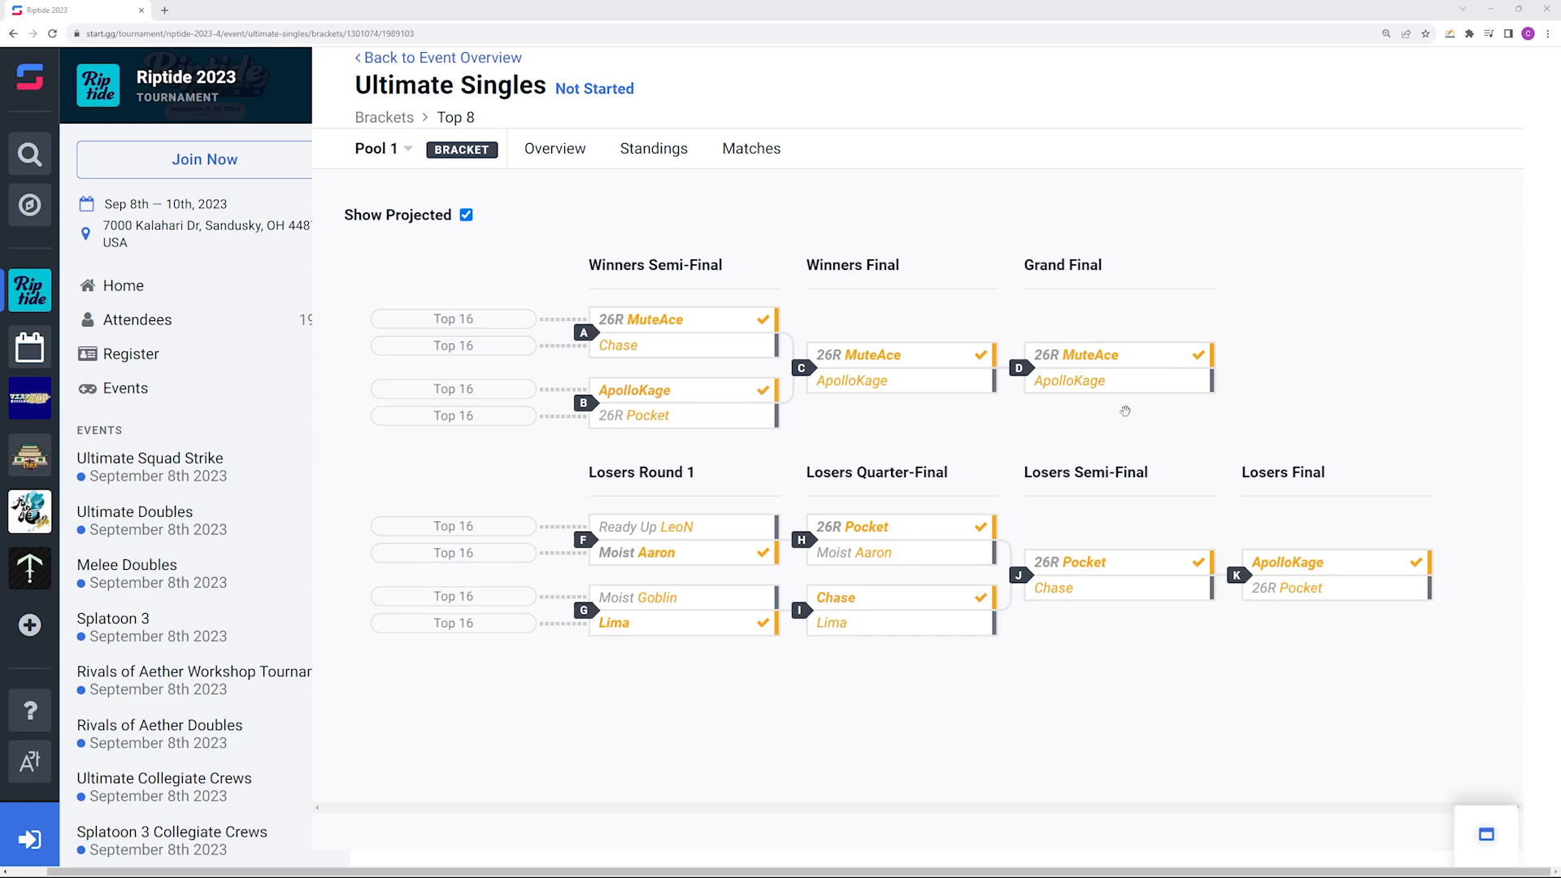
mouse_move(1029, 443)
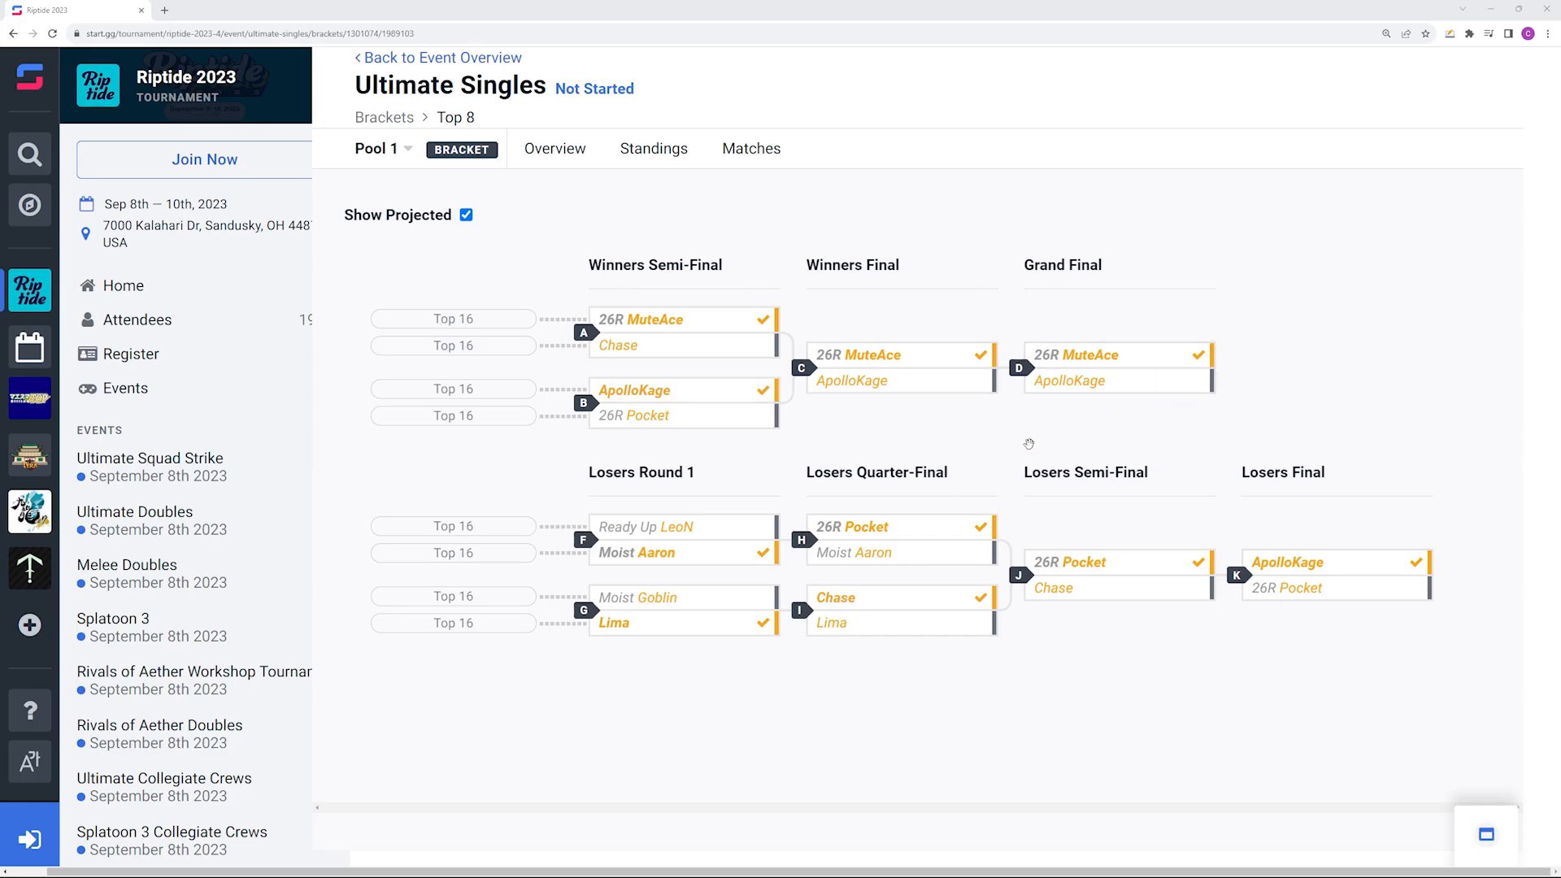
mouse_move(1093, 450)
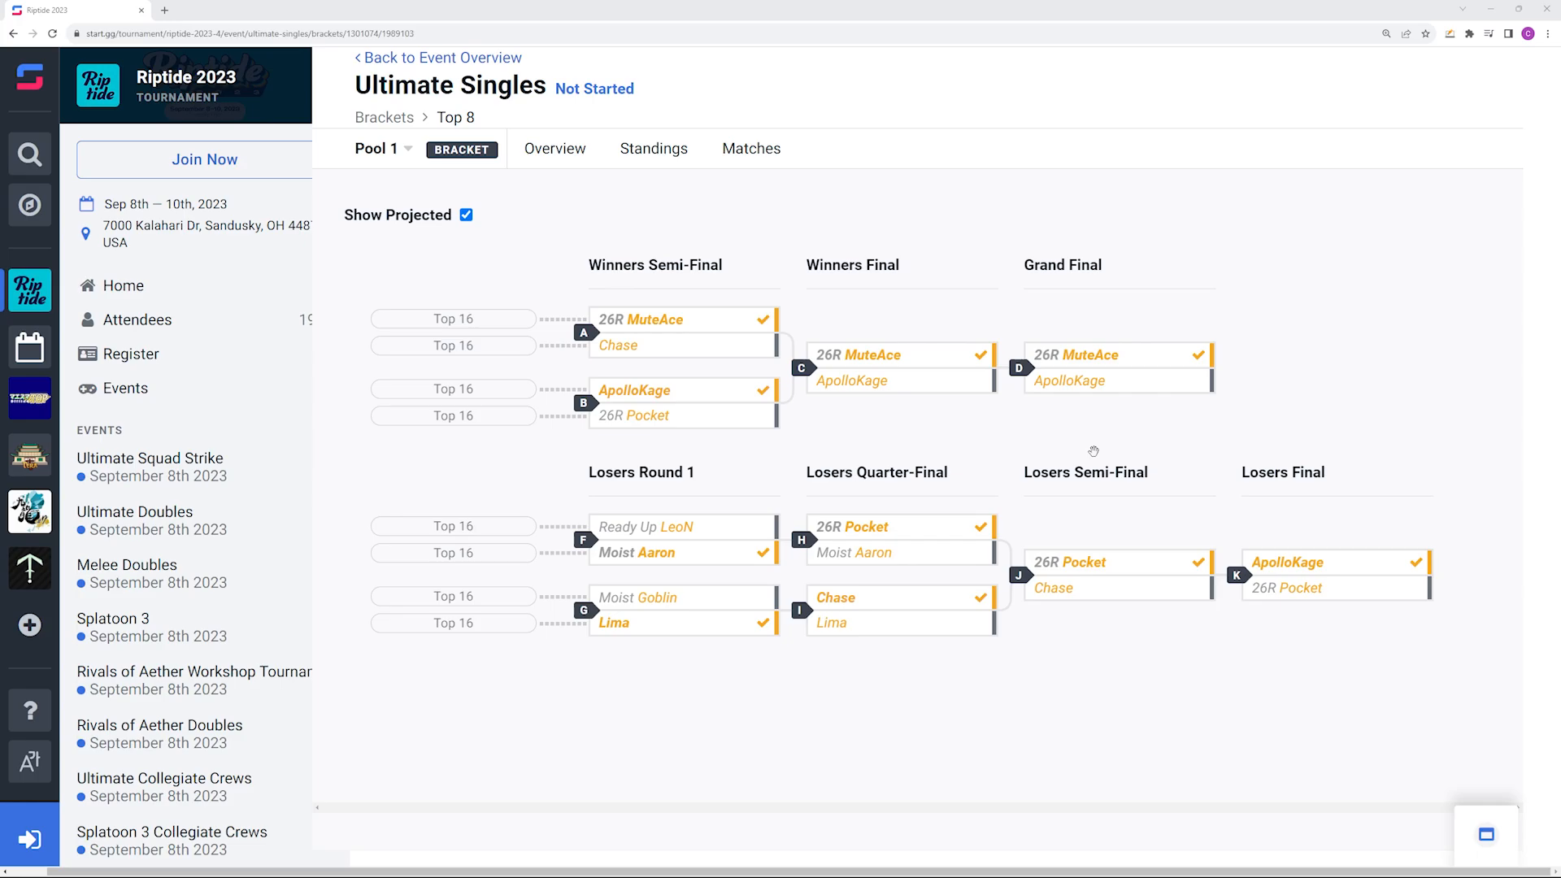
mouse_move(1203, 445)
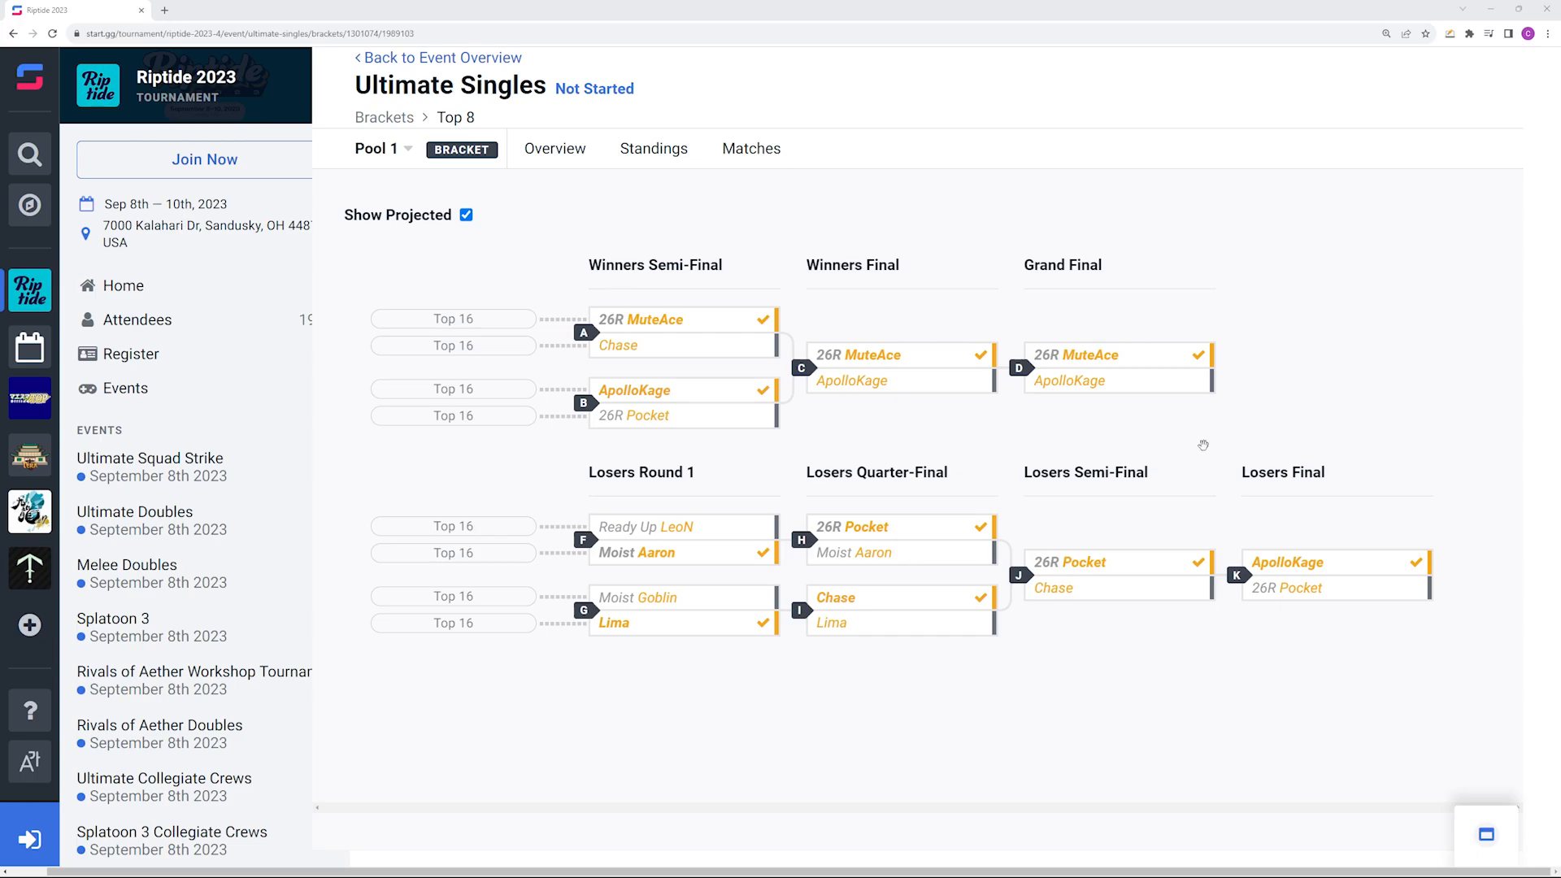